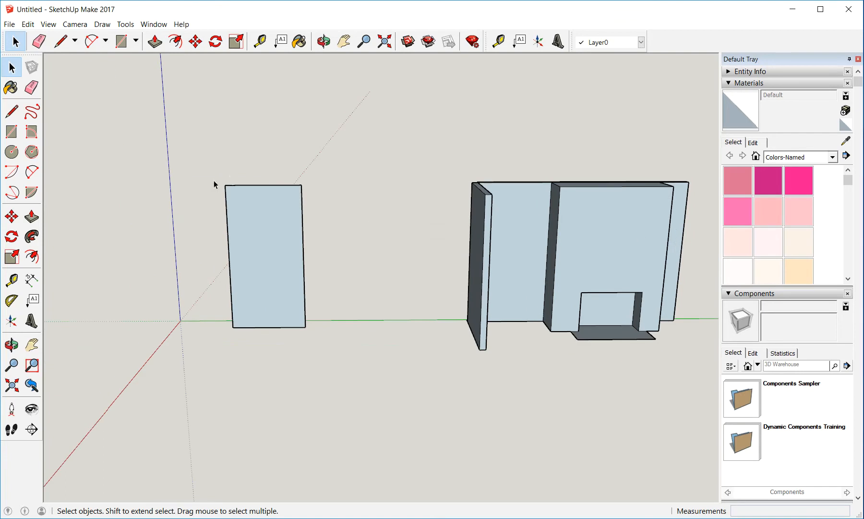
- Orbit toward the alcove wall's top inner corner and pick the Rectangle tool
left_click(264, 259)
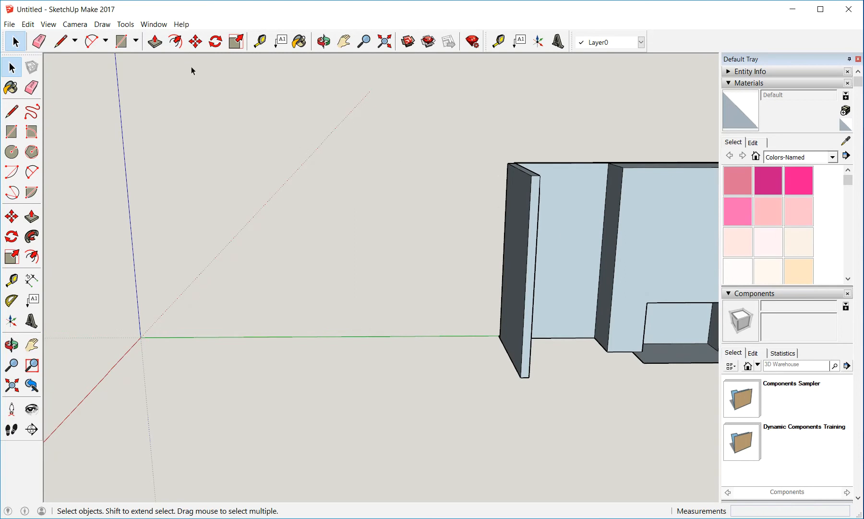
mouse_move(472, 210)
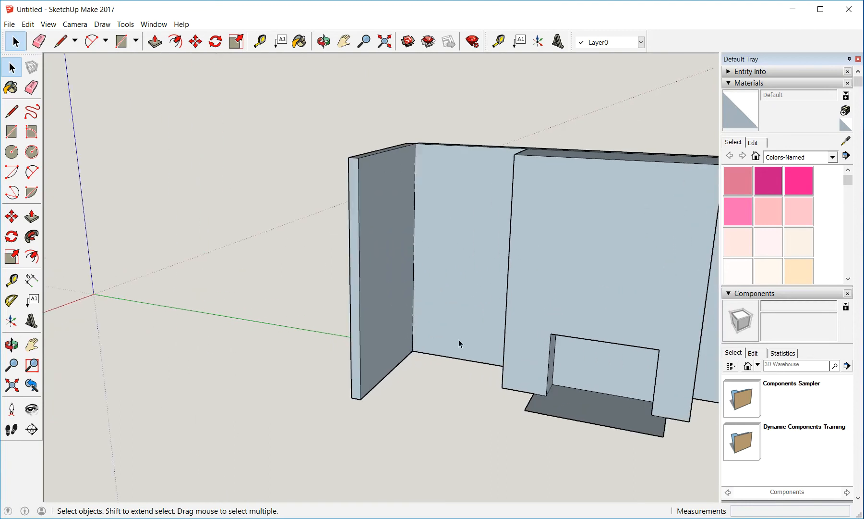
mouse_move(399, 297)
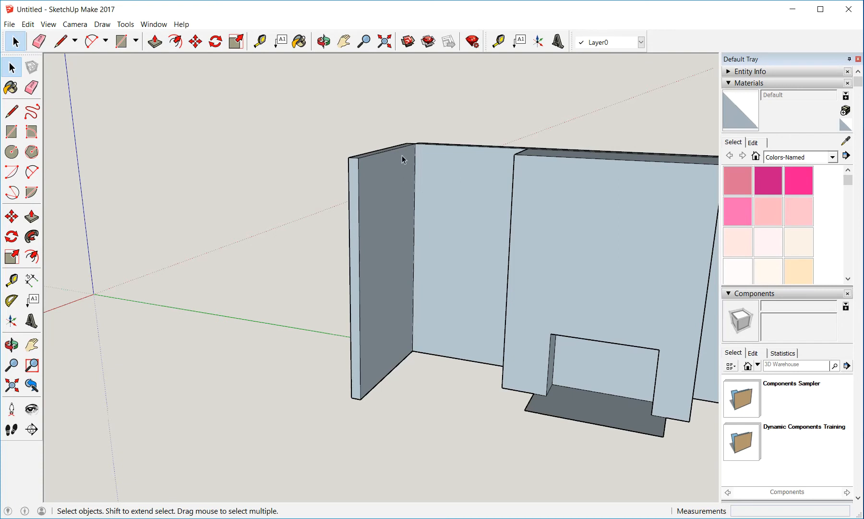
mouse_move(391, 284)
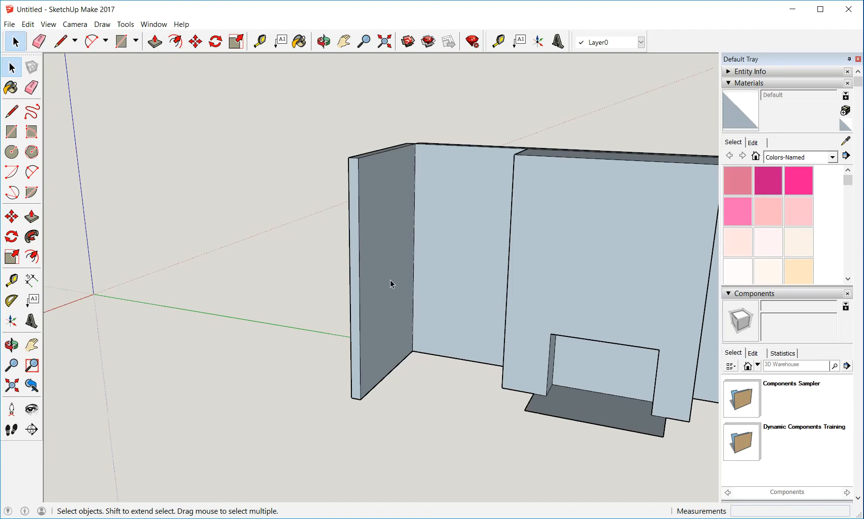
mouse_move(395, 160)
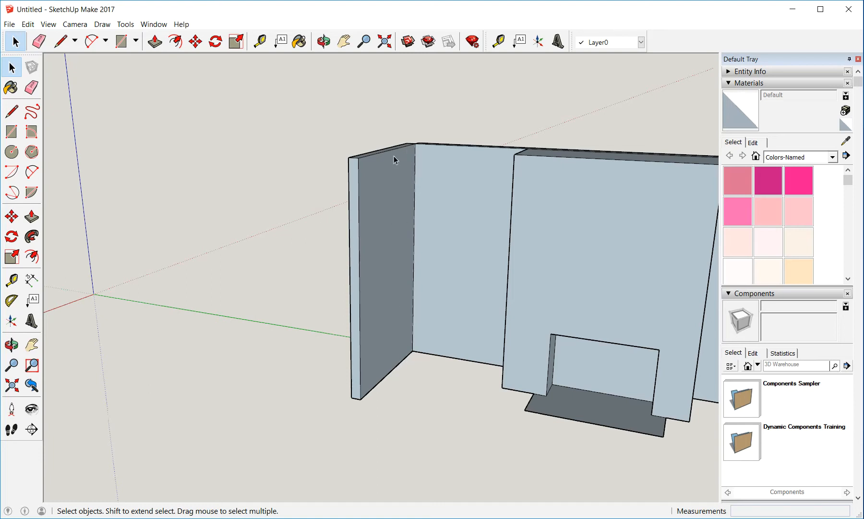
mouse_move(395, 372)
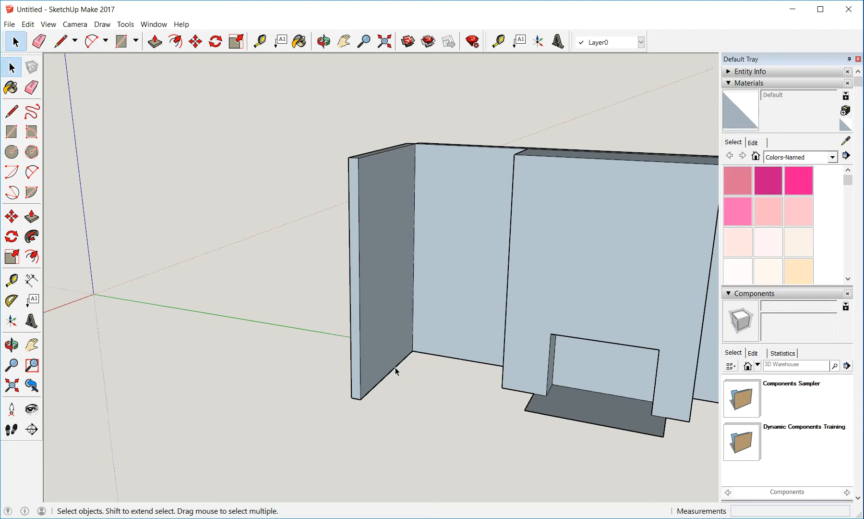
mouse_move(368, 291)
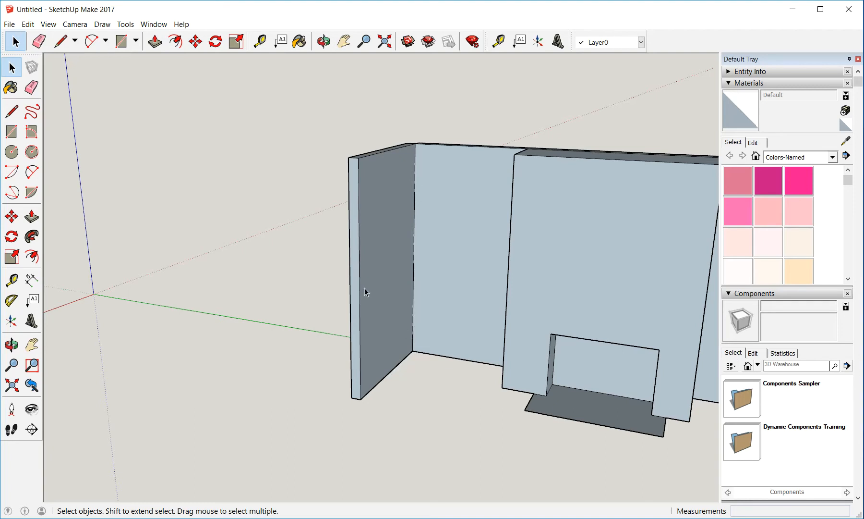
mouse_move(454, 135)
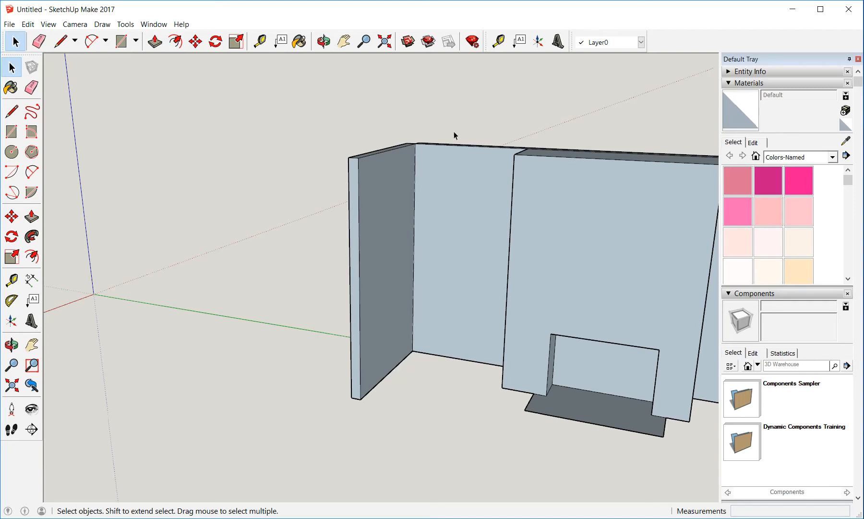
mouse_move(253, 184)
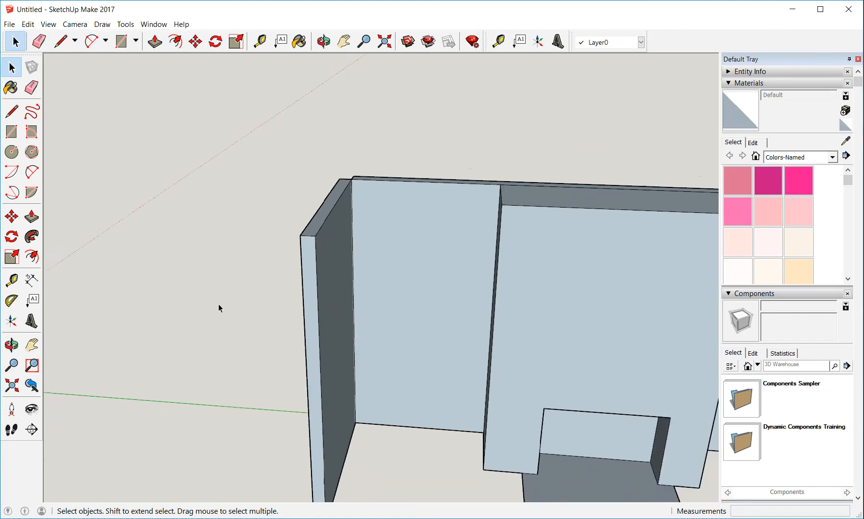
mouse_move(583, 377)
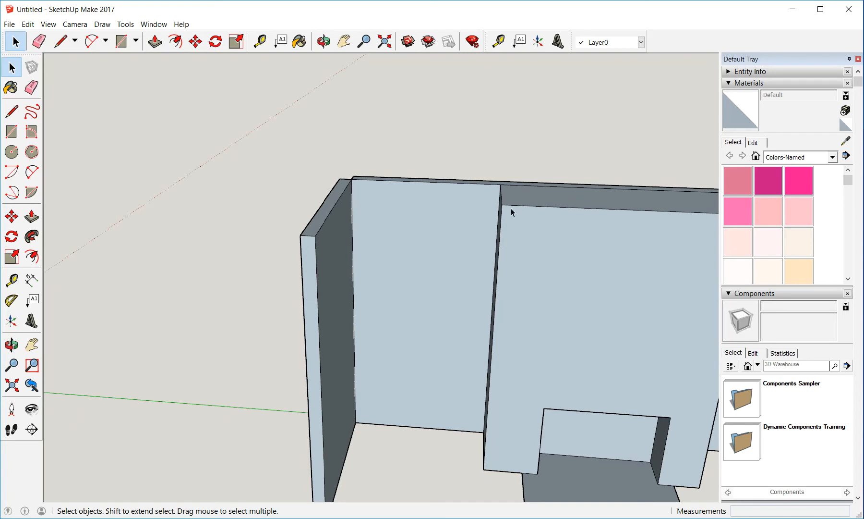
mouse_move(481, 371)
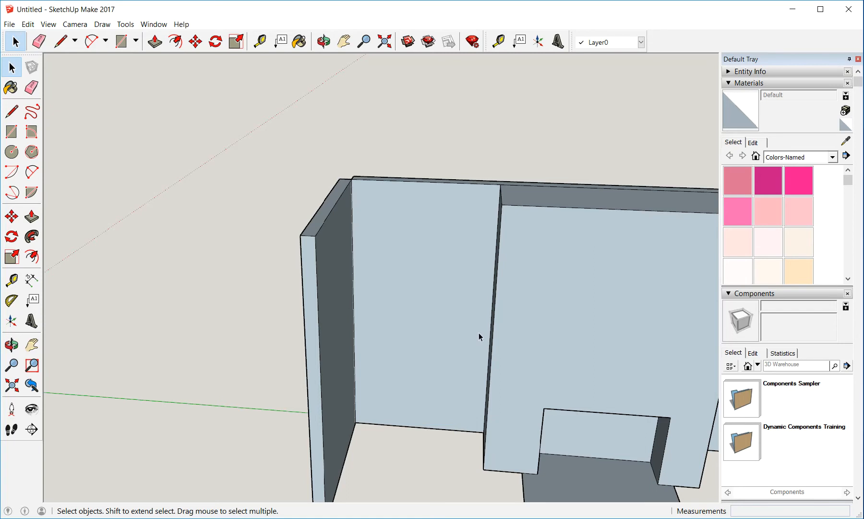
mouse_move(398, 351)
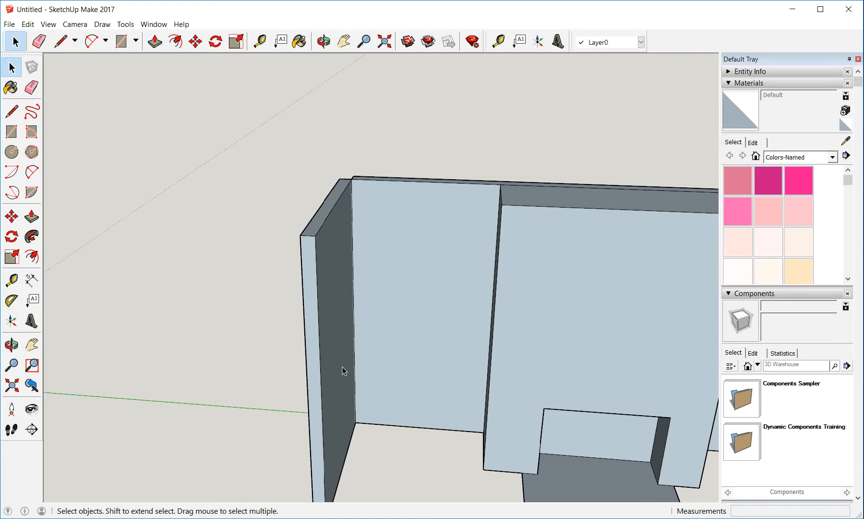
mouse_move(410, 337)
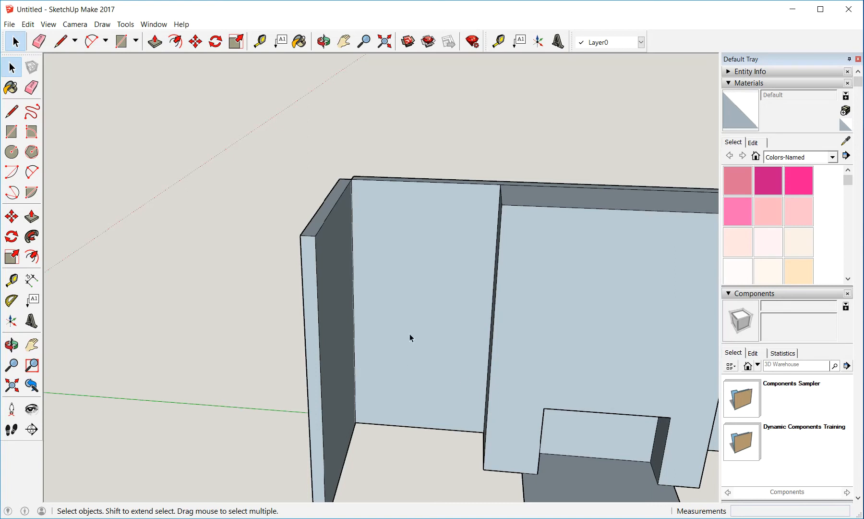
mouse_move(407, 336)
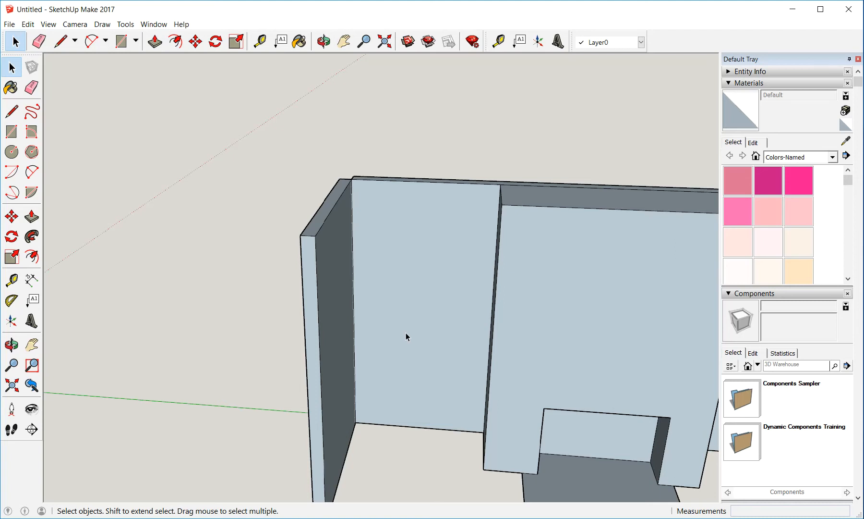
mouse_move(339, 274)
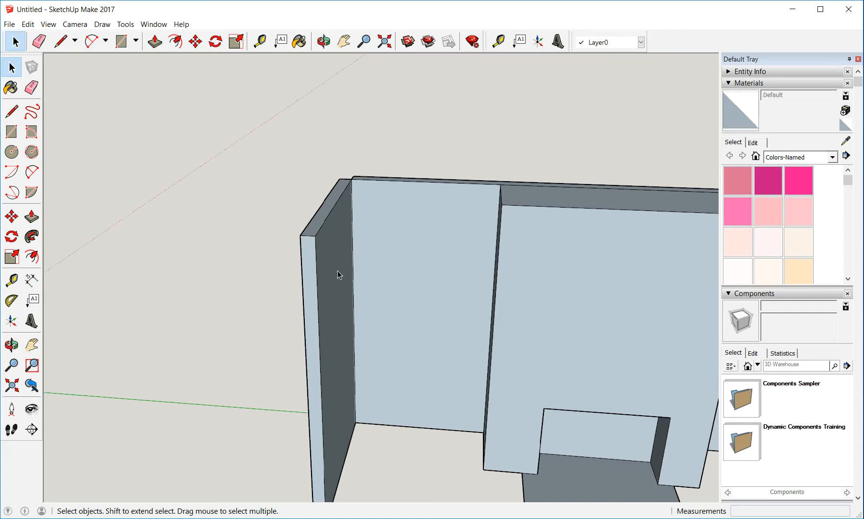
mouse_move(480, 314)
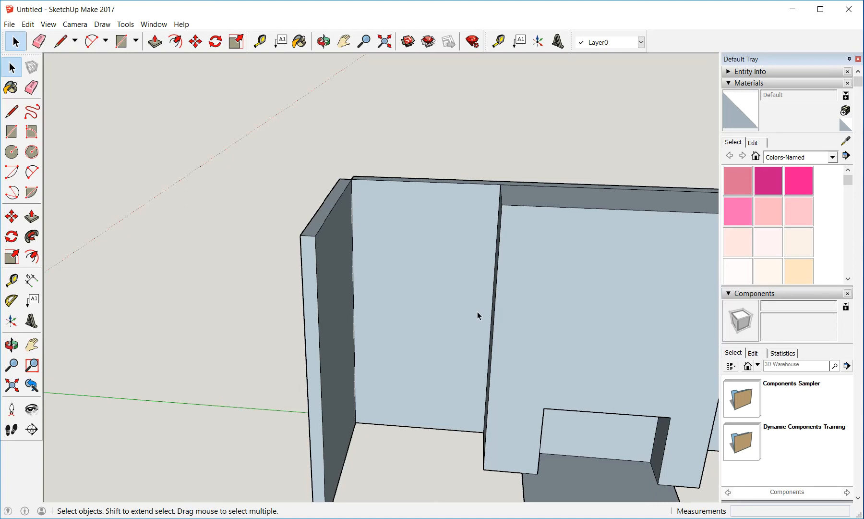
mouse_move(516, 338)
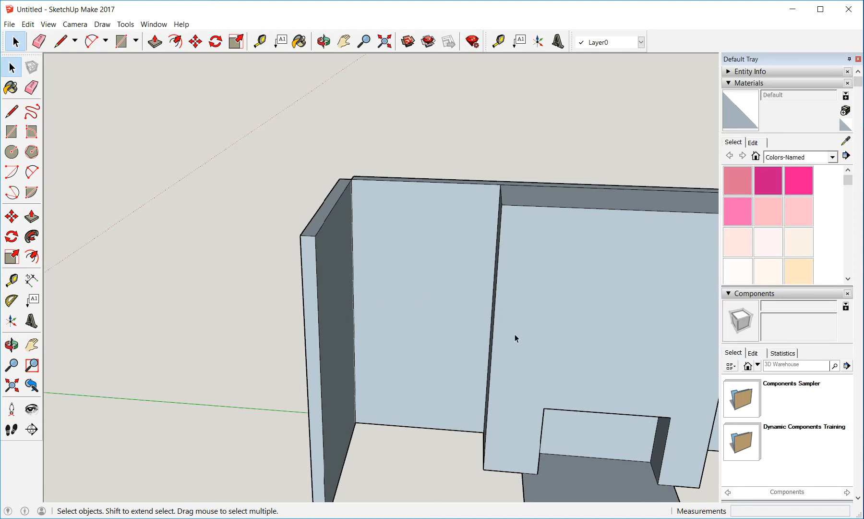
mouse_move(439, 319)
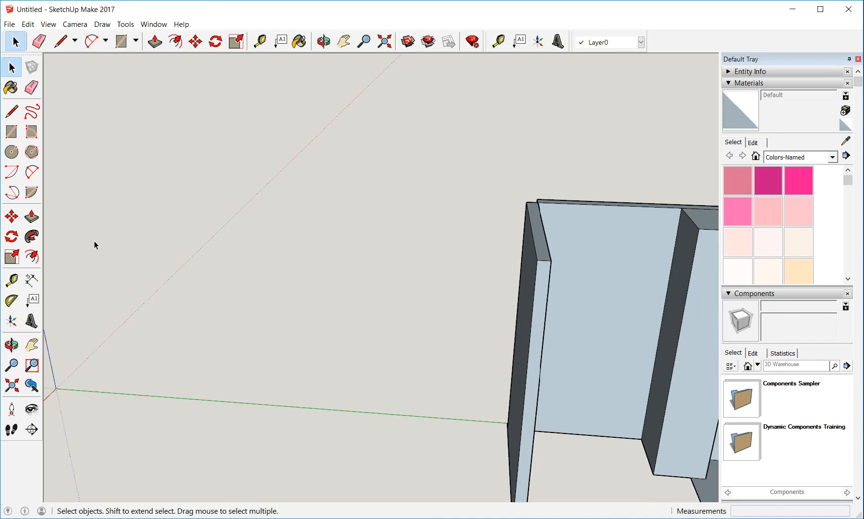
mouse_move(315, 229)
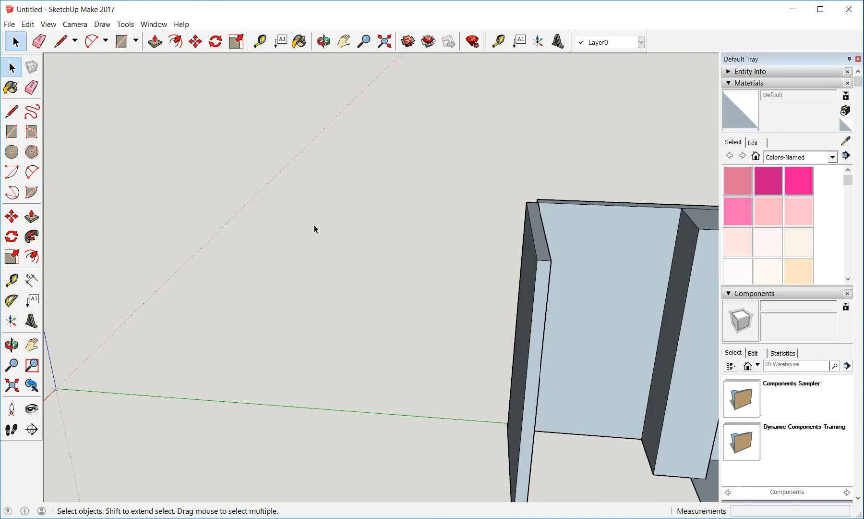
left_click(323, 41)
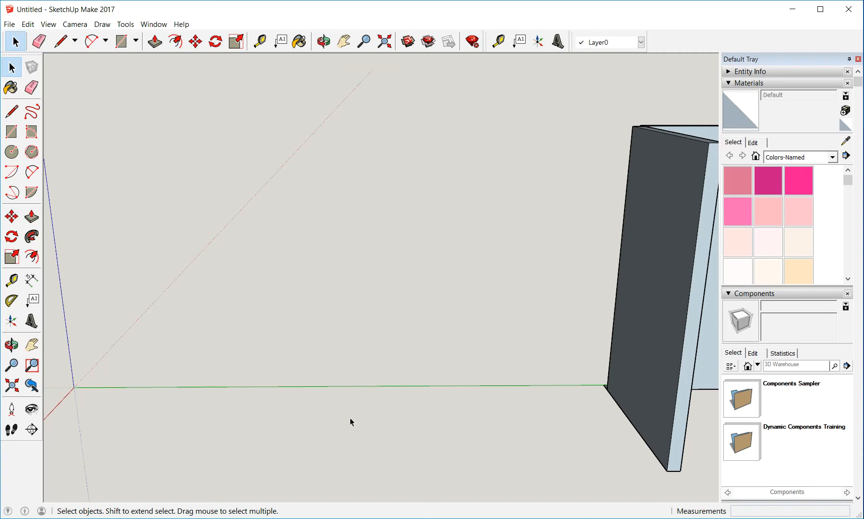
mouse_move(54, 398)
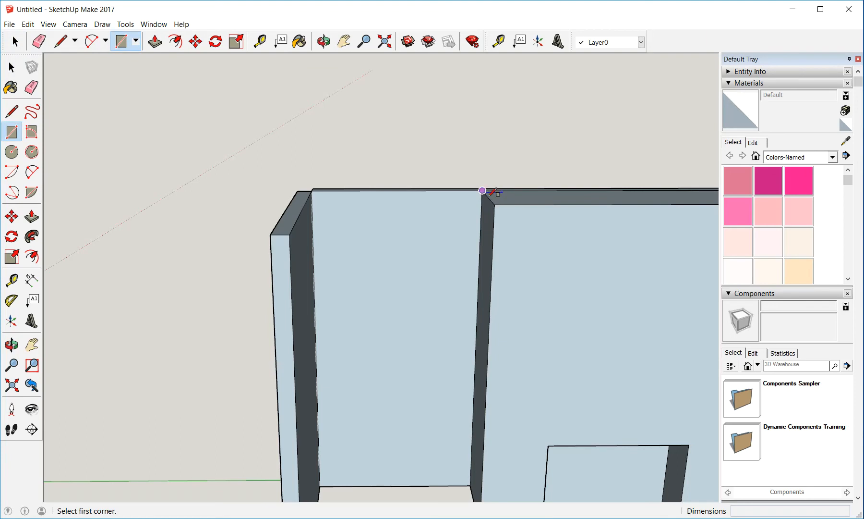
- Hover the rectangle corner, then switch back to the Select arrow without drawing
left_click(482, 190)
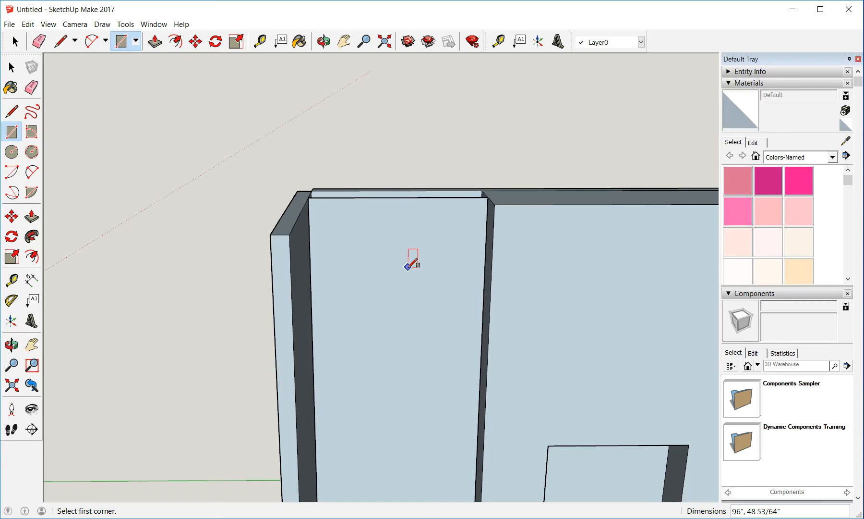
mouse_move(487, 196)
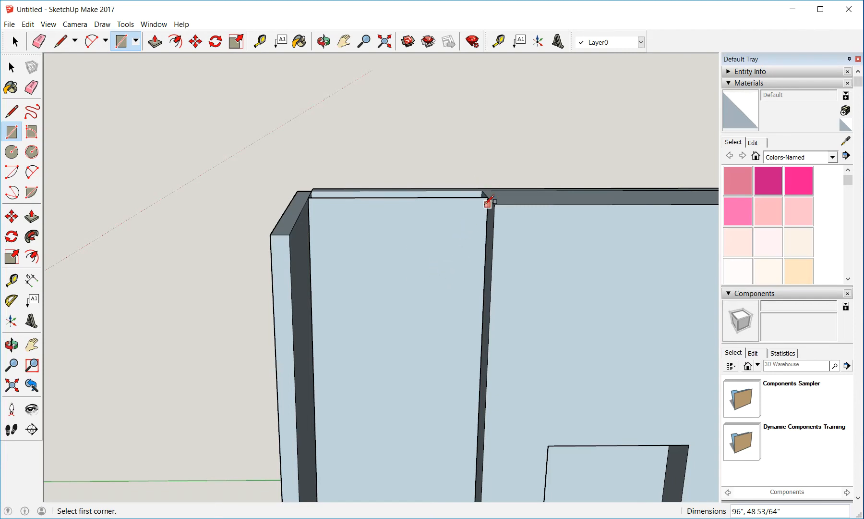
mouse_move(492, 230)
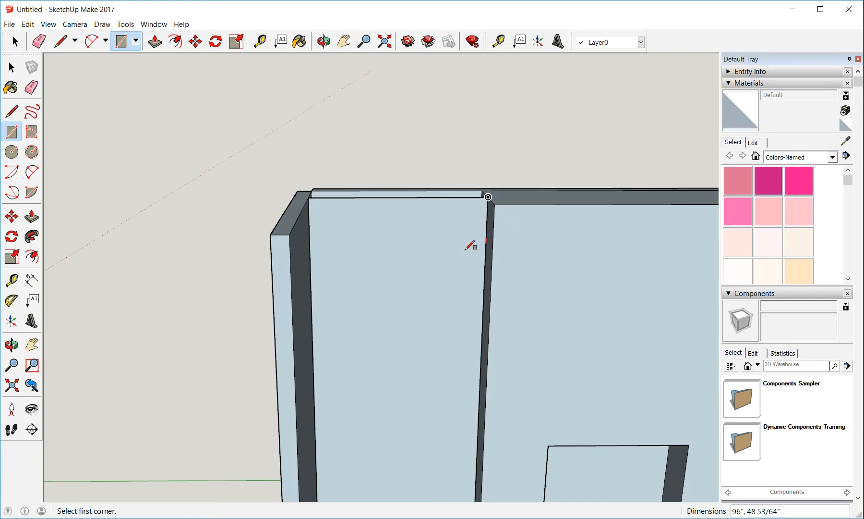
mouse_move(59, 41)
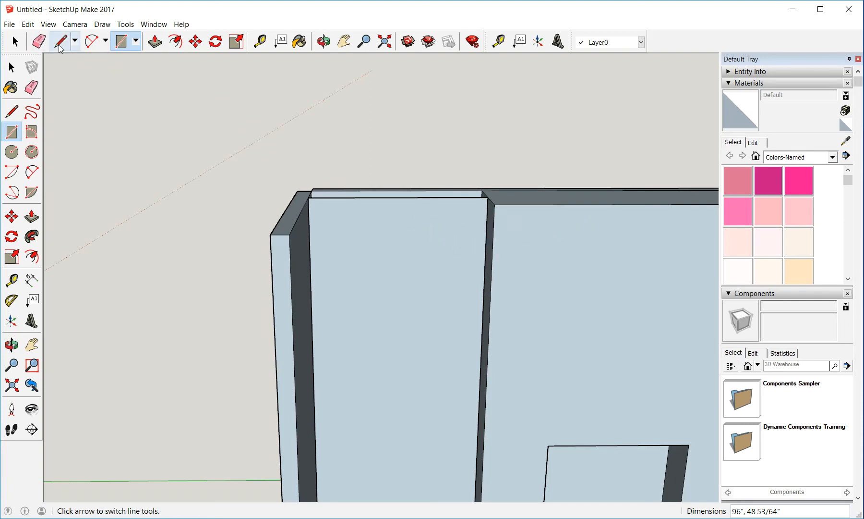
left_click(11, 51)
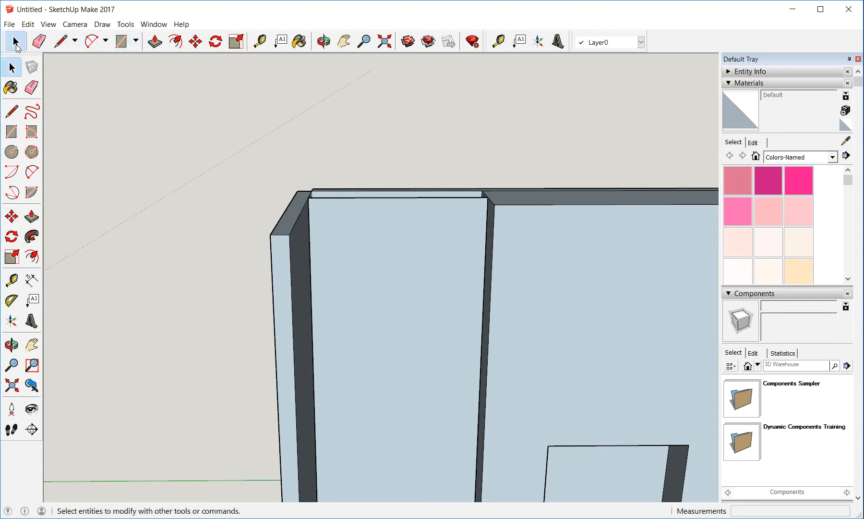
left_click(399, 239)
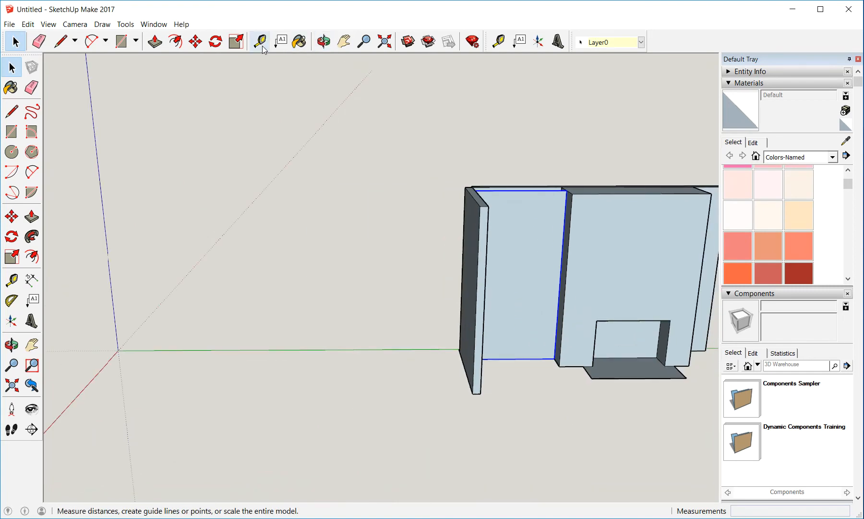
- Ctrl-move a copy of the flat wall panel between the skewed panel and alcove
left_click(195, 42)
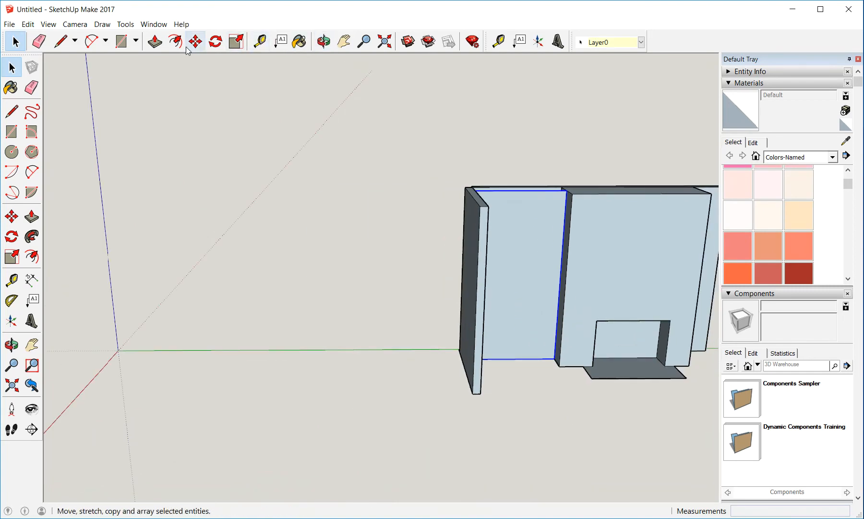
left_click(122, 42)
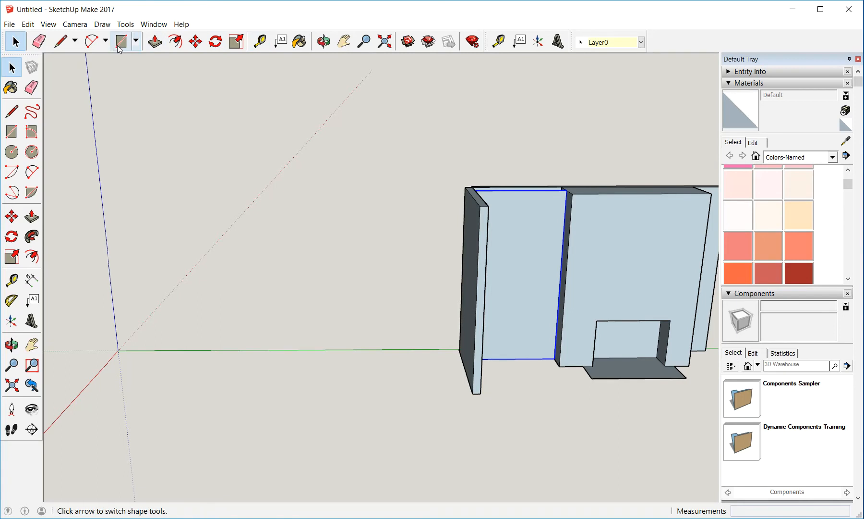
left_click(90, 41)
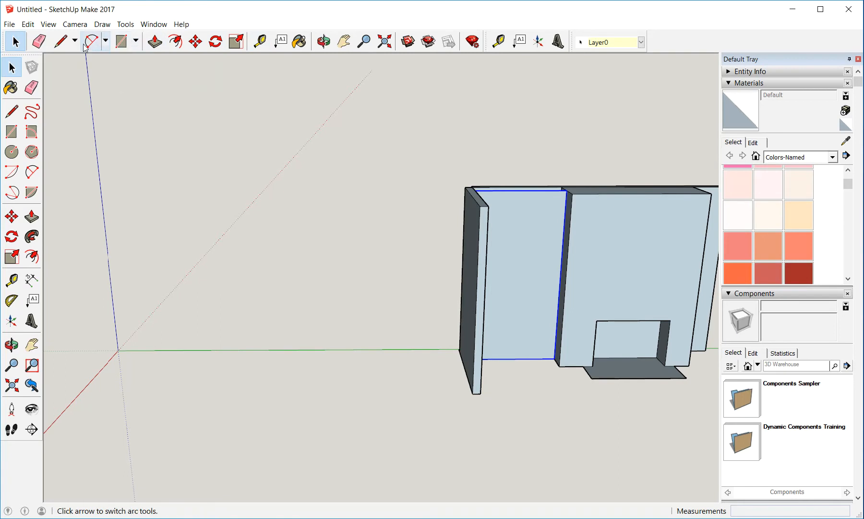
left_click(194, 41)
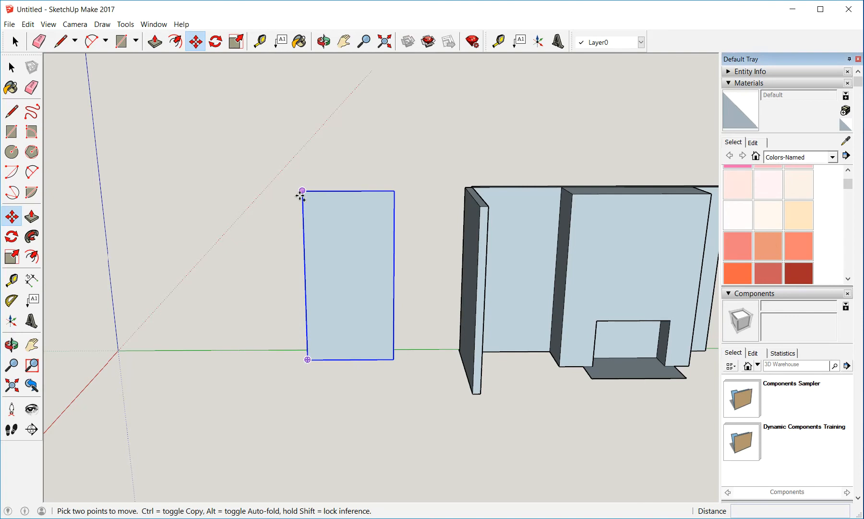
left_click_drag(301, 191, 173, 187)
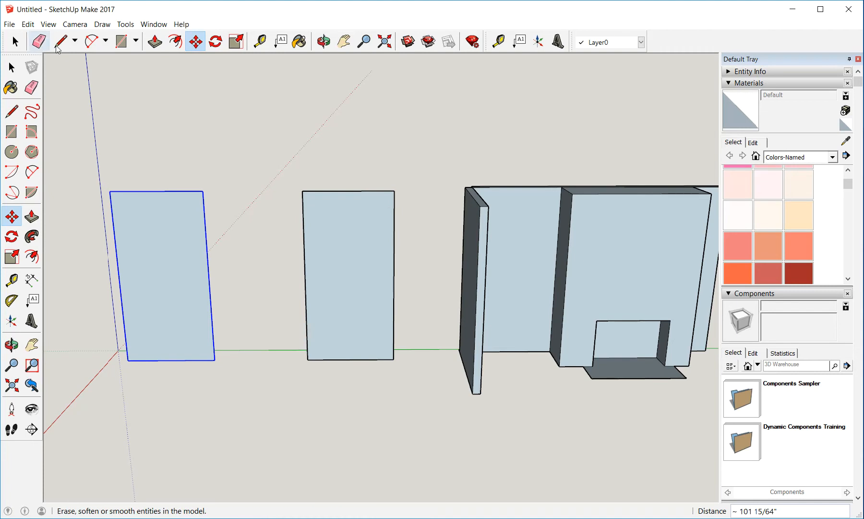
- Explode the middle panel group and shift its top edge sideways into a parallelogram
right_click(347, 276)
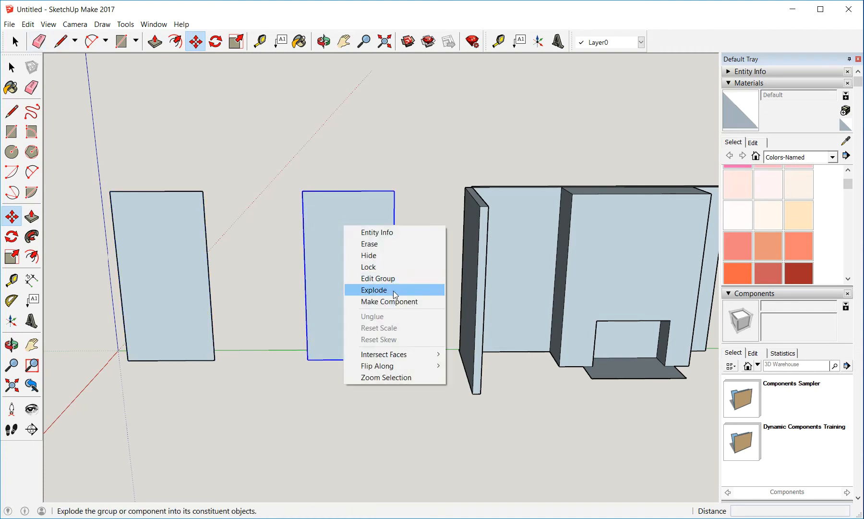
left_click(374, 290)
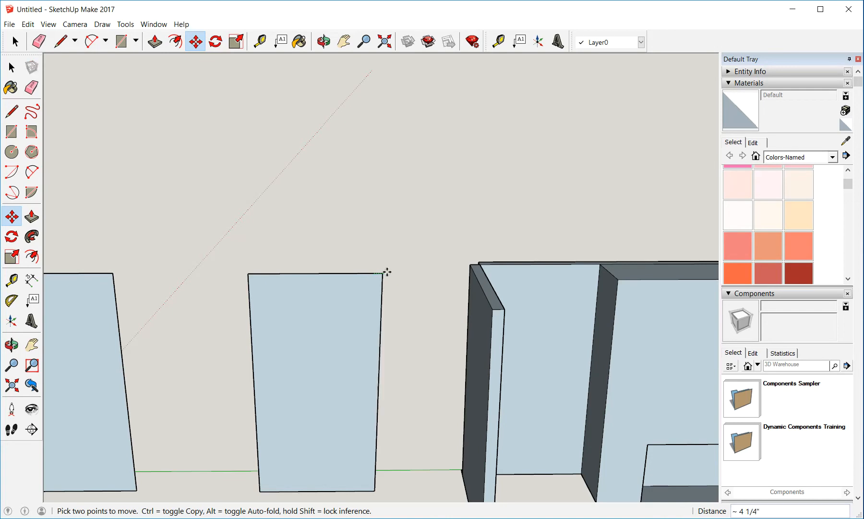
mouse_move(396, 274)
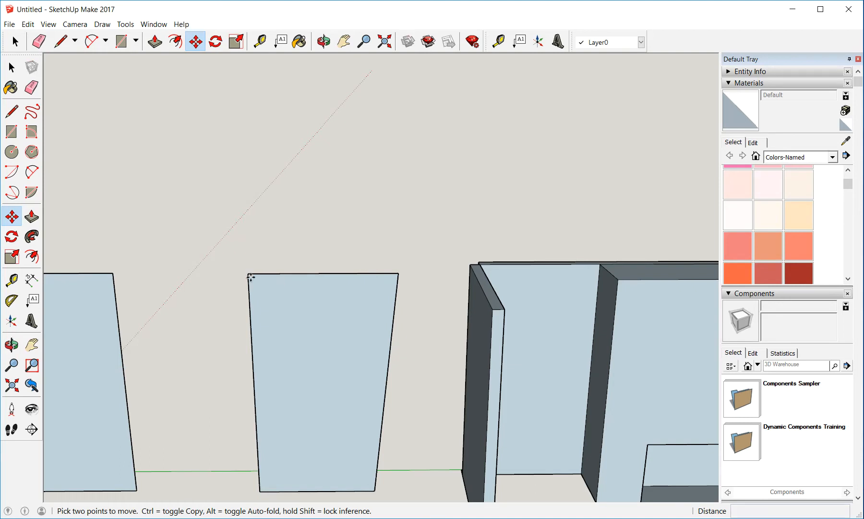
left_click_drag(251, 275, 275, 275)
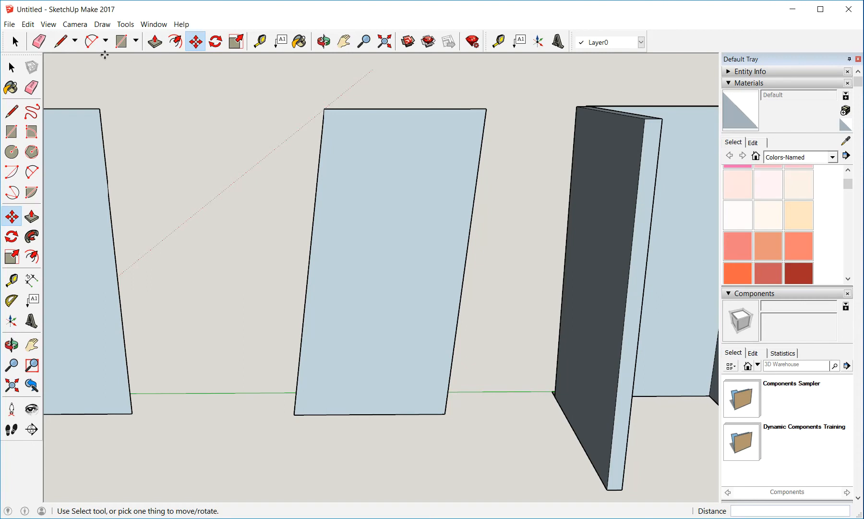
- Draw a horizontal width line across the slanted panel near its top
left_click(59, 42)
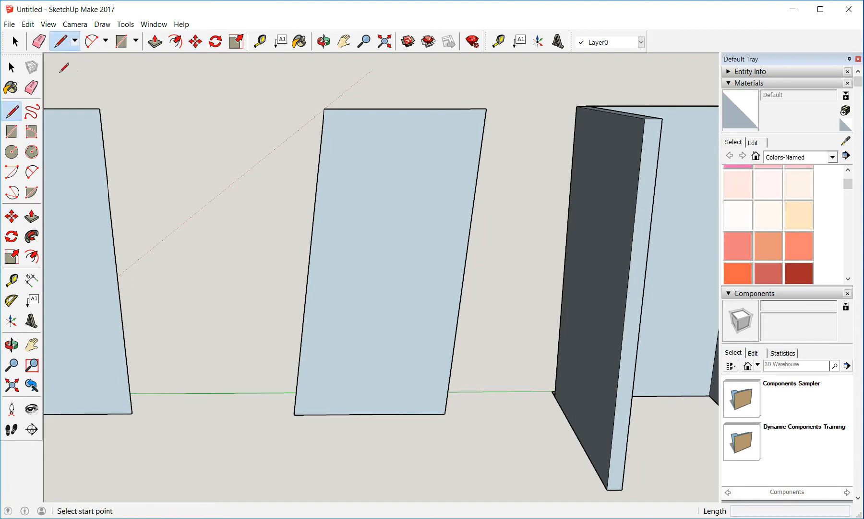
mouse_move(334, 153)
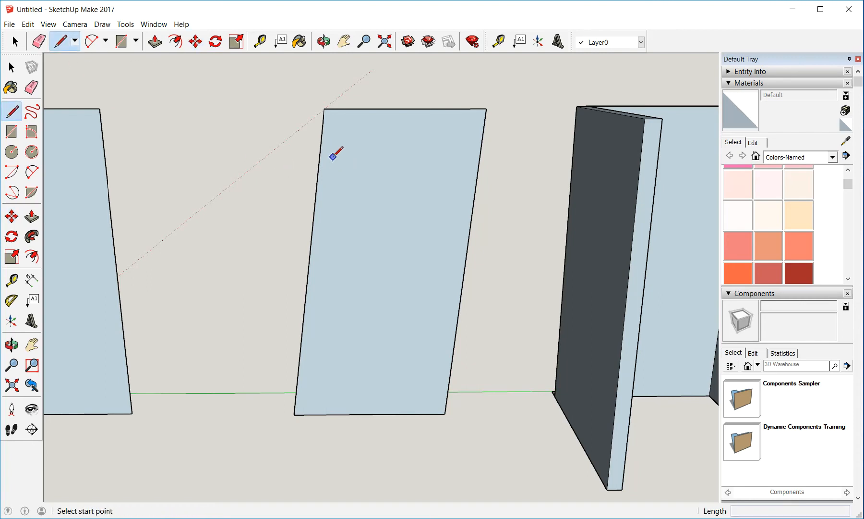
left_click(319, 155)
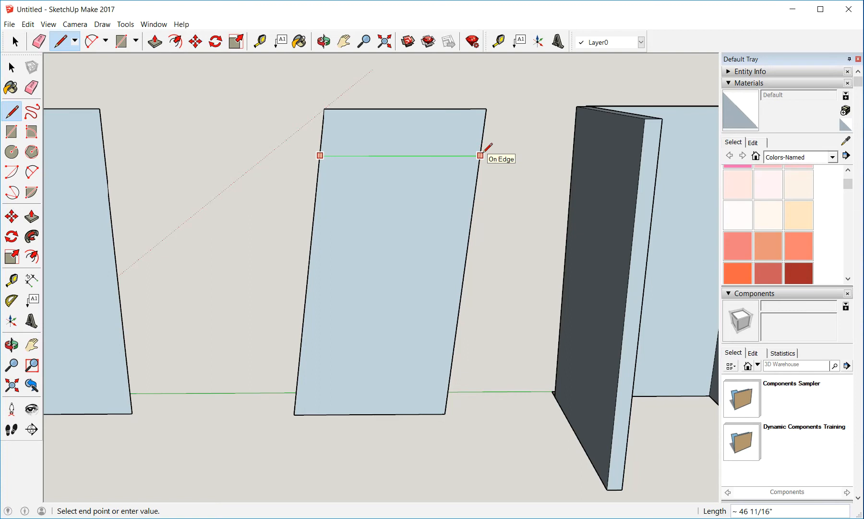
left_click(479, 155)
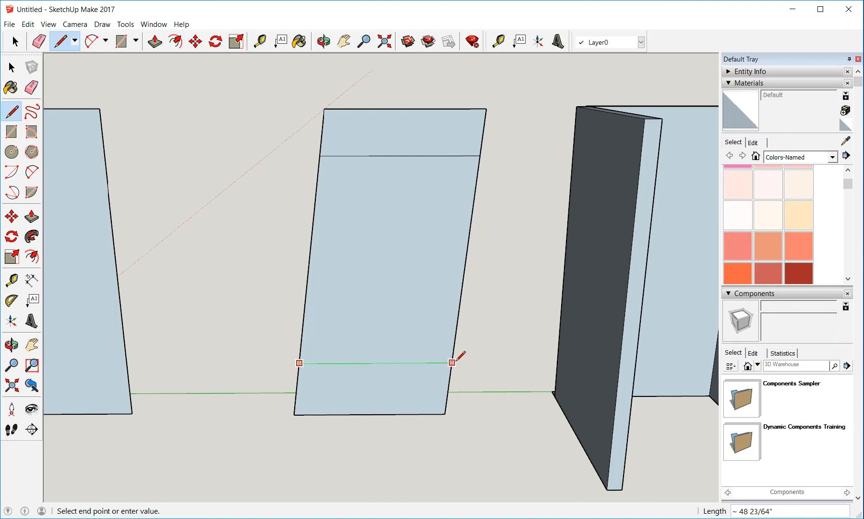
mouse_move(458, 356)
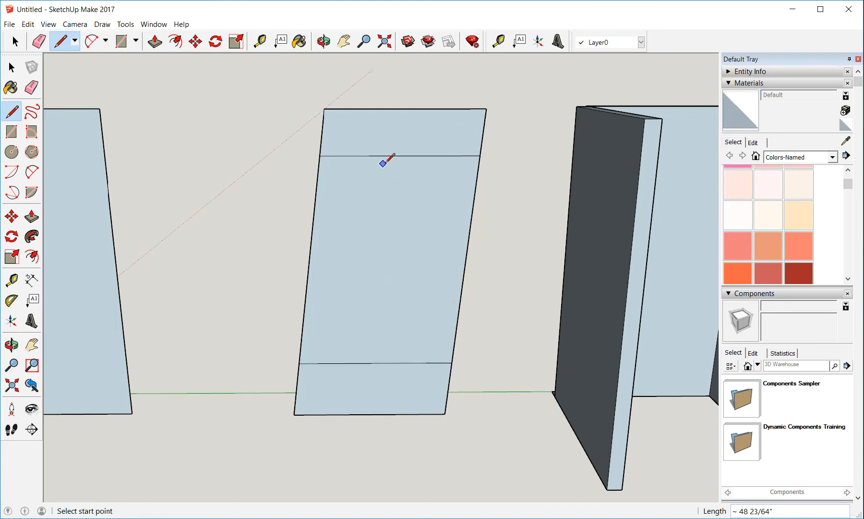
mouse_move(343, 154)
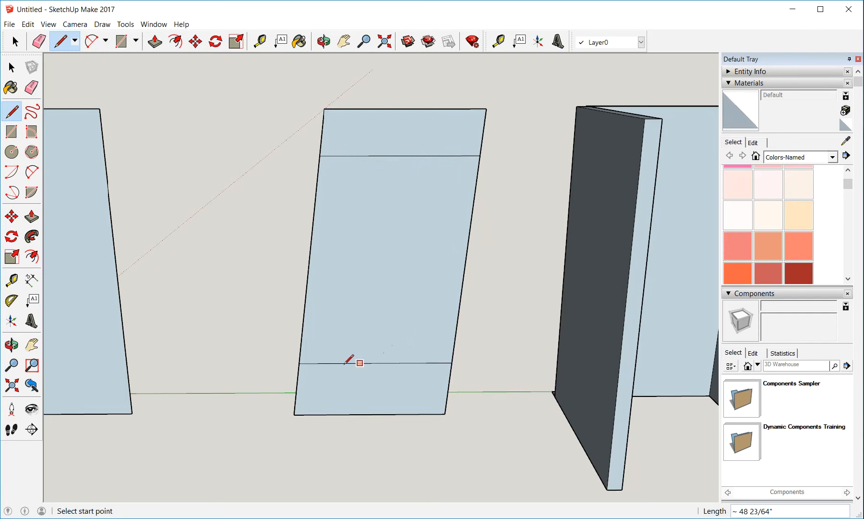
mouse_move(507, 338)
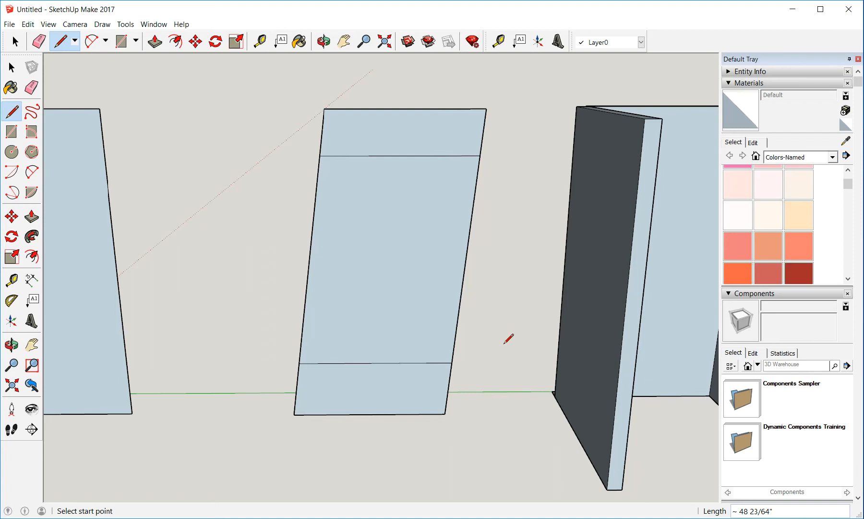
mouse_move(487, 318)
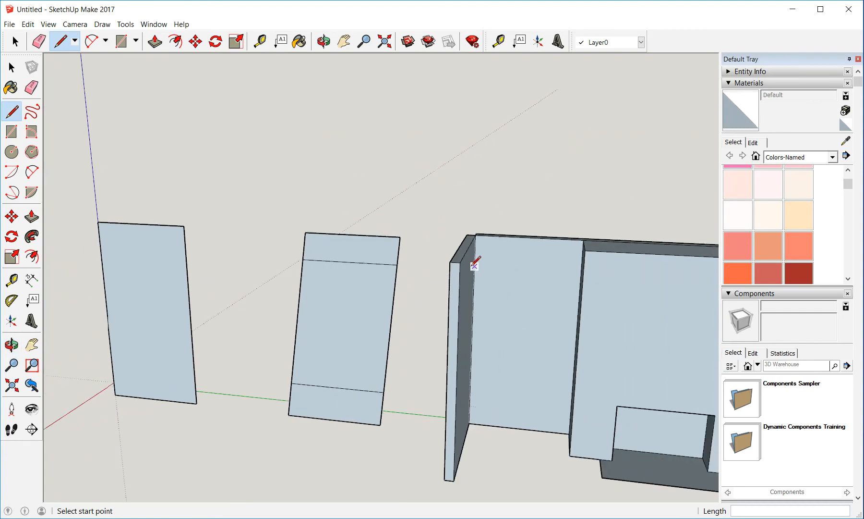
mouse_move(582, 271)
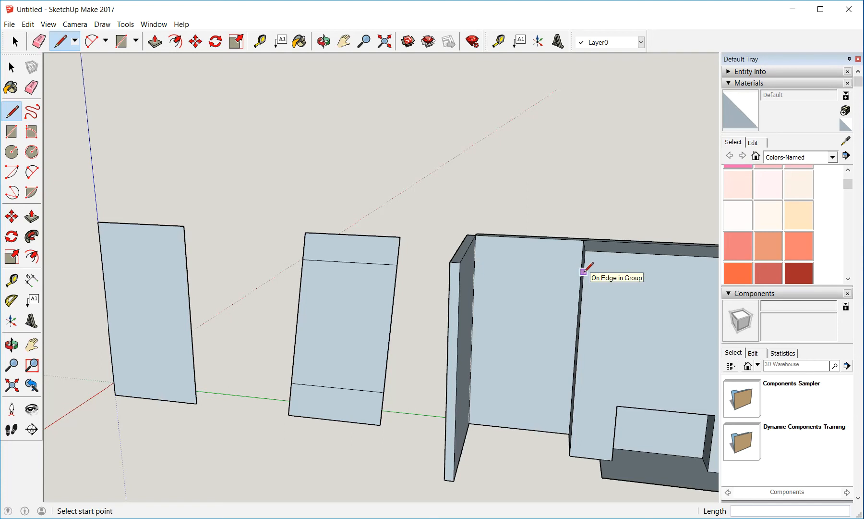
mouse_move(508, 277)
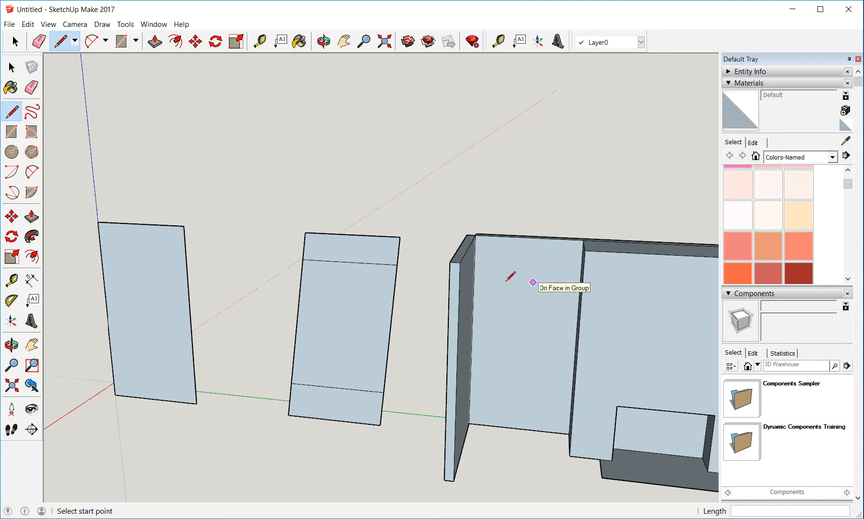
- Orbit the view and draw a horizontal line through the middle of the slanted panel
left_click(323, 41)
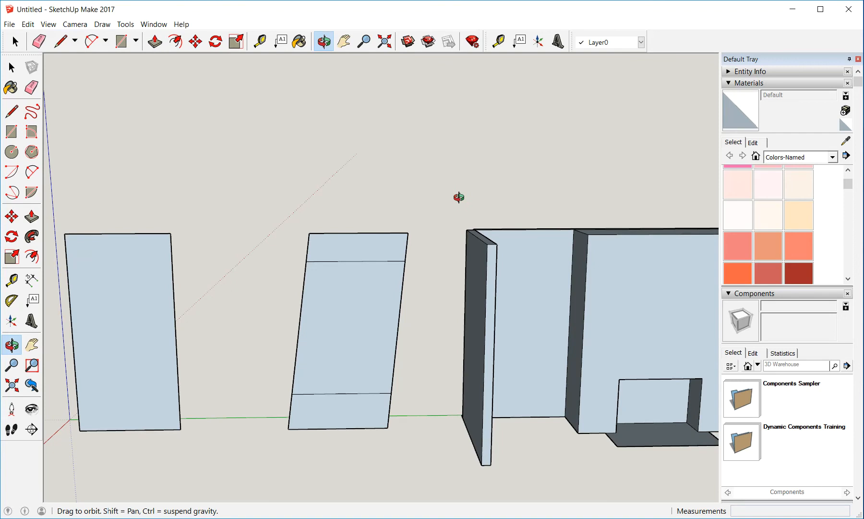
left_click(60, 41)
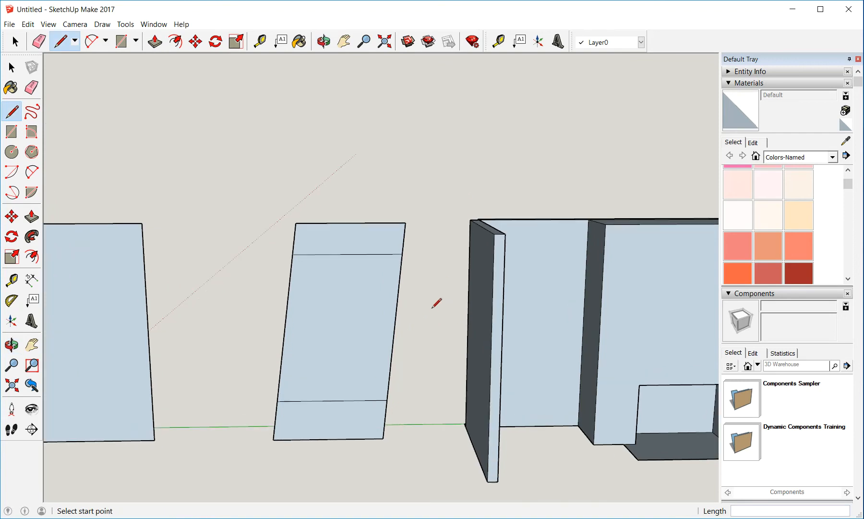
mouse_move(389, 320)
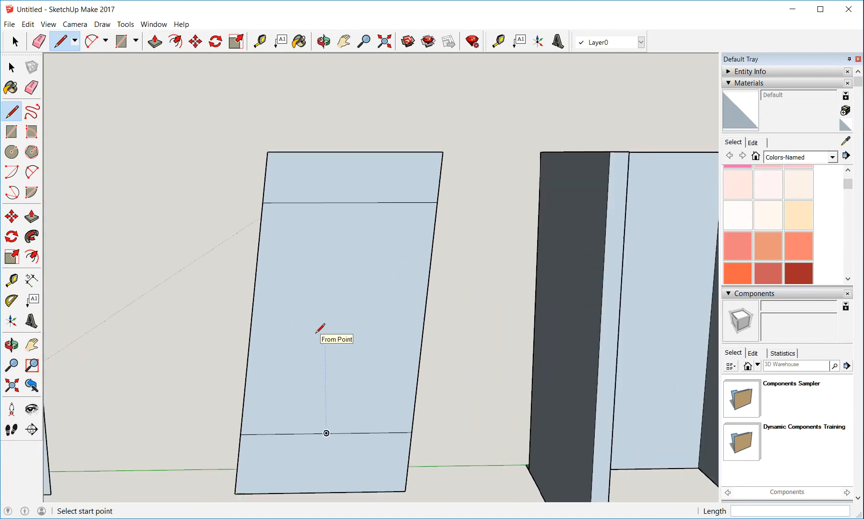
mouse_move(260, 306)
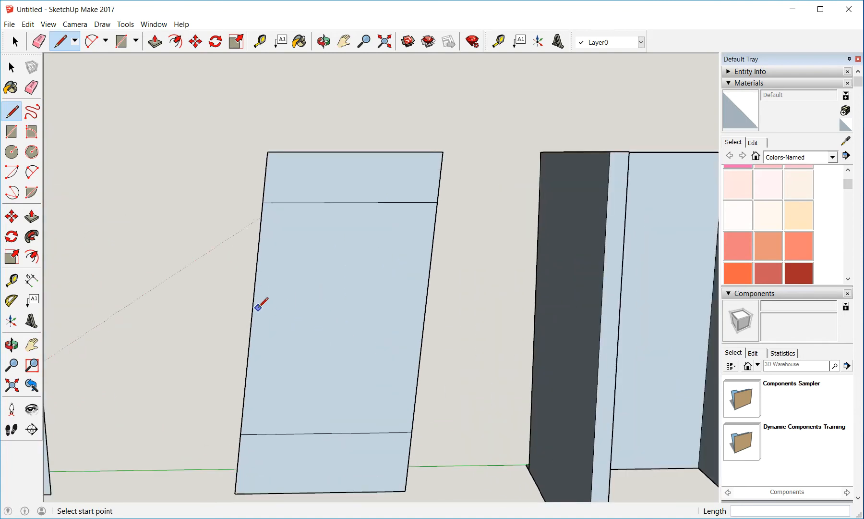
left_click(262, 306)
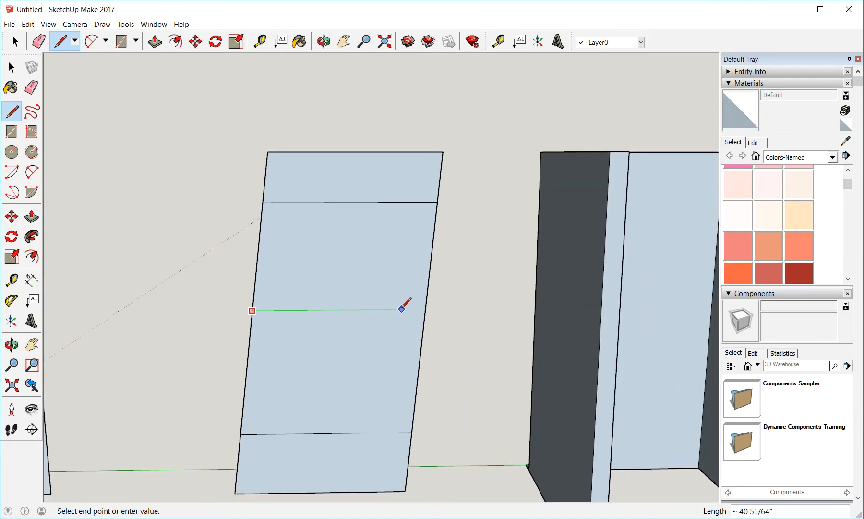
mouse_move(429, 308)
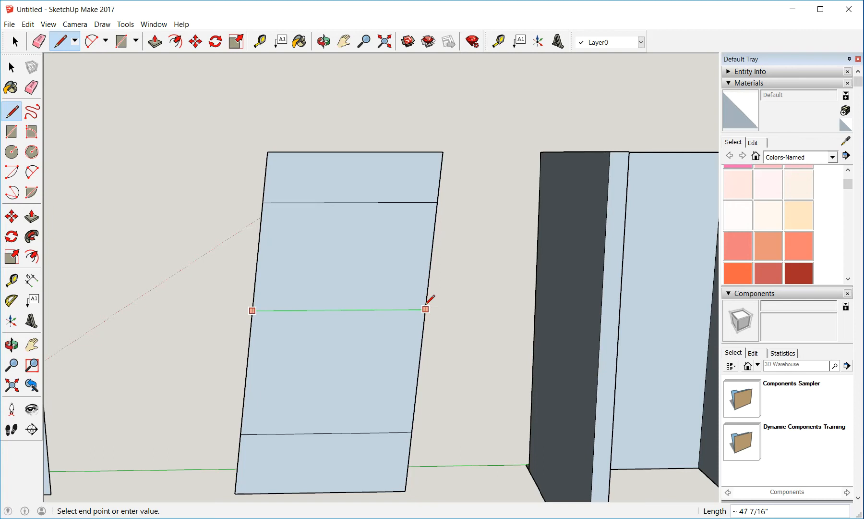
left_click(425, 308)
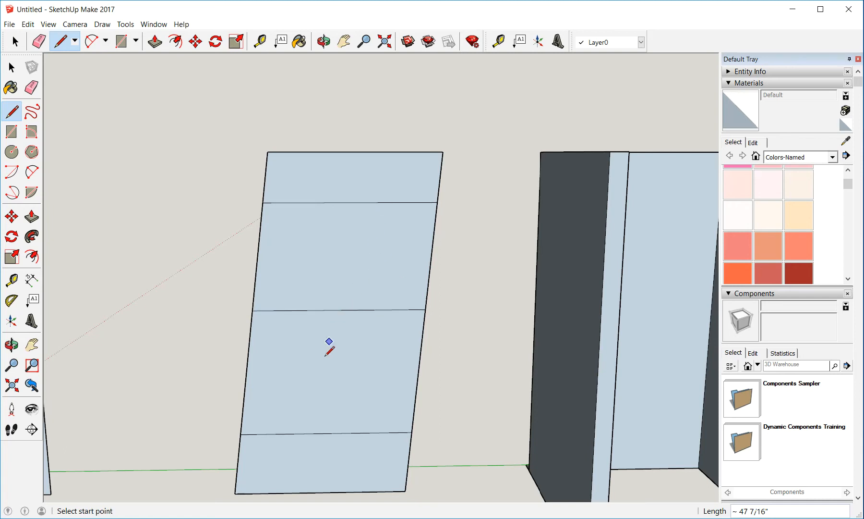
mouse_move(308, 430)
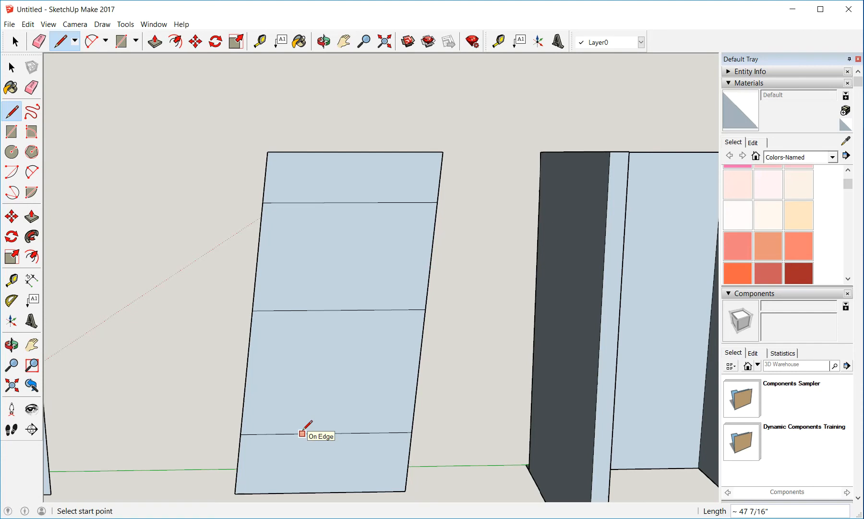
mouse_move(302, 428)
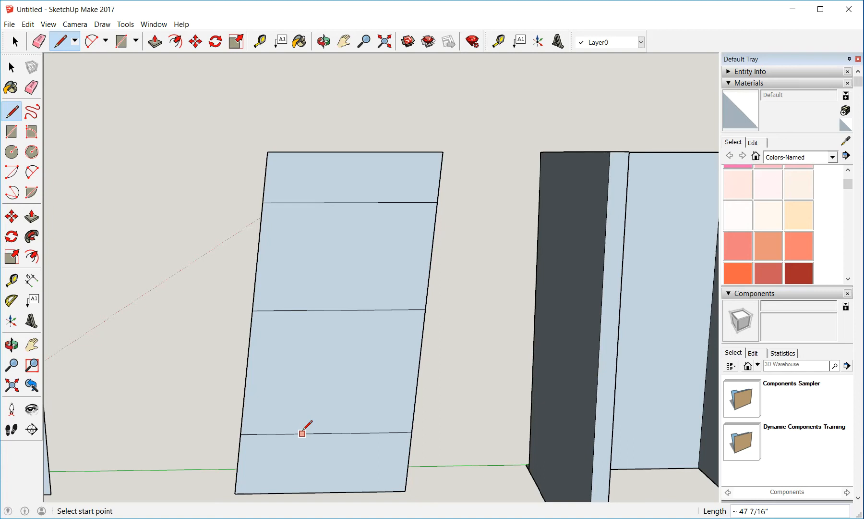
mouse_move(252, 307)
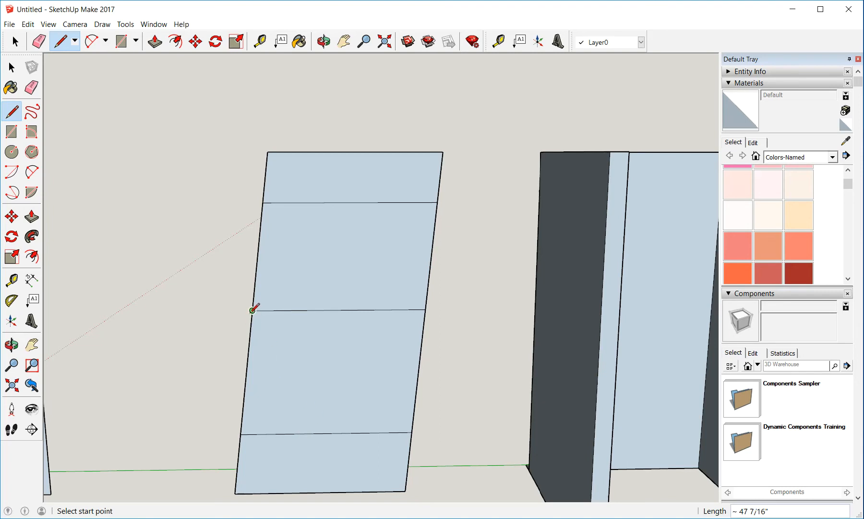
left_click(252, 310)
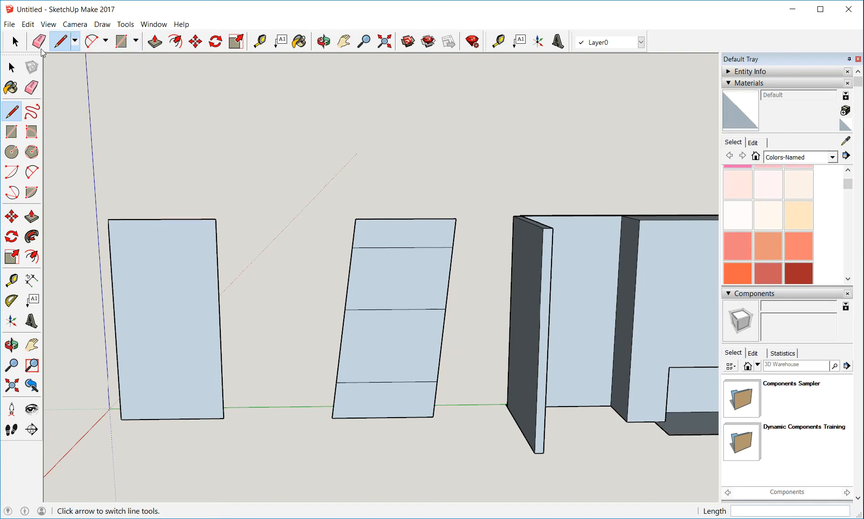
- Select the plain upright panel and drag it leftward off the three-lined skewed panel
left_click(15, 42)
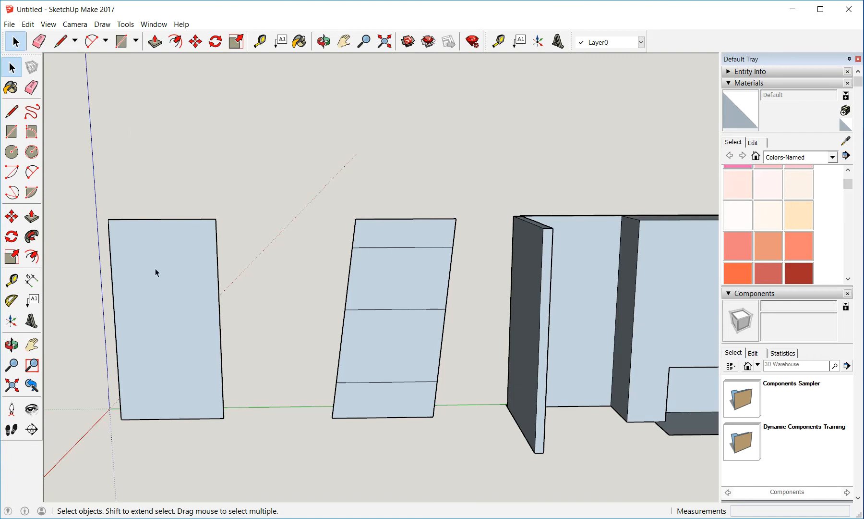
left_click(163, 282)
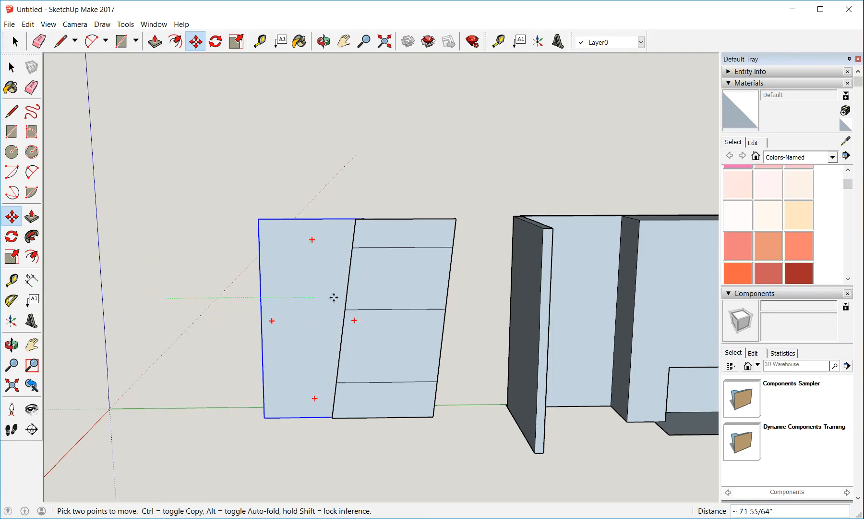
left_click_drag(331, 296, 387, 296)
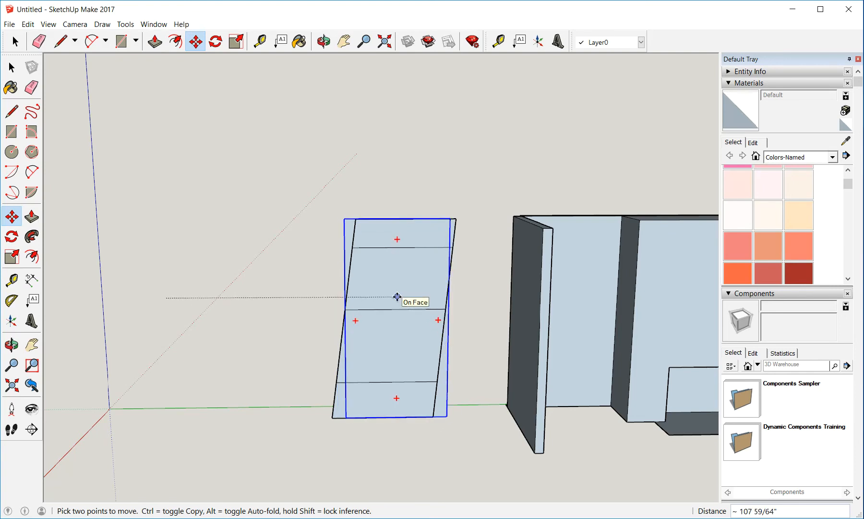
left_click_drag(398, 296, 381, 297)
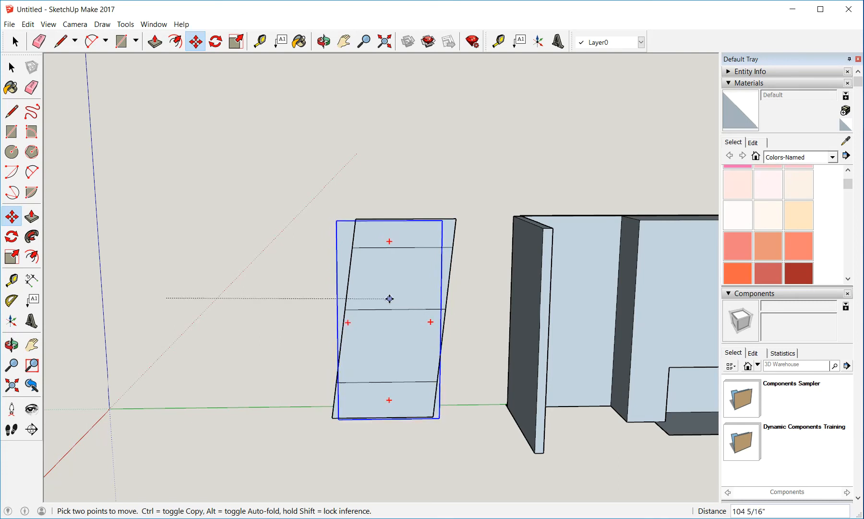
left_click_drag(389, 298, 384, 298)
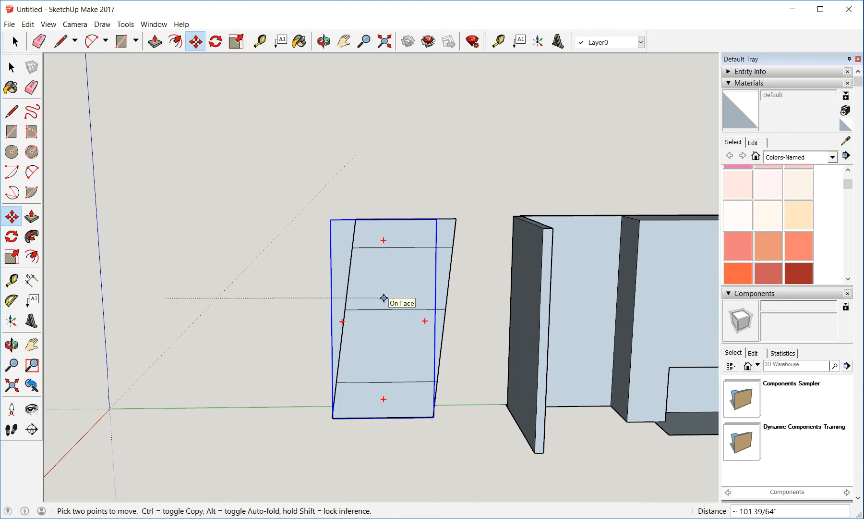
left_click_drag(383, 298, 410, 295)
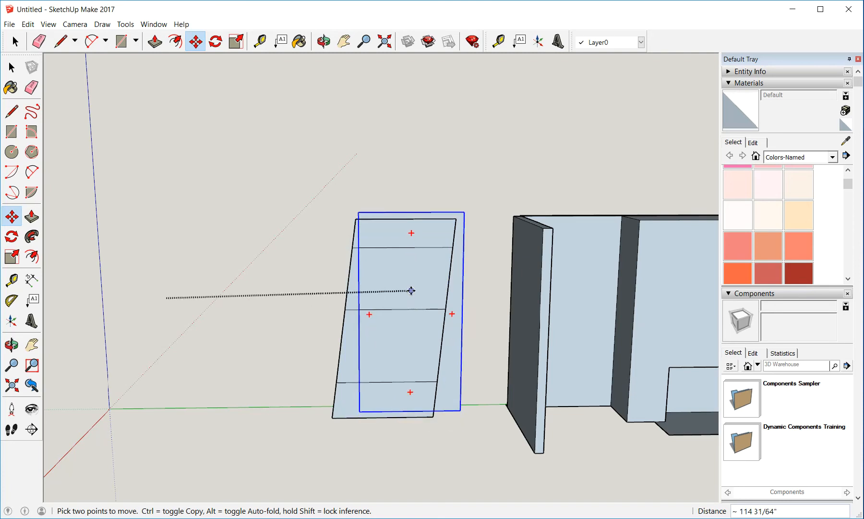
left_click_drag(410, 290, 395, 309)
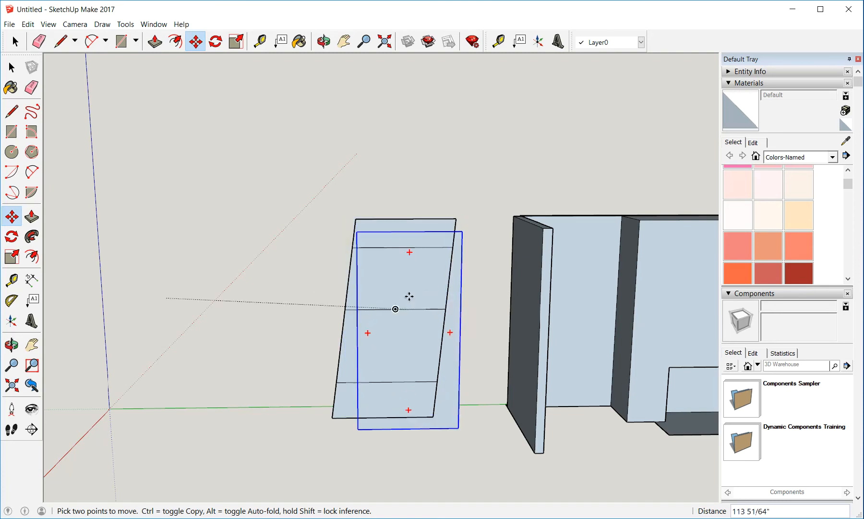
left_click_drag(408, 296, 395, 293)
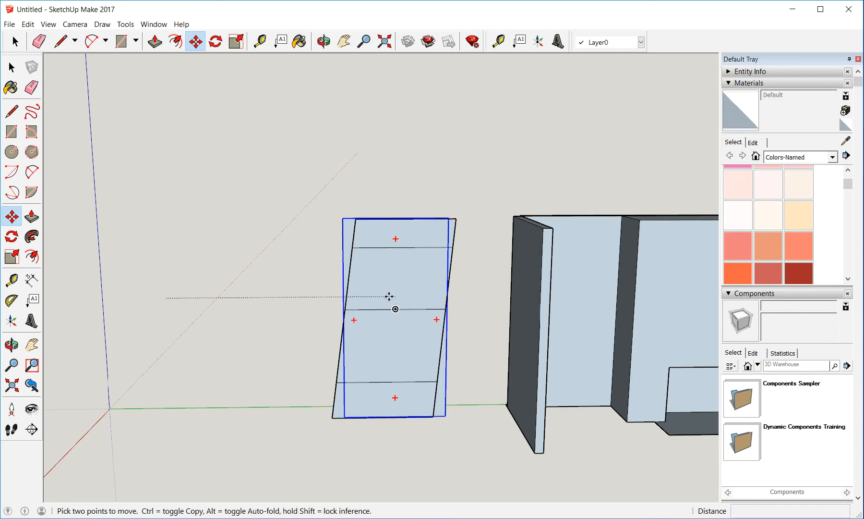
left_click_drag(388, 296, 395, 310)
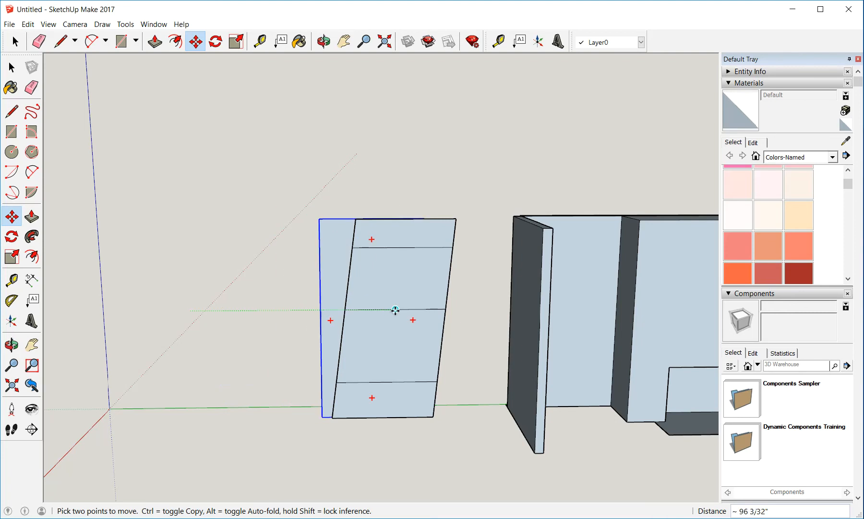
- Place the rectangular panel on the ground to the left of the skewed panel
left_click_drag(394, 308, 230, 331)
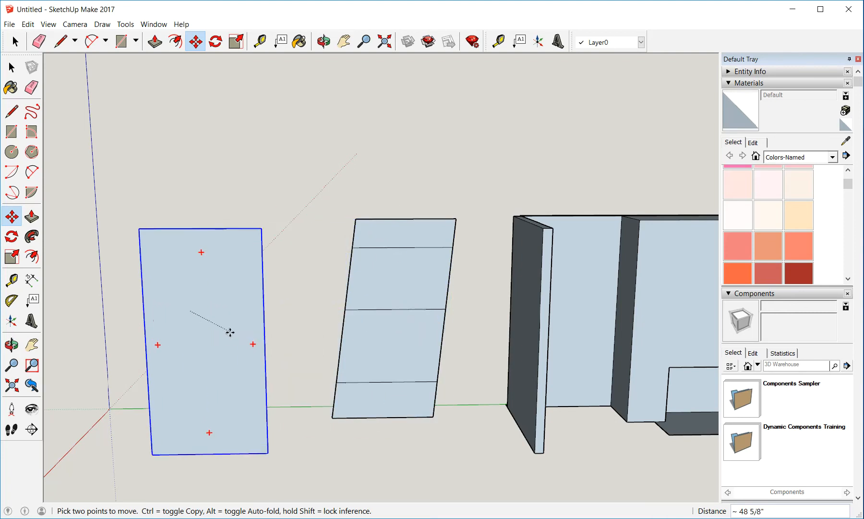
left_click_drag(230, 332, 314, 318)
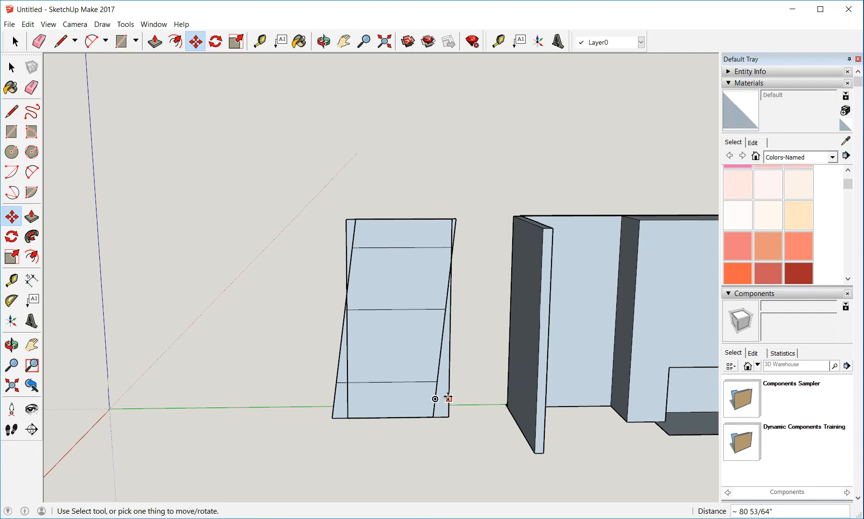
mouse_move(447, 398)
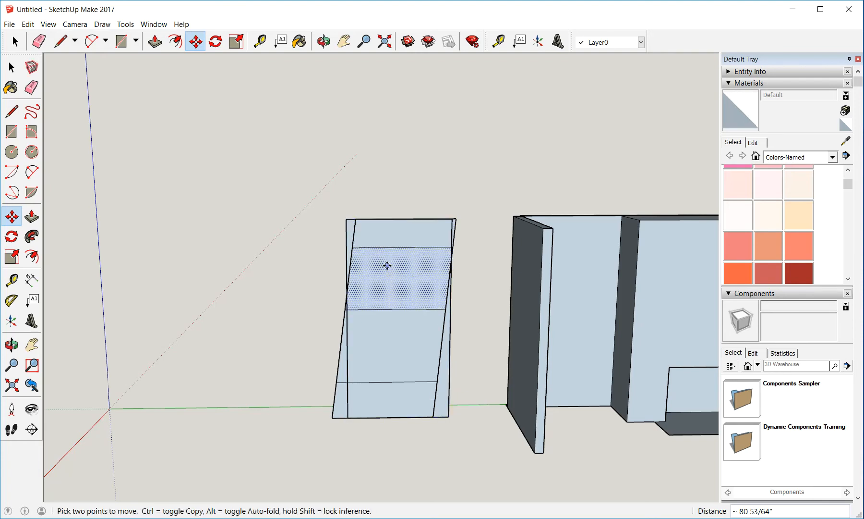
mouse_move(386, 265)
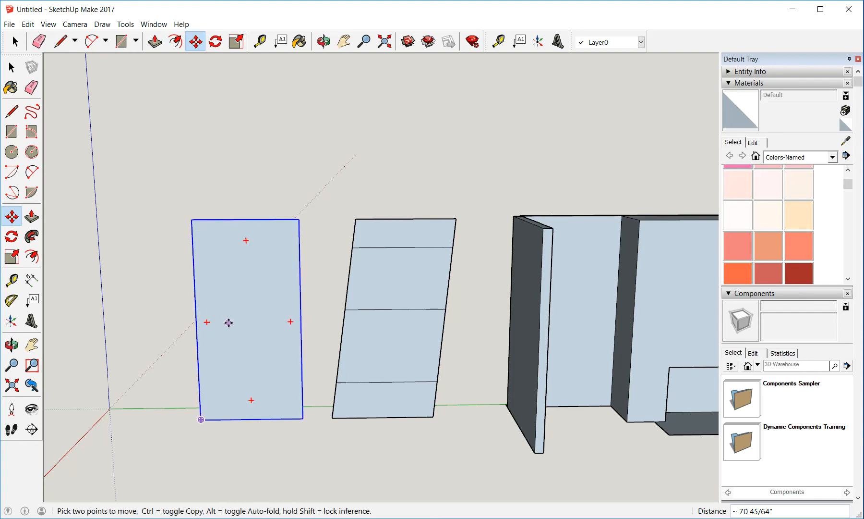
mouse_move(229, 322)
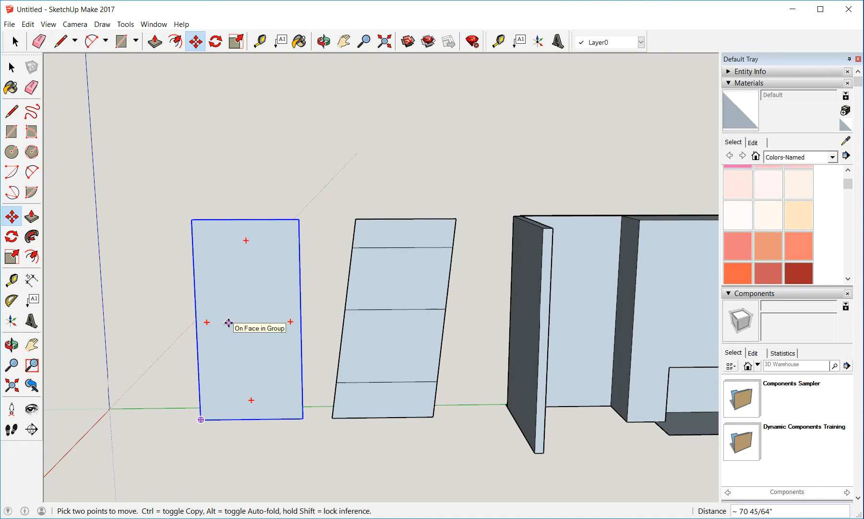
mouse_move(228, 322)
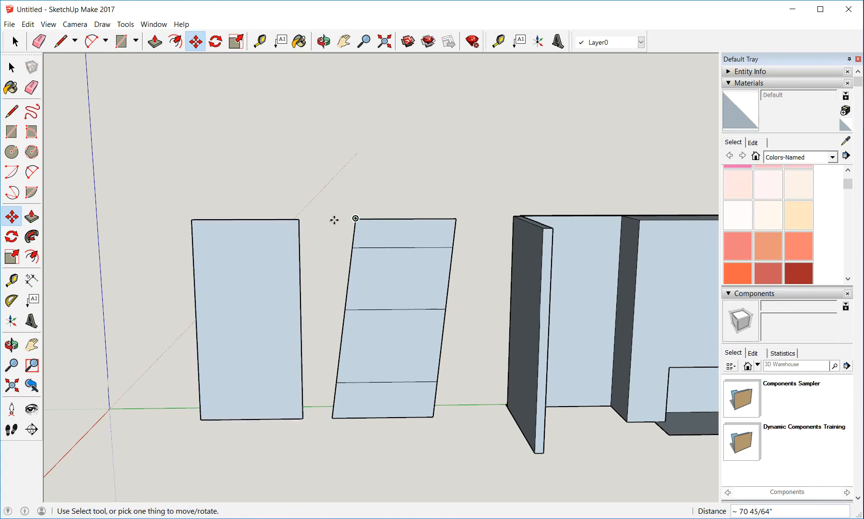
mouse_move(306, 195)
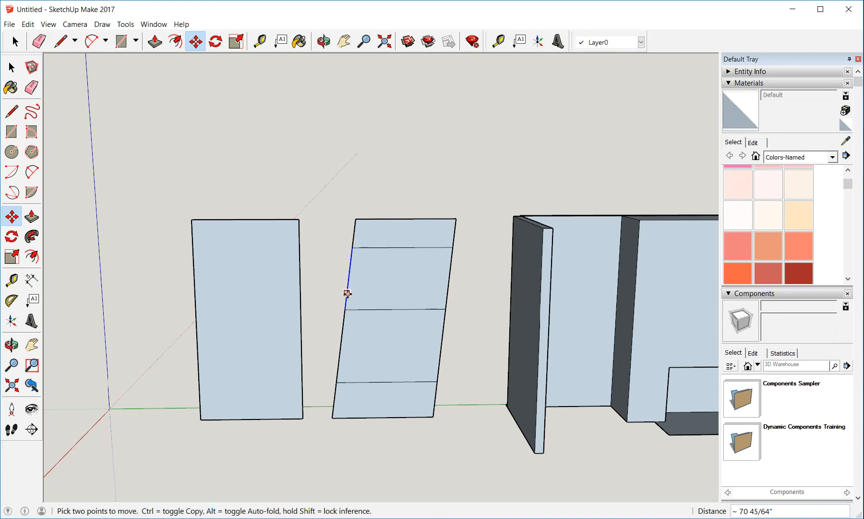
mouse_move(346, 292)
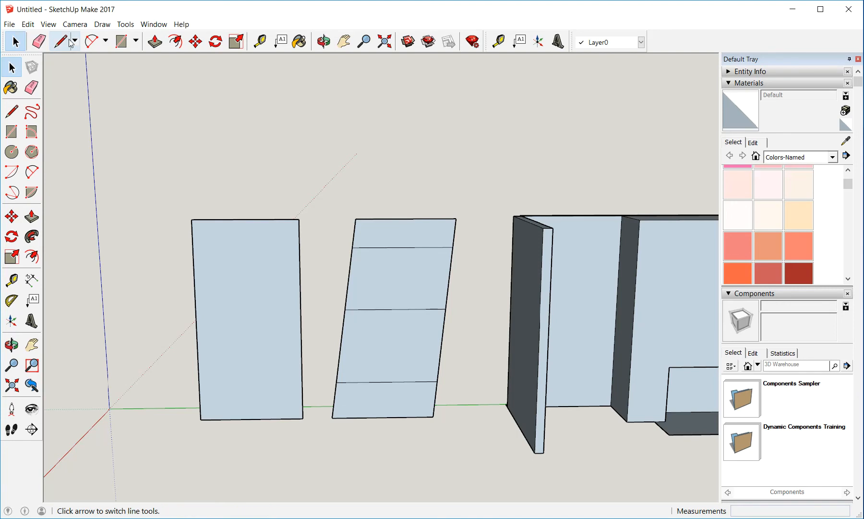
- Draw vertical lines from the parallelogram's corners and a short top line to its corner
left_click(60, 42)
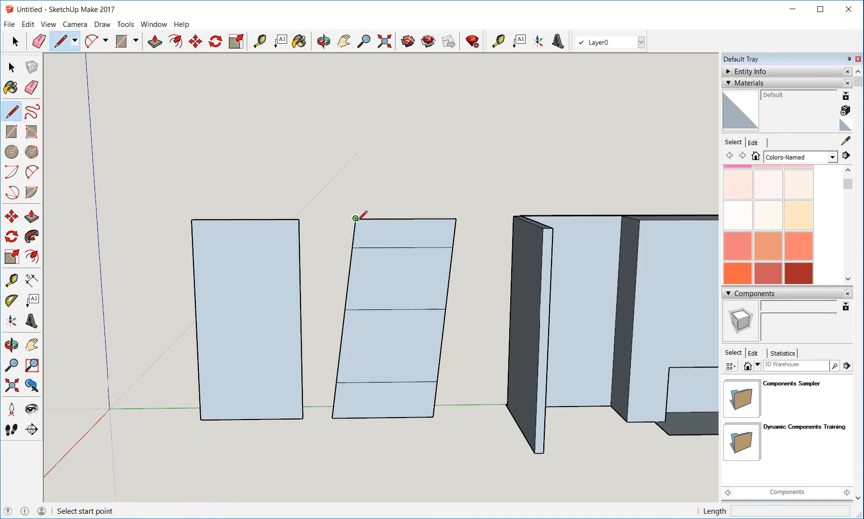
mouse_move(357, 416)
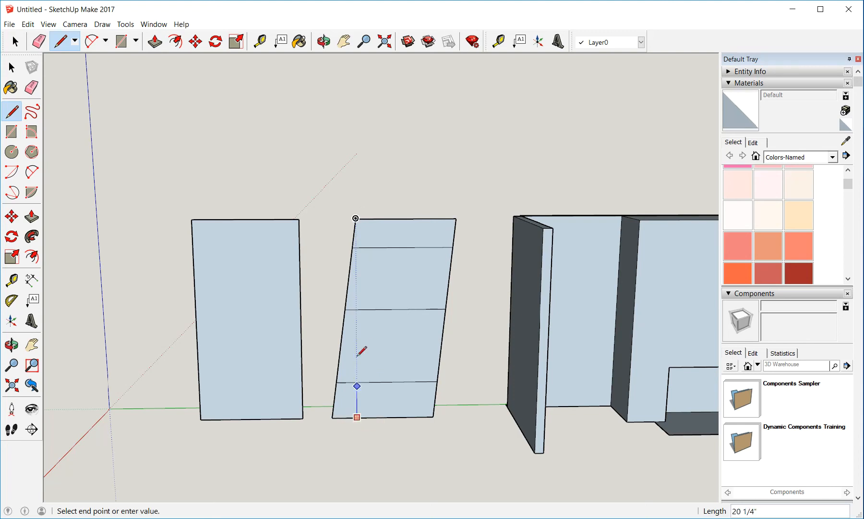
left_click(355, 218)
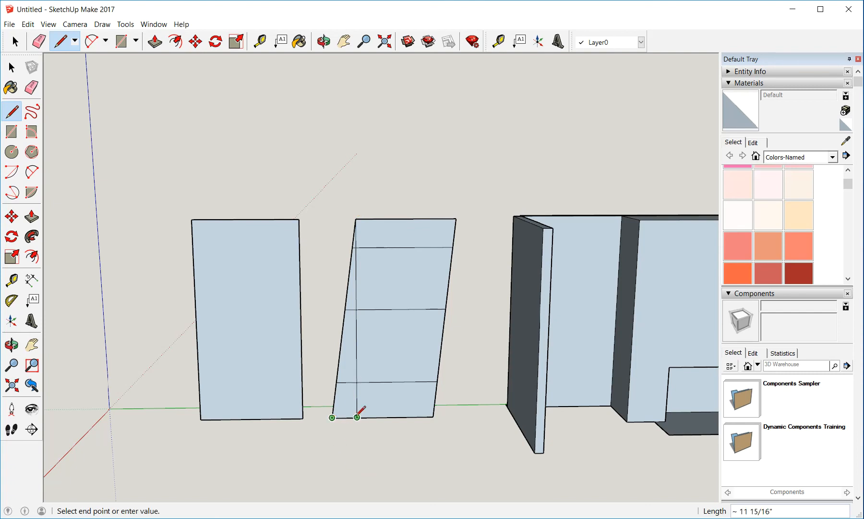
mouse_move(358, 417)
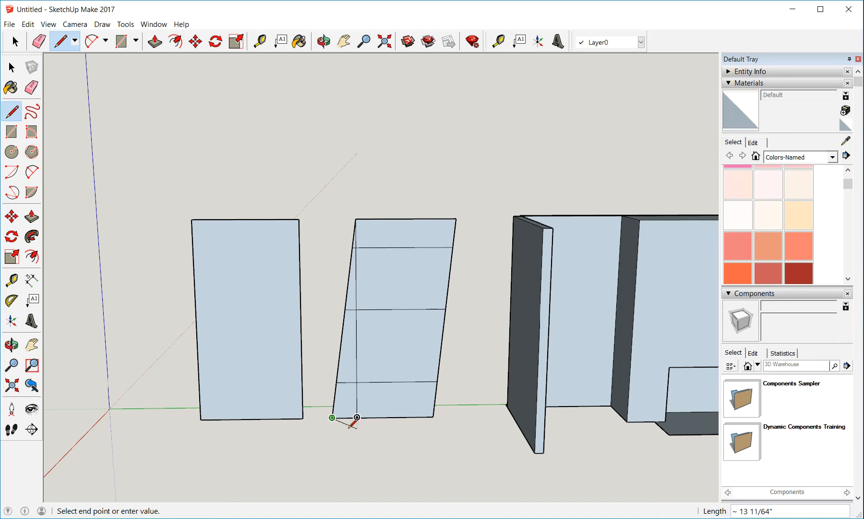
mouse_move(436, 288)
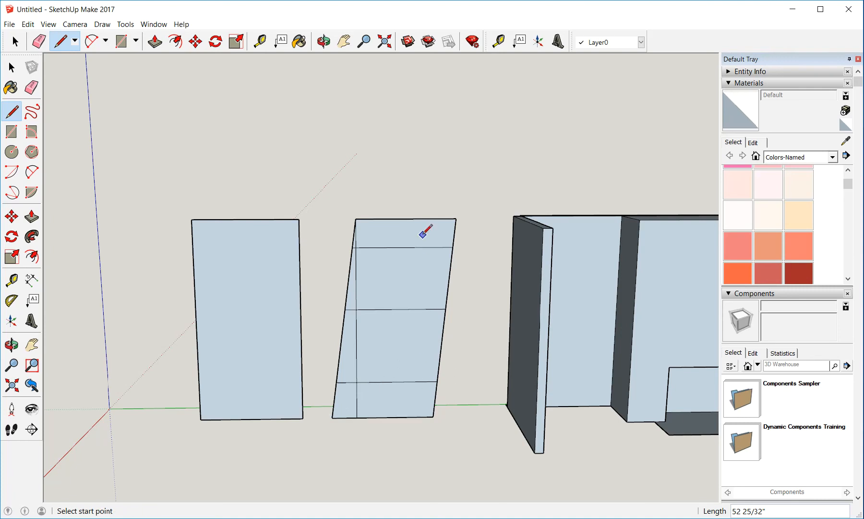
mouse_move(452, 264)
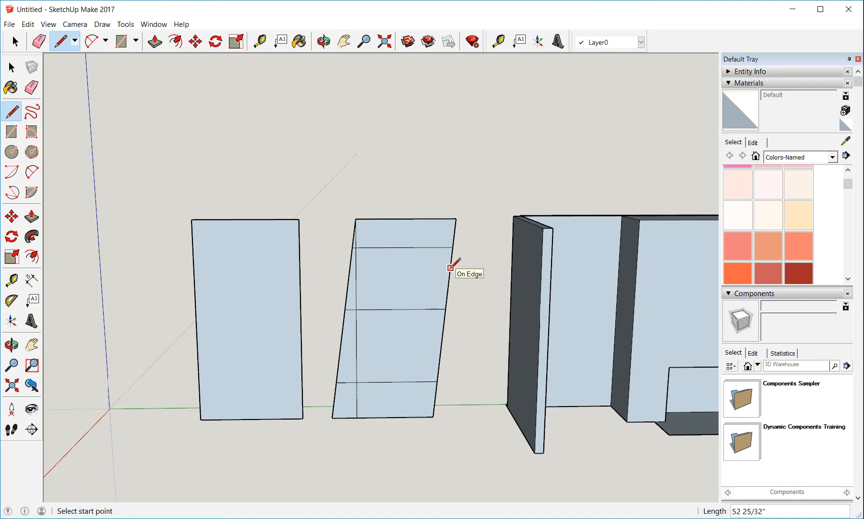
mouse_move(435, 397)
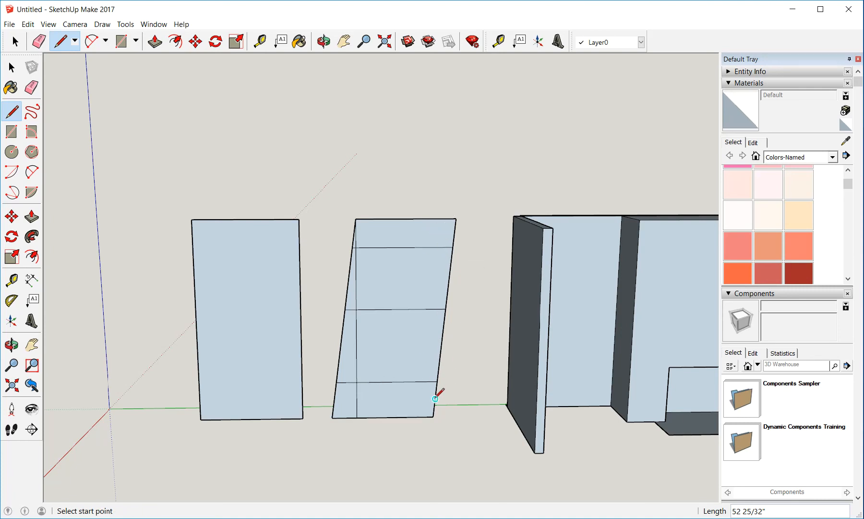
mouse_move(438, 233)
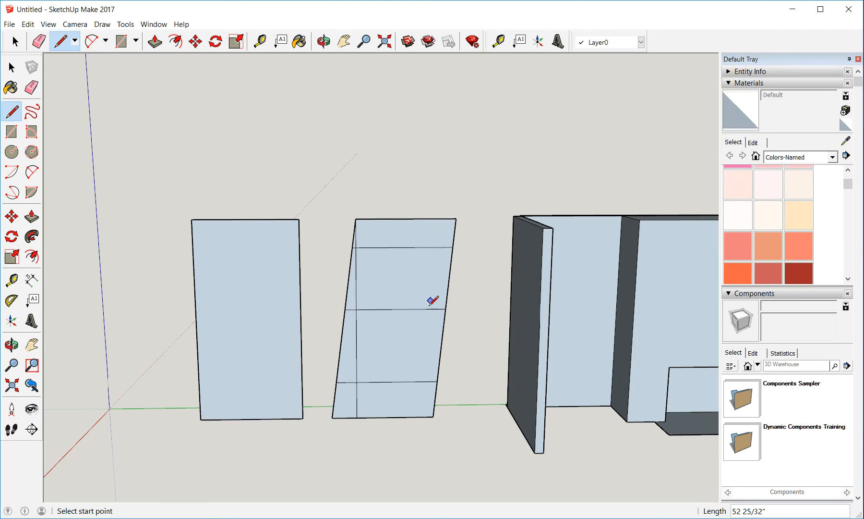
mouse_move(428, 364)
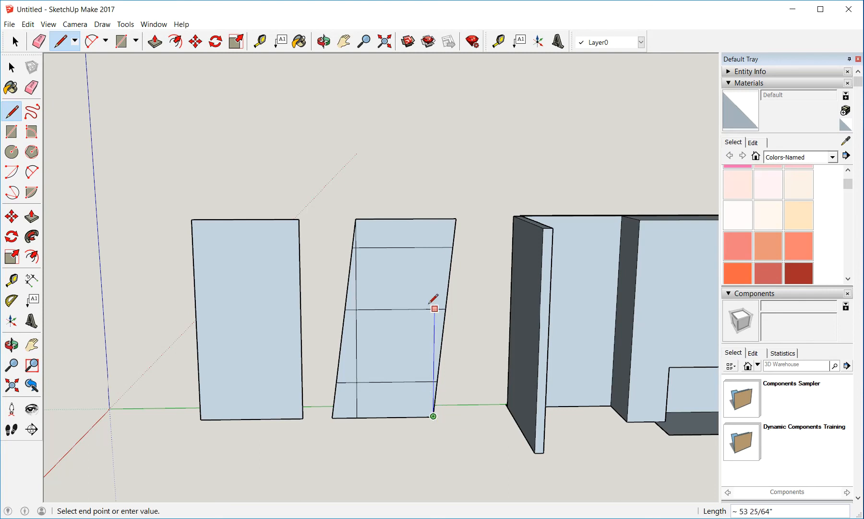
mouse_move(433, 259)
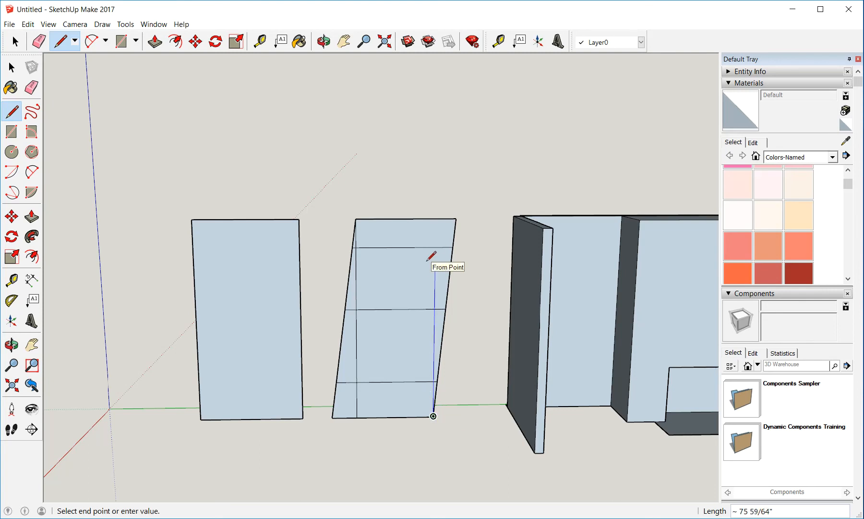
mouse_move(437, 216)
type("96")
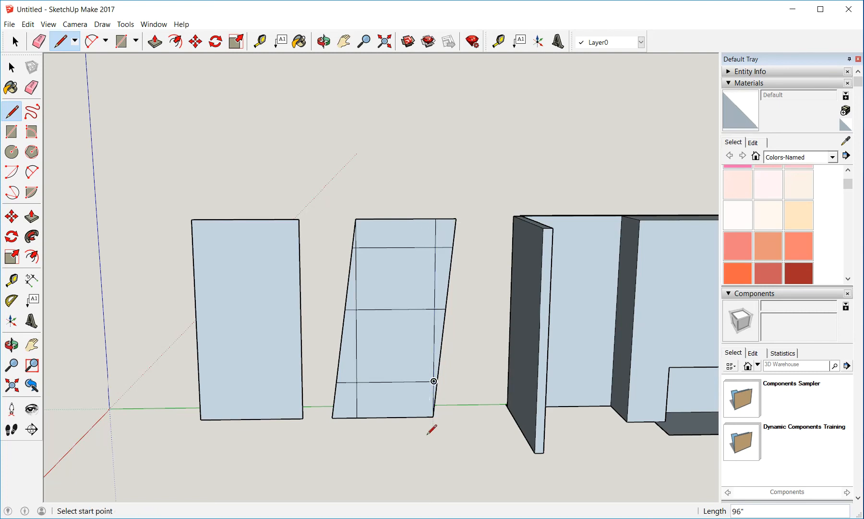
mouse_move(438, 218)
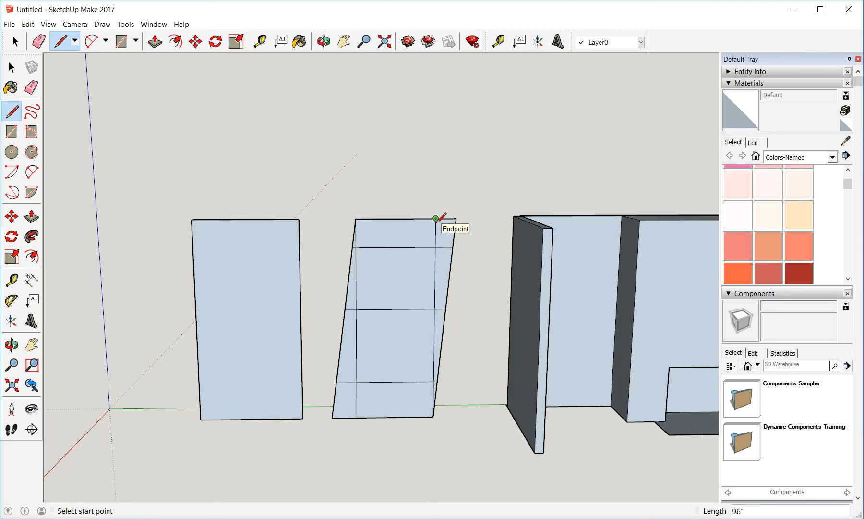
left_click(436, 218)
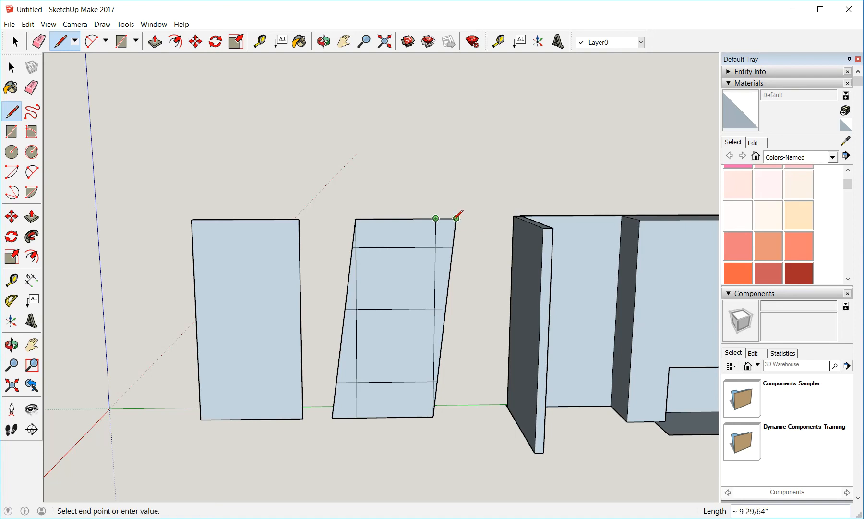
mouse_move(455, 217)
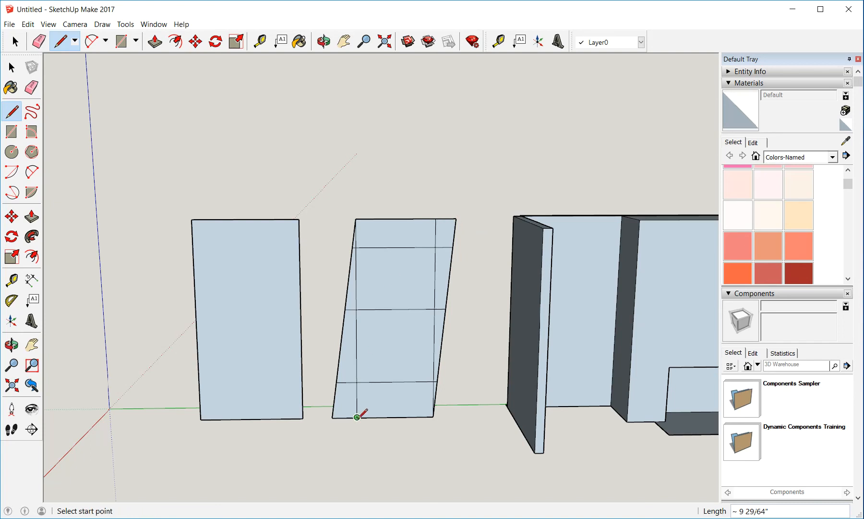
mouse_move(457, 217)
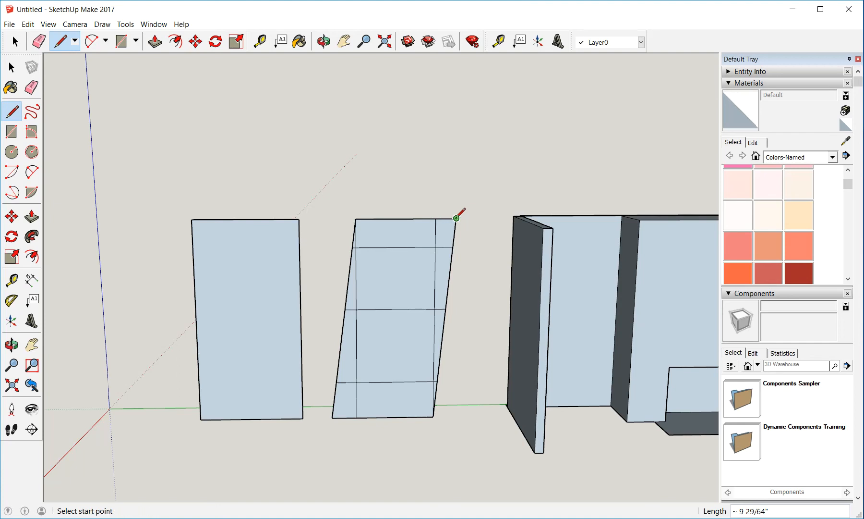
left_click(357, 416)
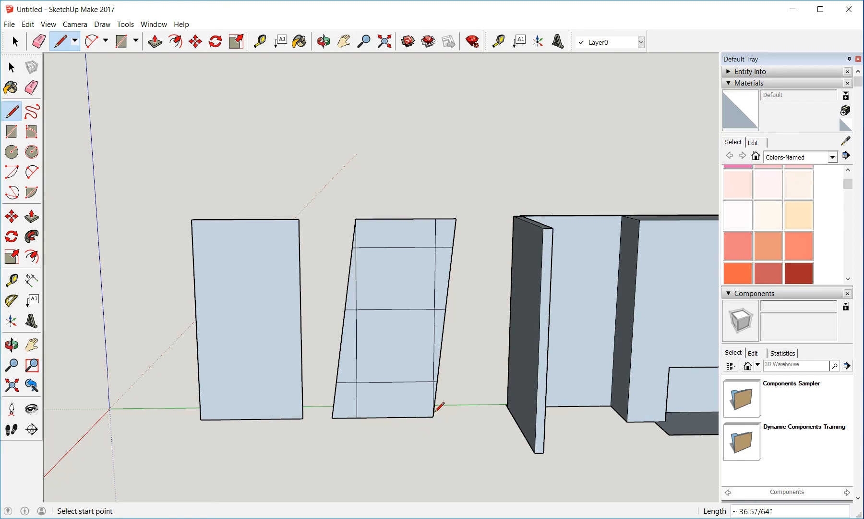
mouse_move(360, 414)
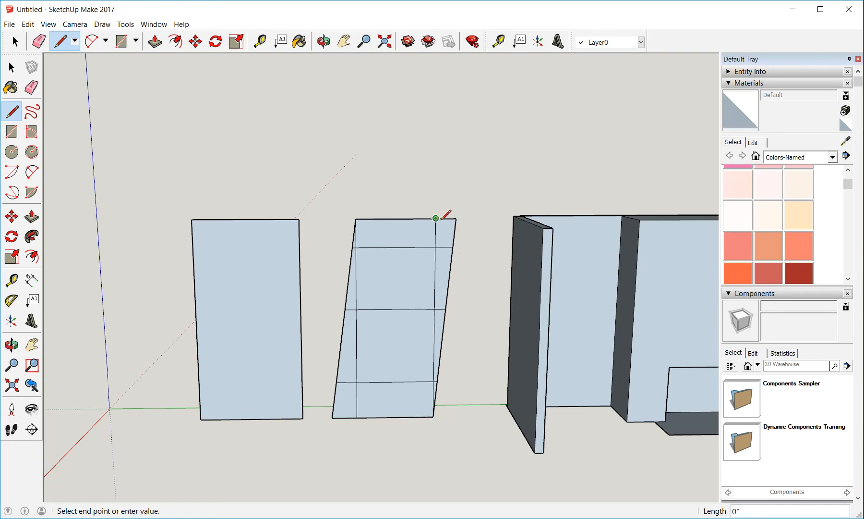
mouse_move(455, 218)
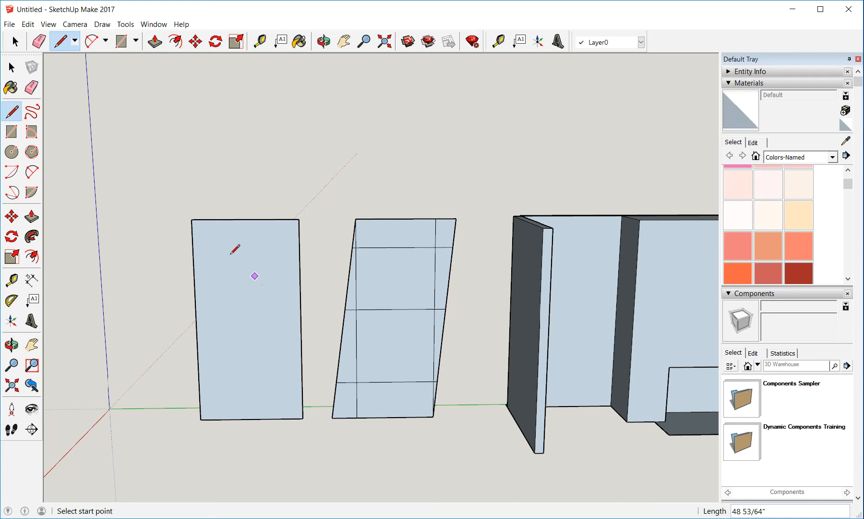
mouse_move(66, 44)
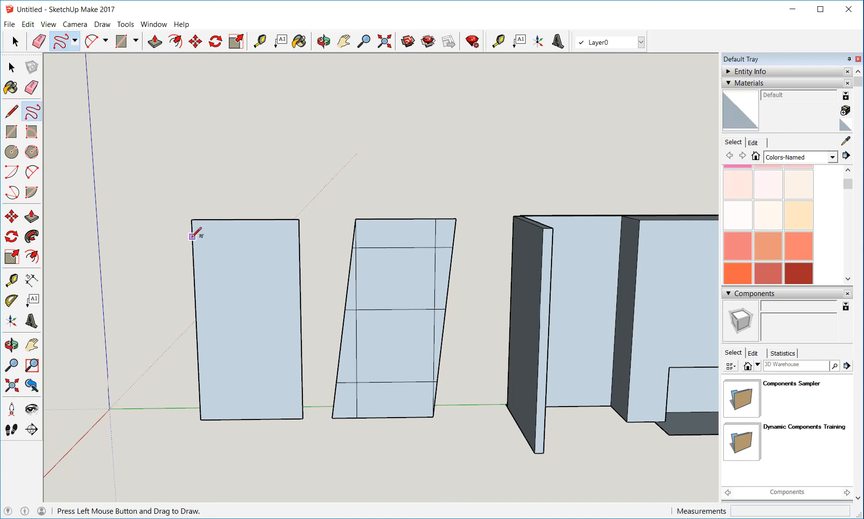
- Sketch a wavy freehand line along the plain panel's left edge
left_click_drag(193, 234, 207, 337)
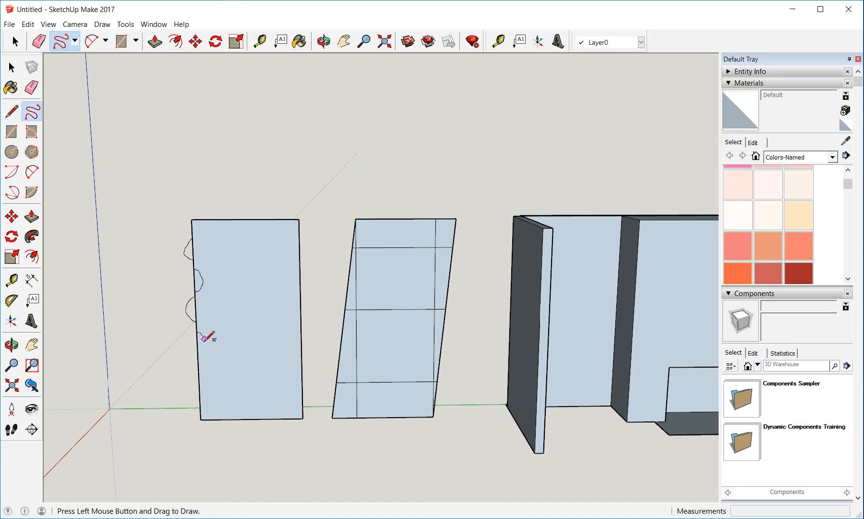
left_click_drag(208, 338, 200, 232)
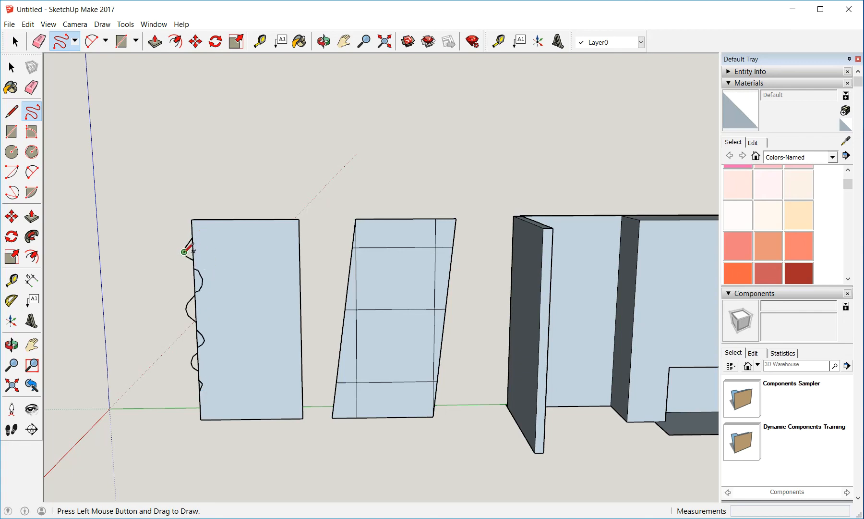
mouse_move(190, 253)
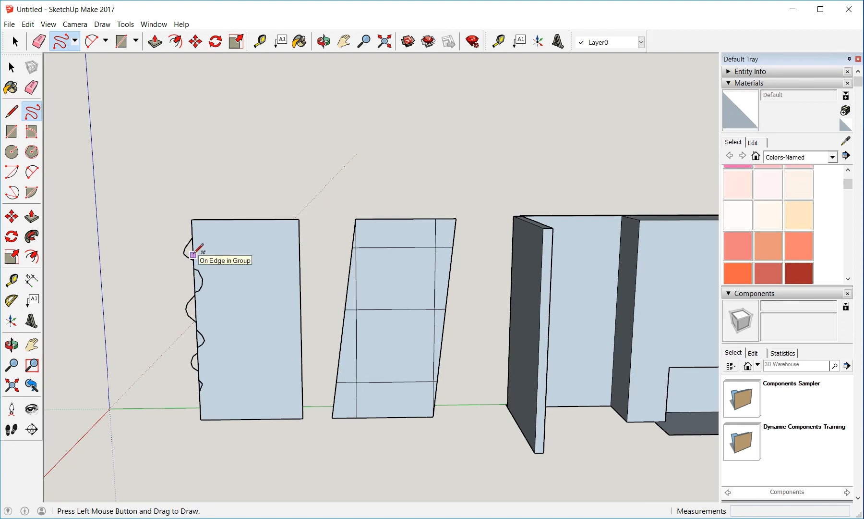
mouse_move(200, 370)
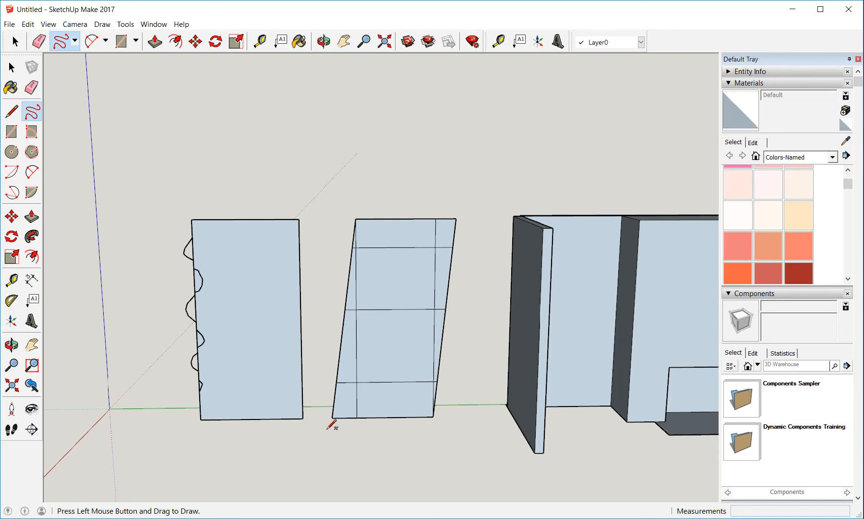
mouse_move(362, 207)
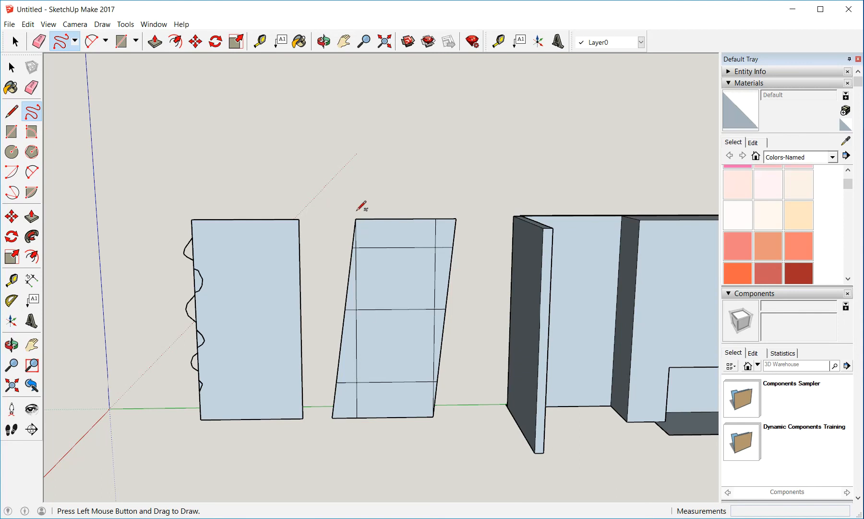
mouse_move(339, 416)
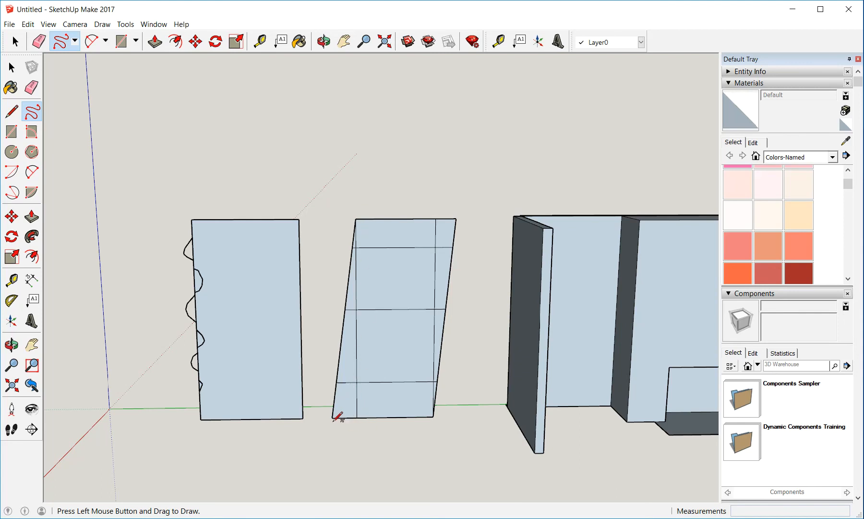
mouse_move(333, 415)
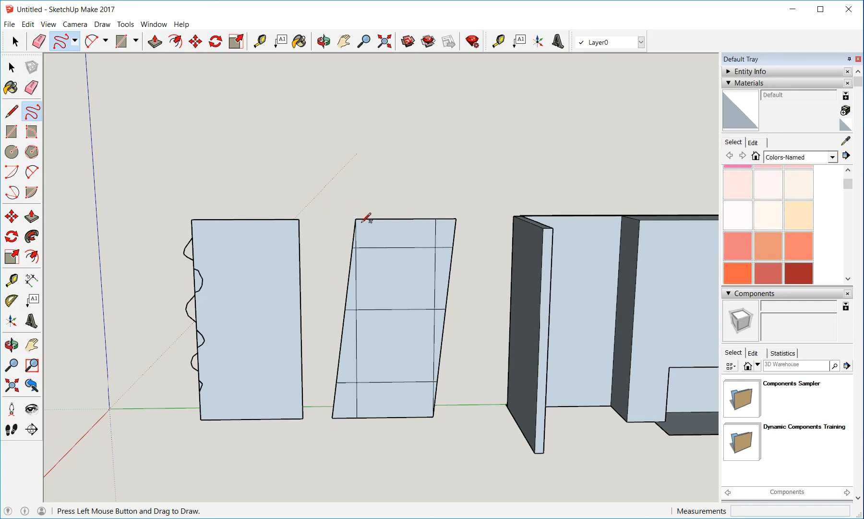
mouse_move(351, 212)
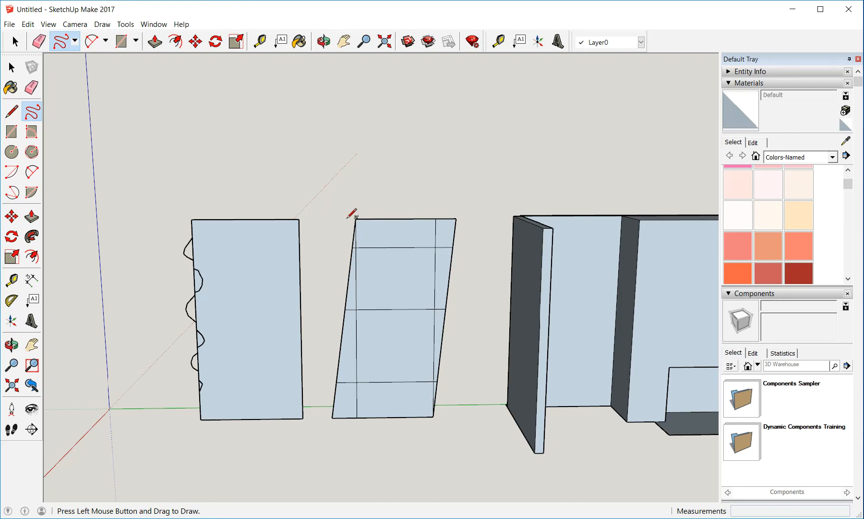
mouse_move(350, 216)
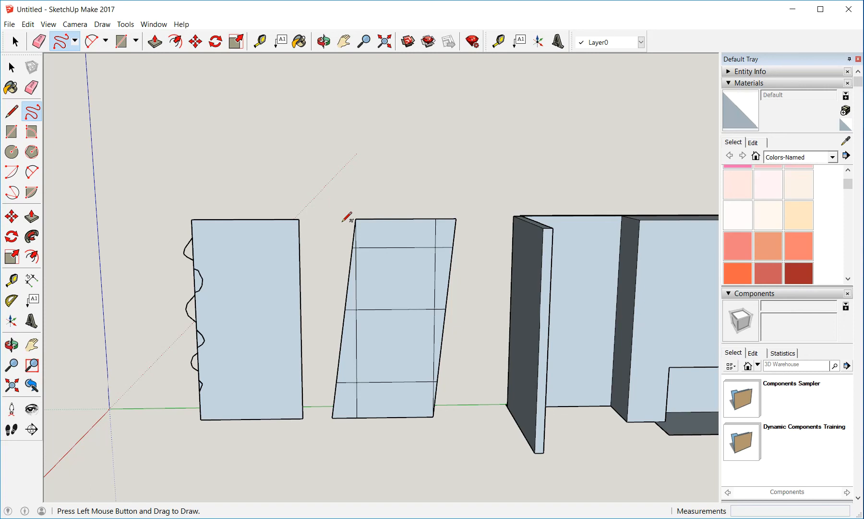
mouse_move(433, 245)
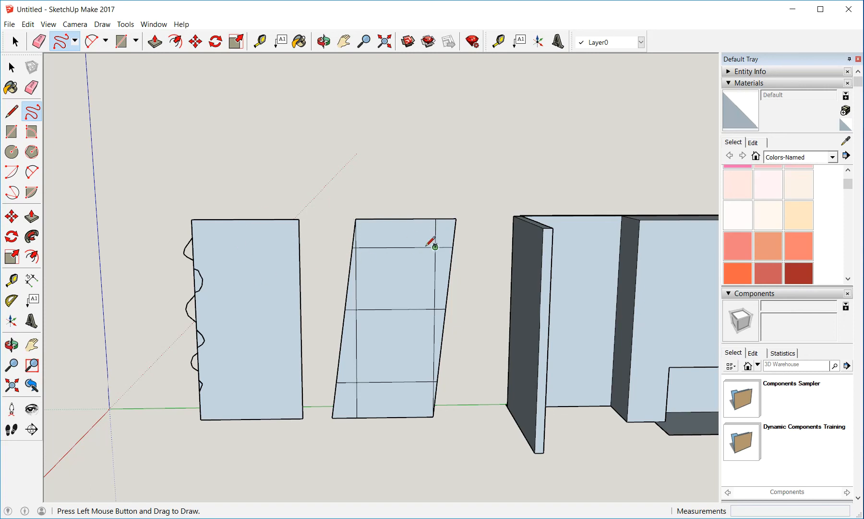
mouse_move(392, 393)
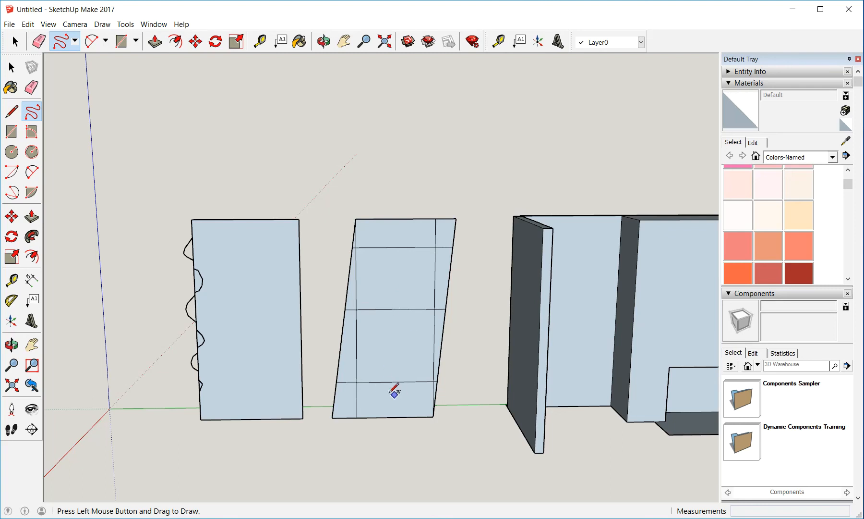
mouse_move(348, 338)
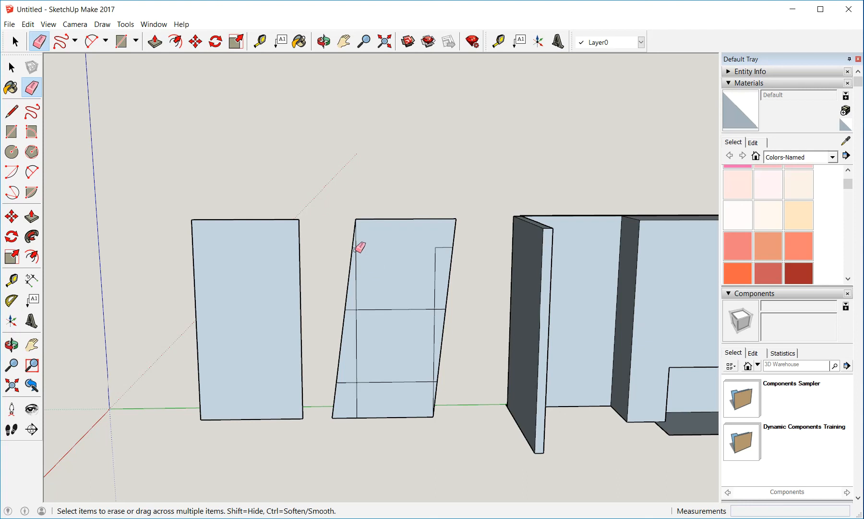
mouse_move(361, 303)
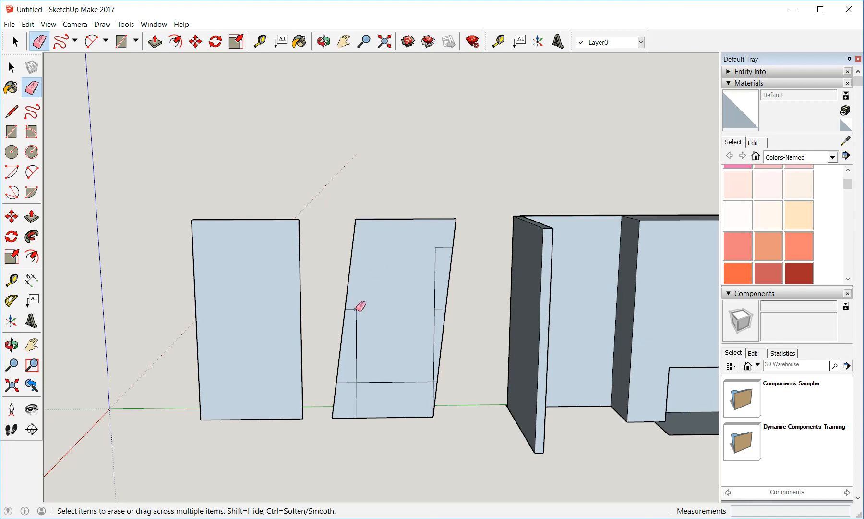
mouse_move(361, 379)
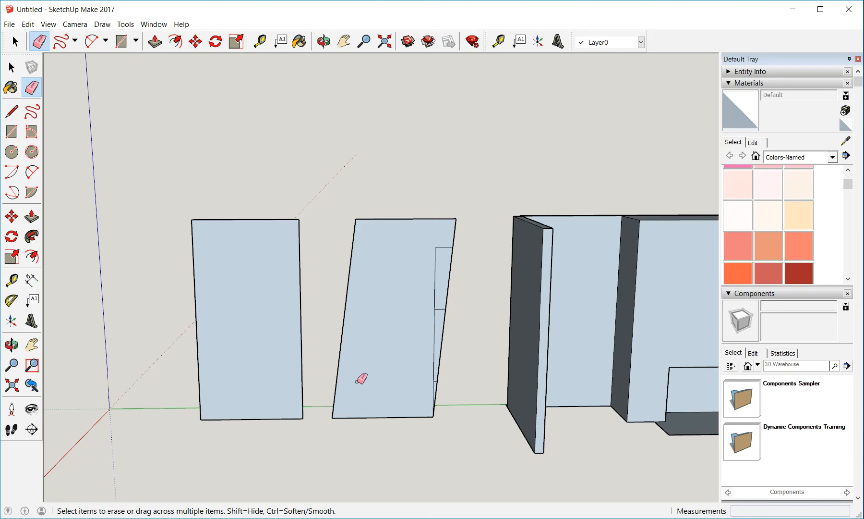
mouse_move(436, 381)
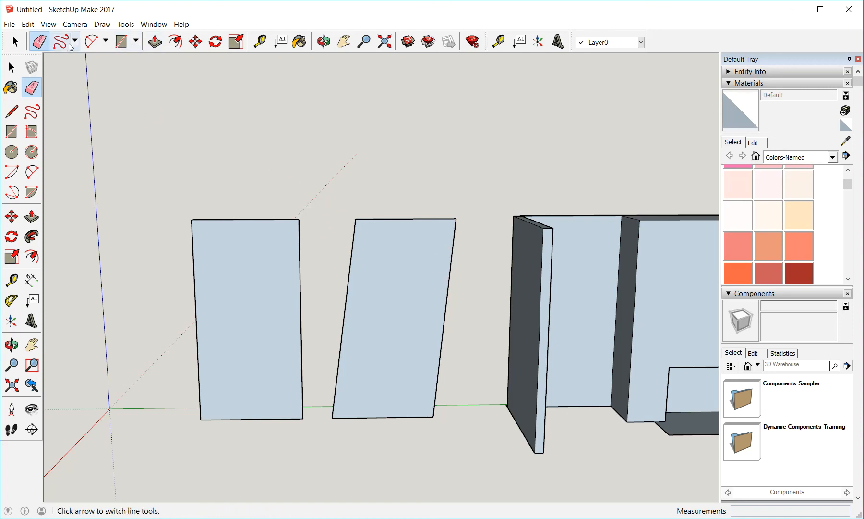
- Move the skewed panel's edges so its top is narrower than its base
left_click(195, 42)
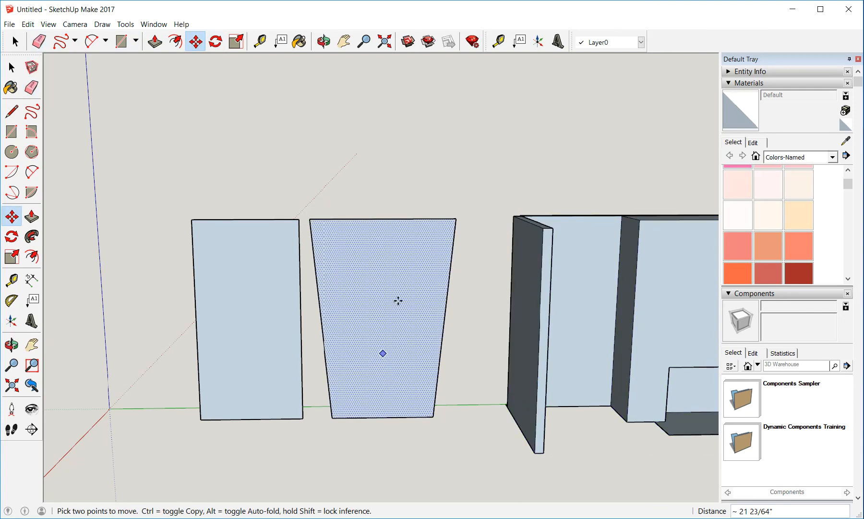
mouse_move(377, 381)
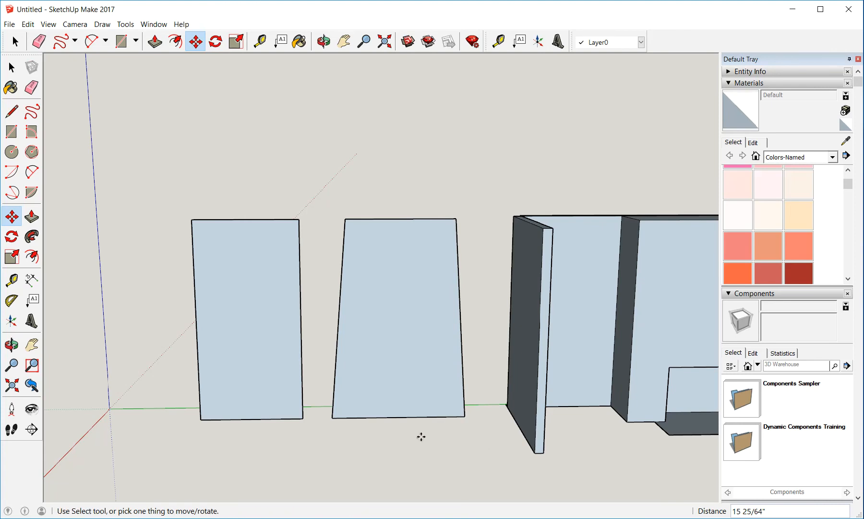
left_click(395, 325)
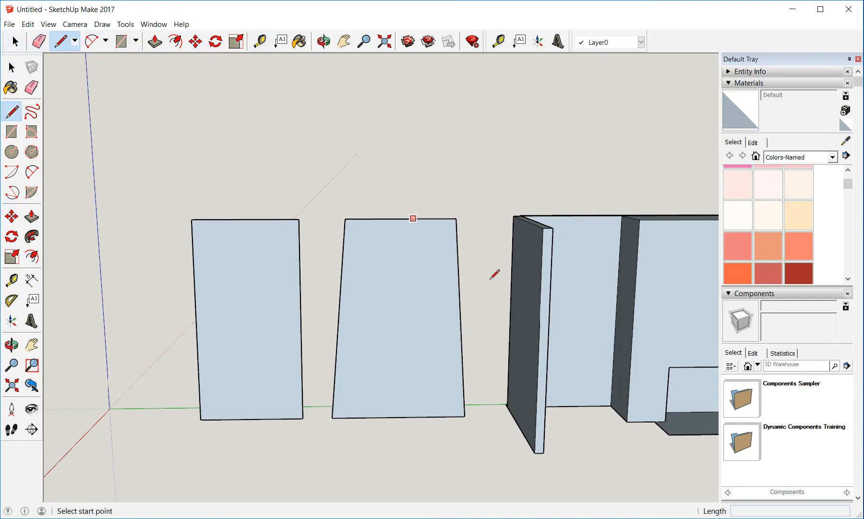
- Draw edge-to-edge width lines near the panel's top and bottom, then retrace both
left_click(342, 259)
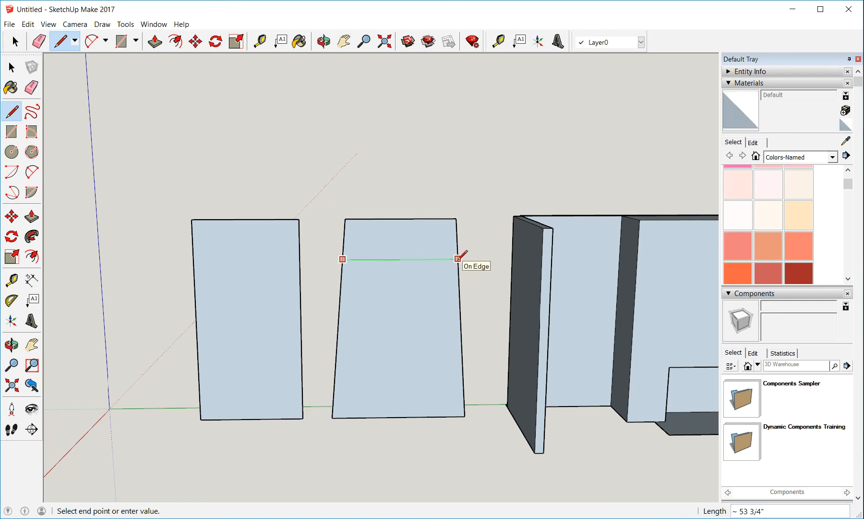
left_click(457, 258)
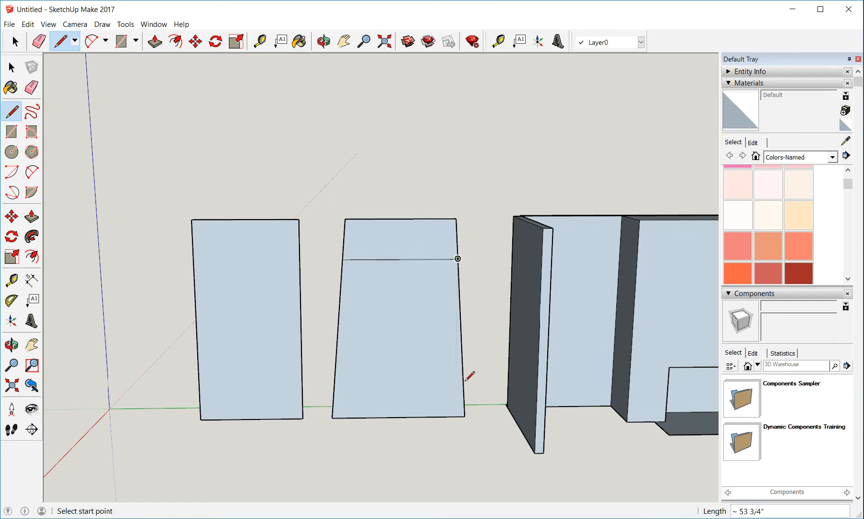
mouse_move(339, 370)
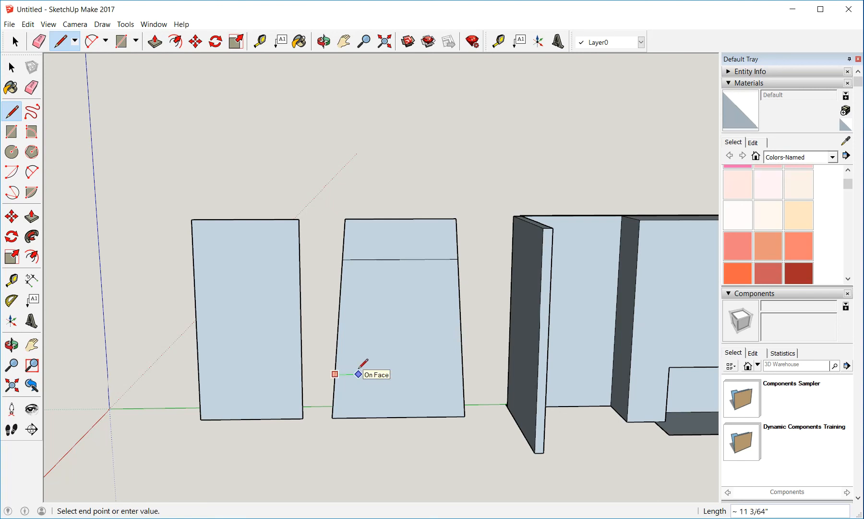
mouse_move(456, 370)
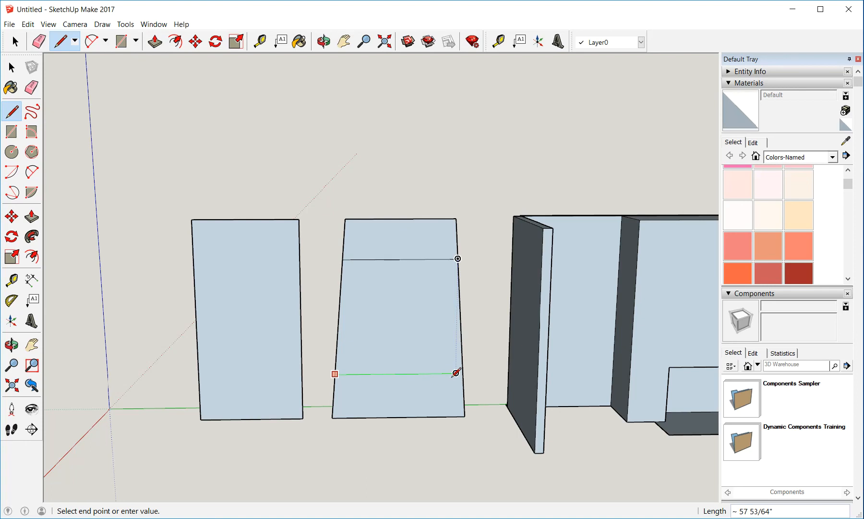
mouse_move(460, 370)
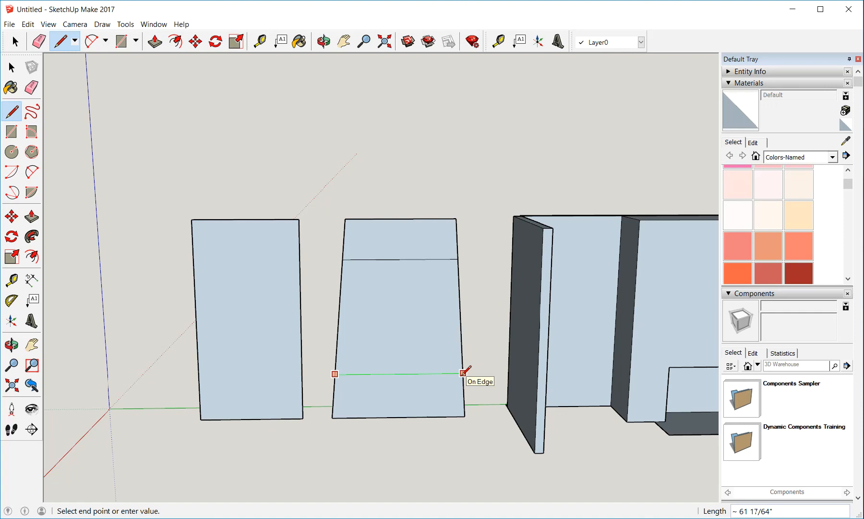
left_click(462, 368)
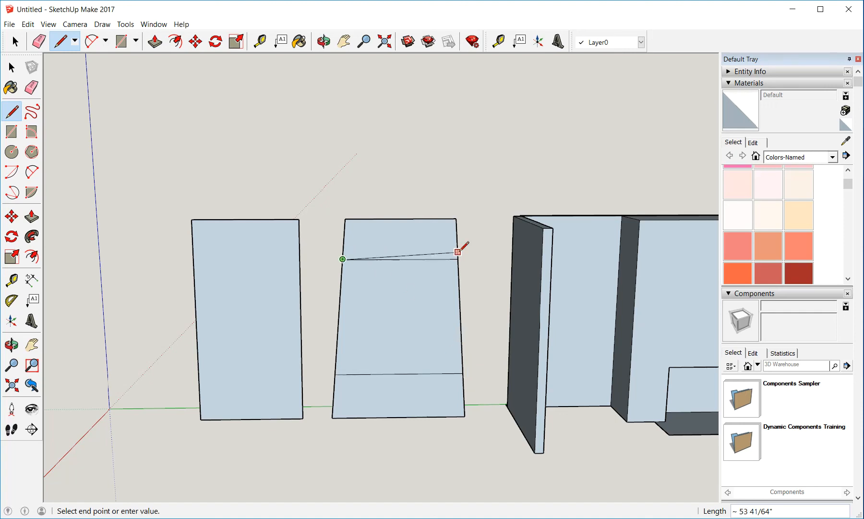
mouse_move(458, 258)
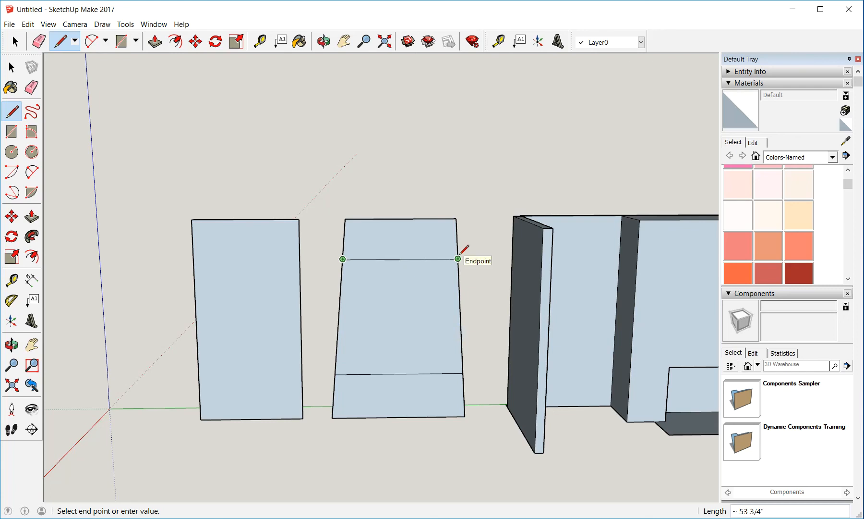
left_click(456, 258)
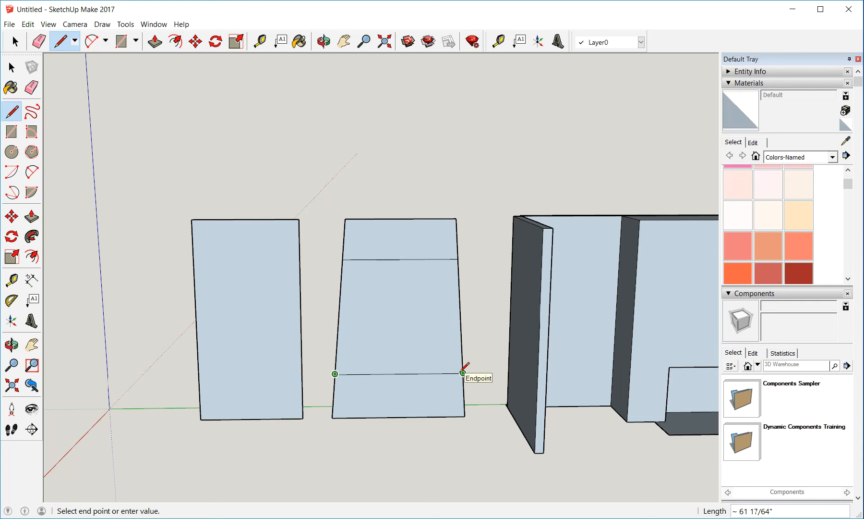
left_click(461, 372)
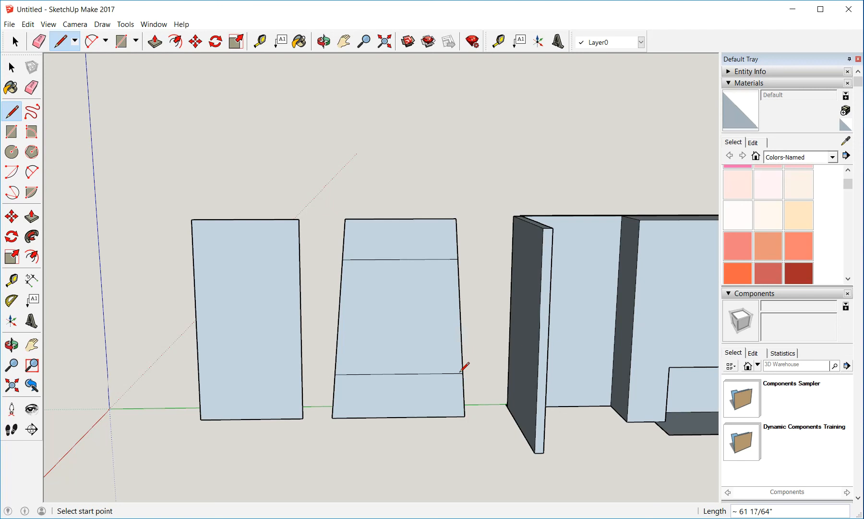
mouse_move(440, 350)
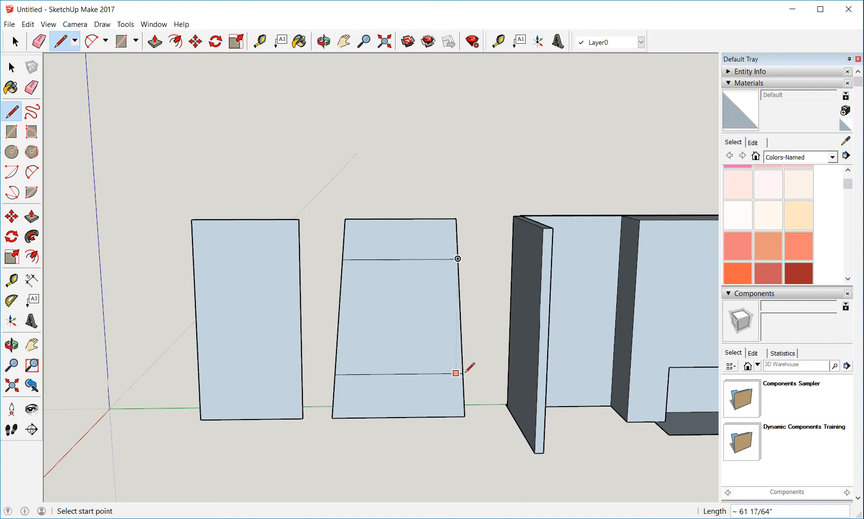
mouse_move(448, 335)
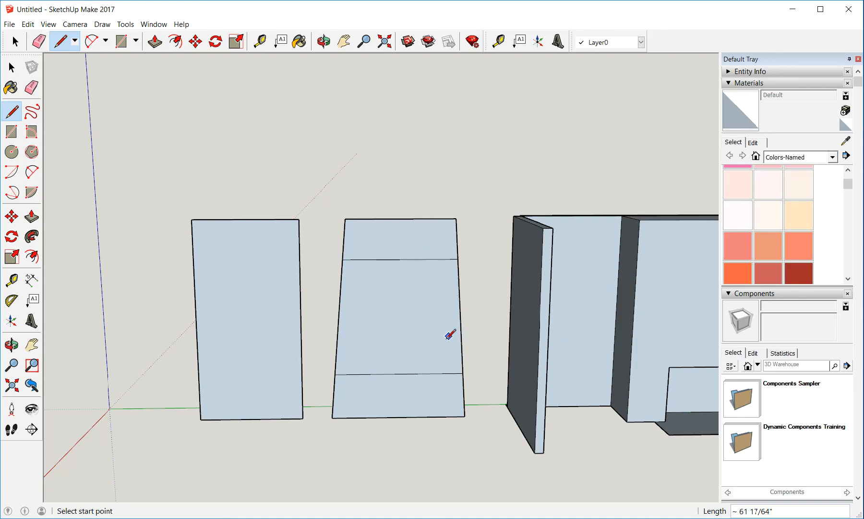
mouse_move(442, 348)
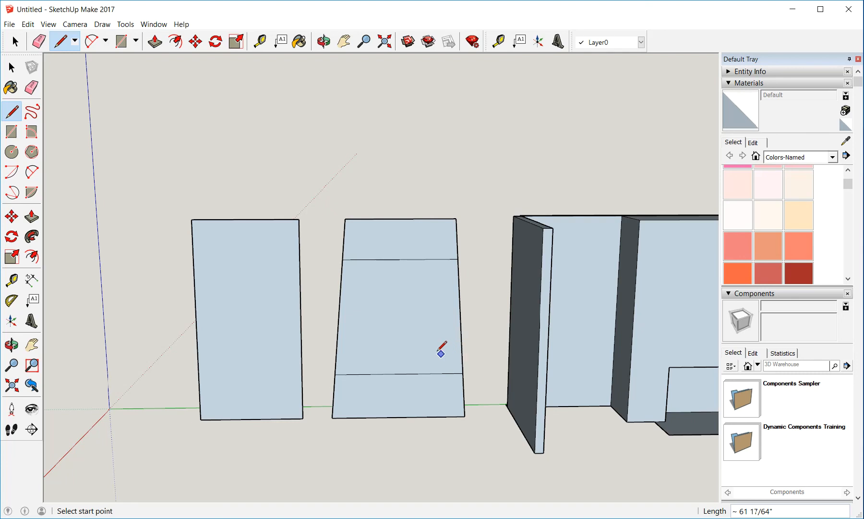
mouse_move(249, 294)
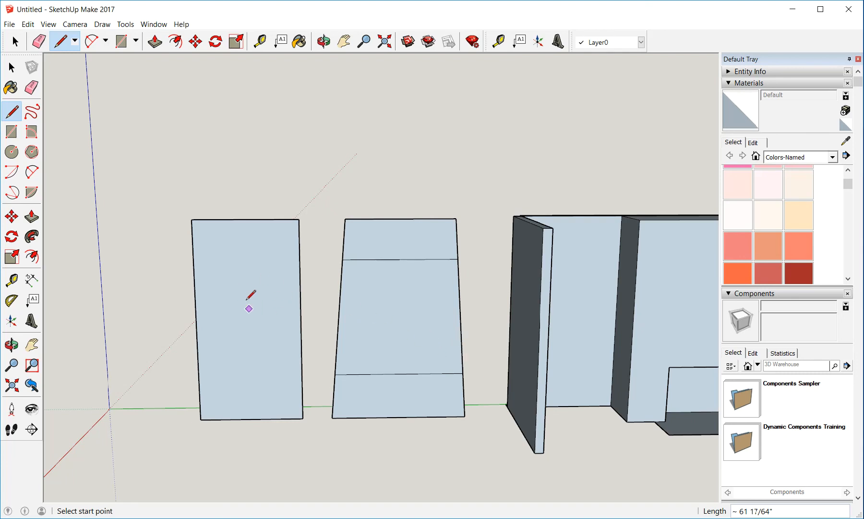
mouse_move(335, 374)
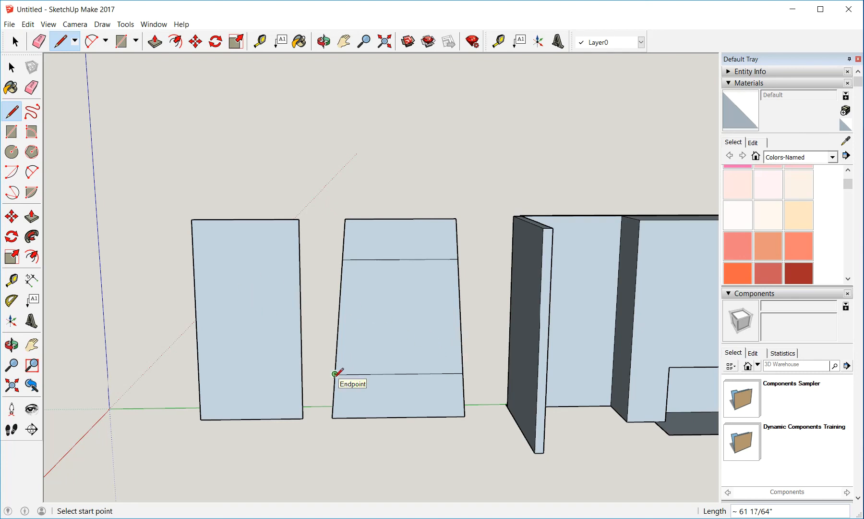
- Draw a line from the bottom width line's left endpoint across the panel face
left_click(334, 373)
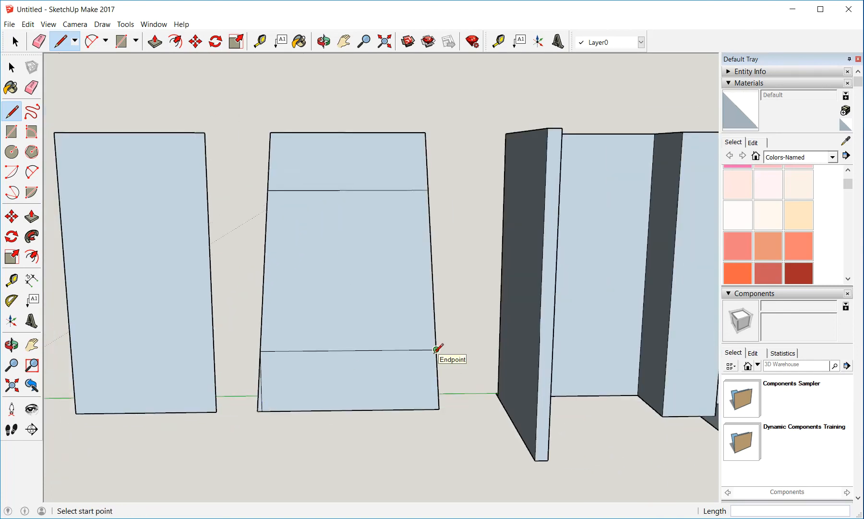
left_click(436, 349)
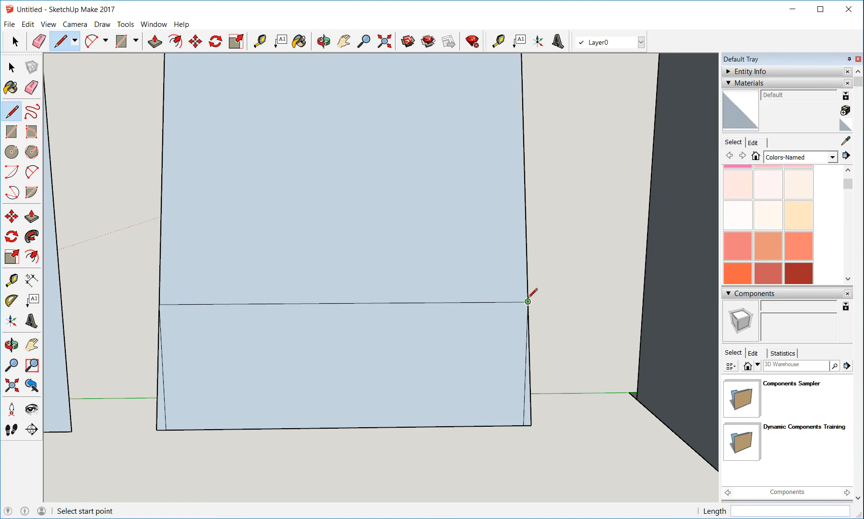
mouse_move(531, 425)
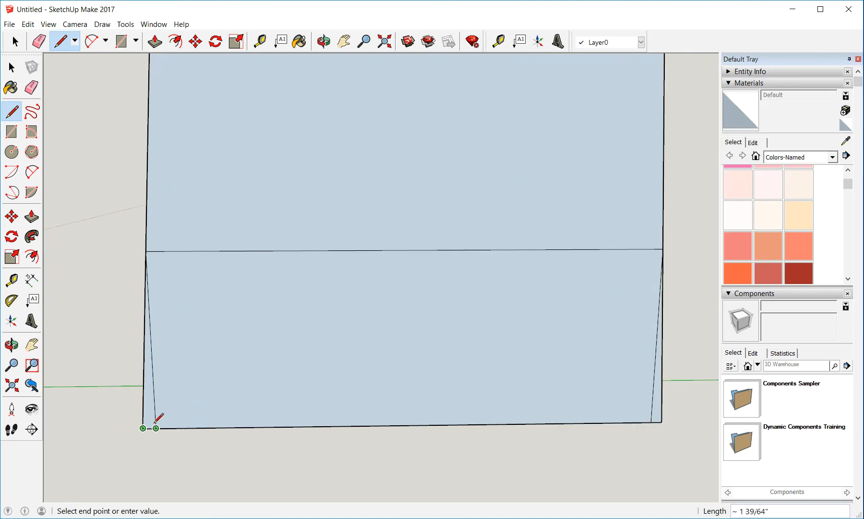
mouse_move(156, 427)
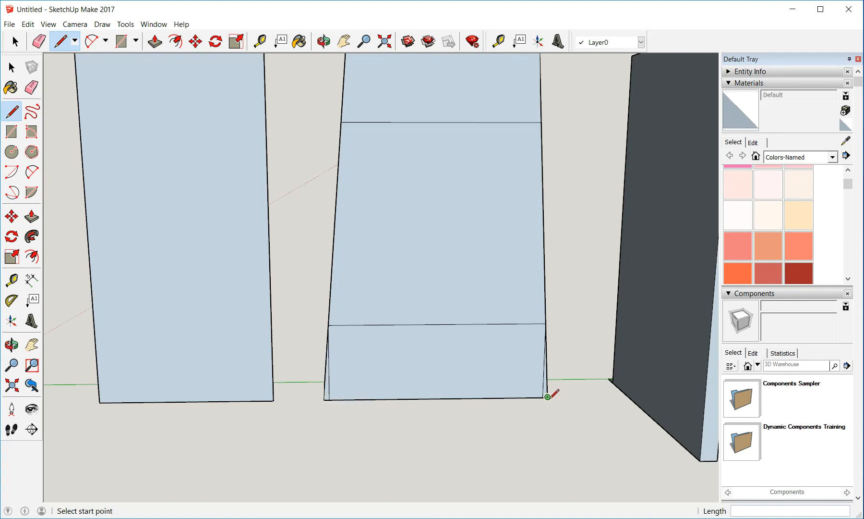
mouse_move(548, 396)
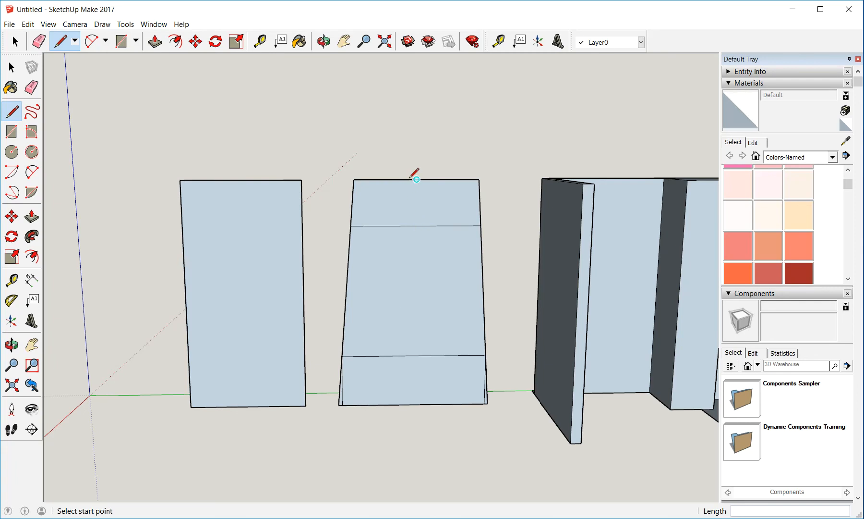
mouse_move(202, 228)
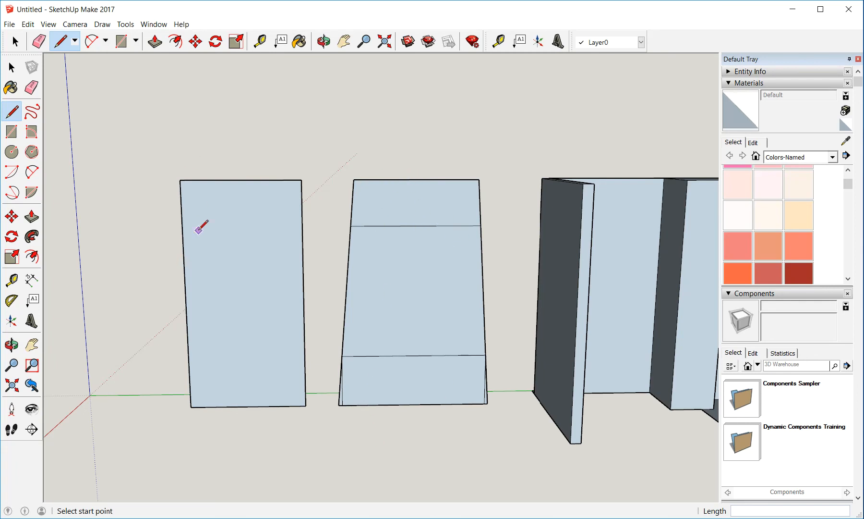
mouse_move(474, 319)
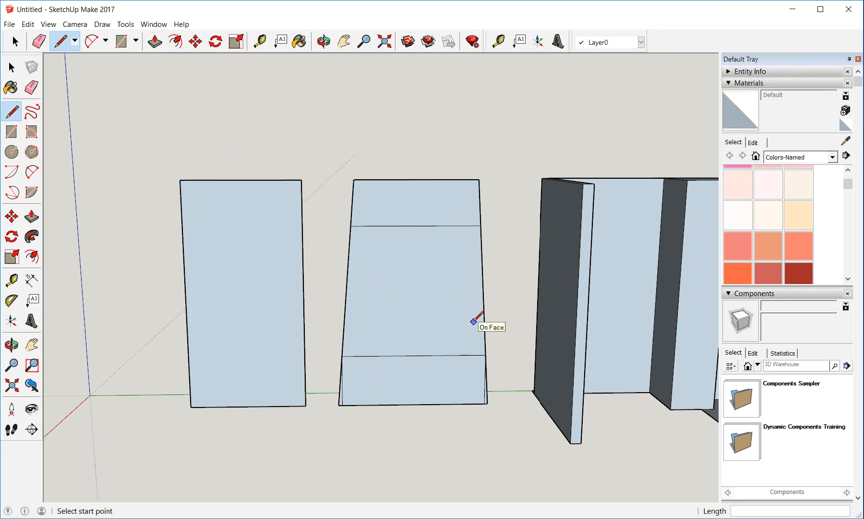
mouse_move(453, 322)
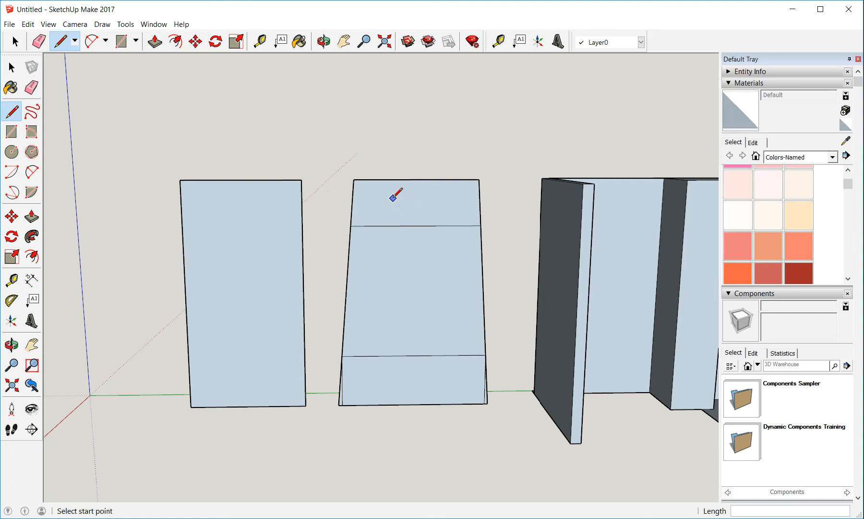
mouse_move(364, 206)
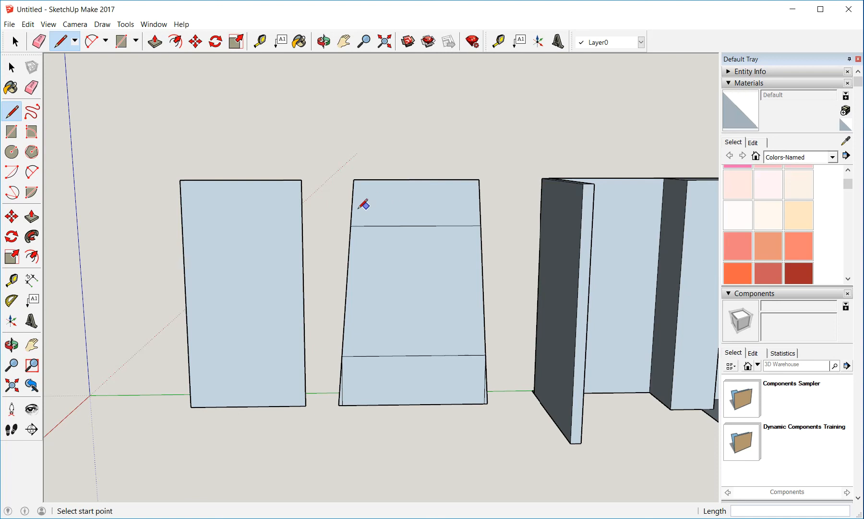
mouse_move(358, 209)
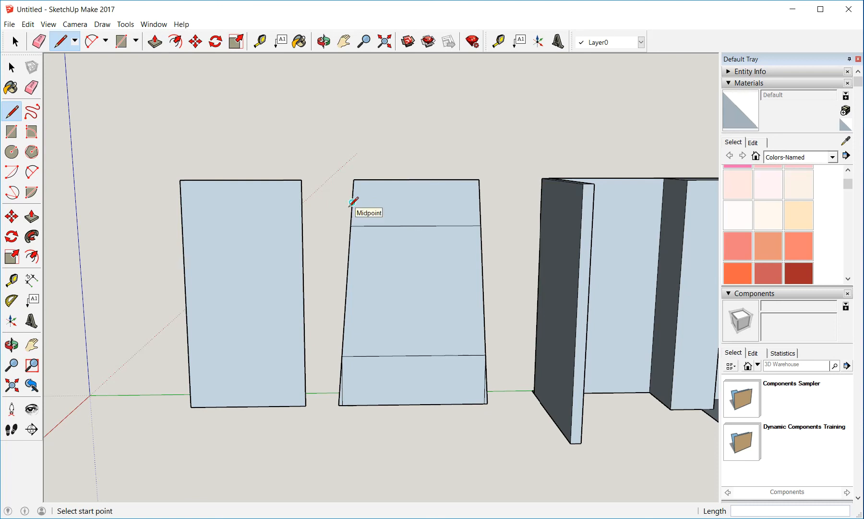
mouse_move(336, 164)
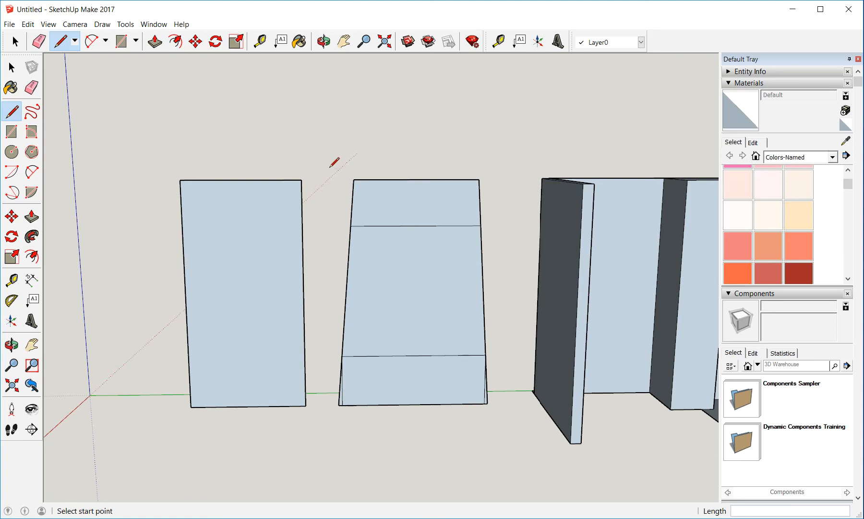
mouse_move(300, 277)
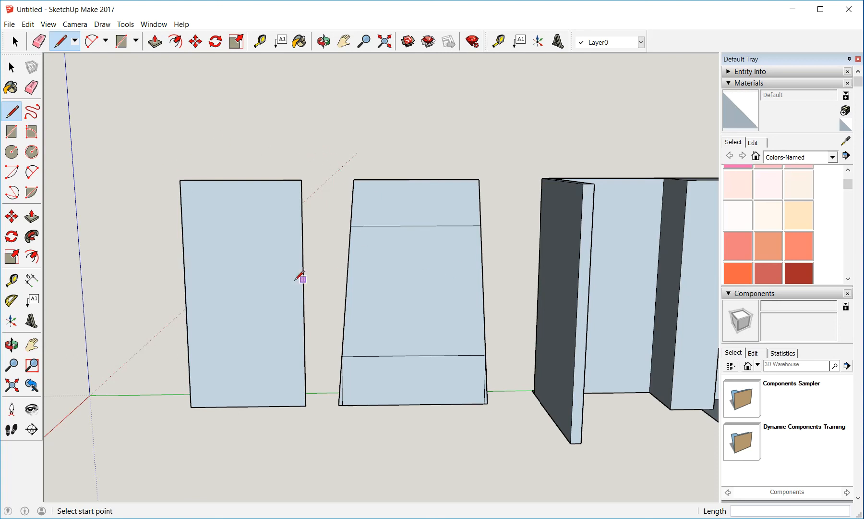
left_click(323, 41)
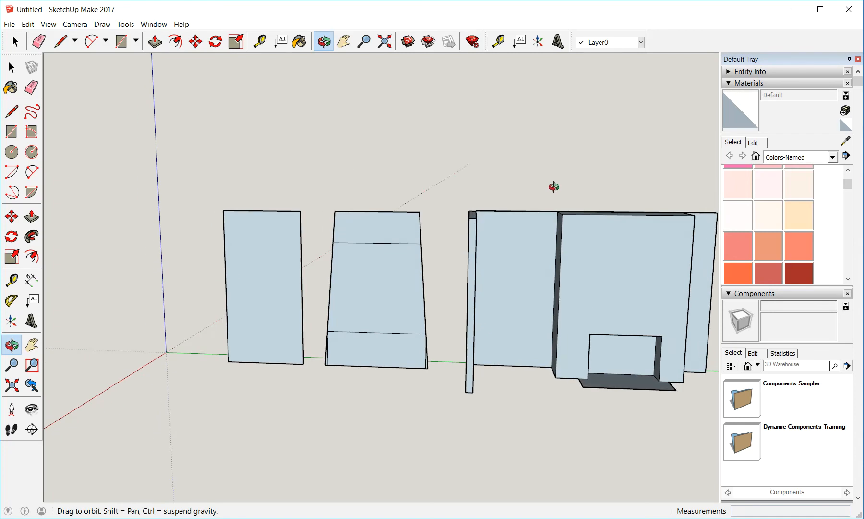
left_click(59, 41)
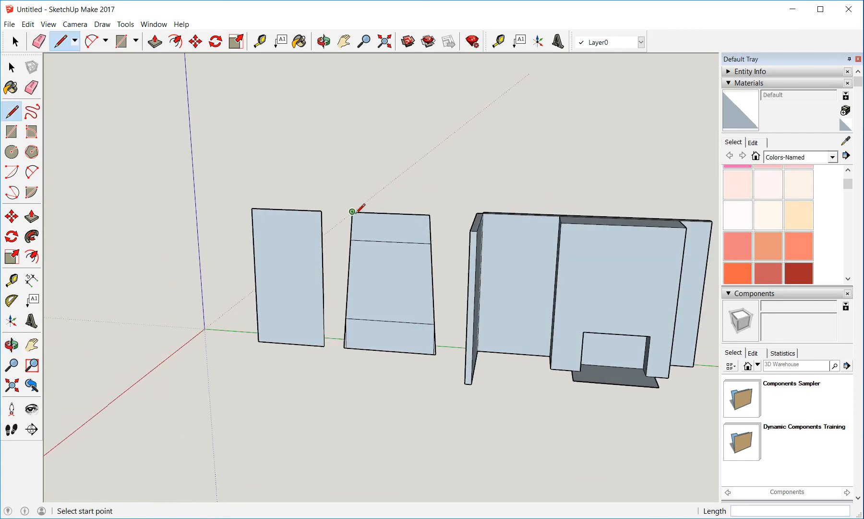
mouse_move(364, 348)
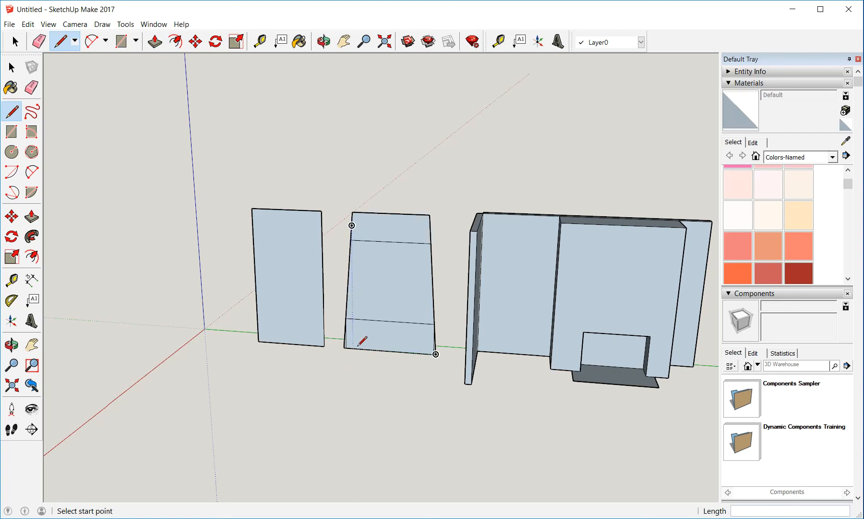
mouse_move(371, 327)
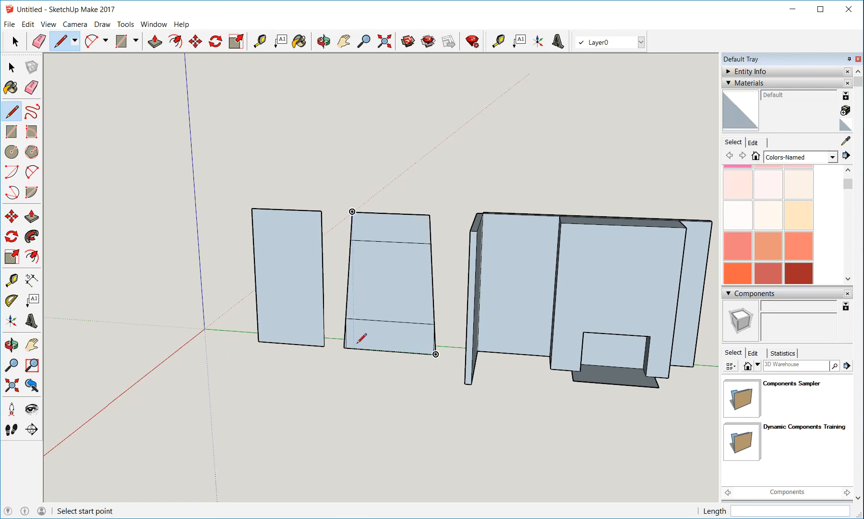
mouse_move(362, 342)
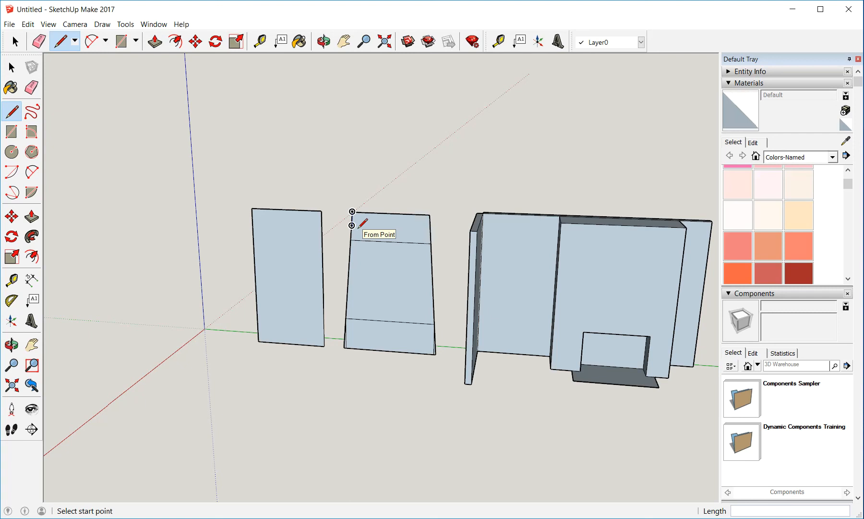
mouse_move(379, 212)
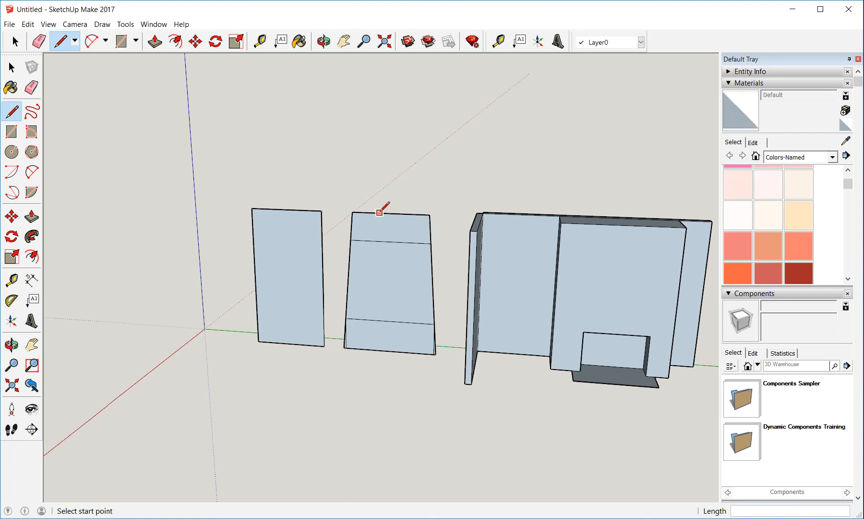
mouse_move(401, 212)
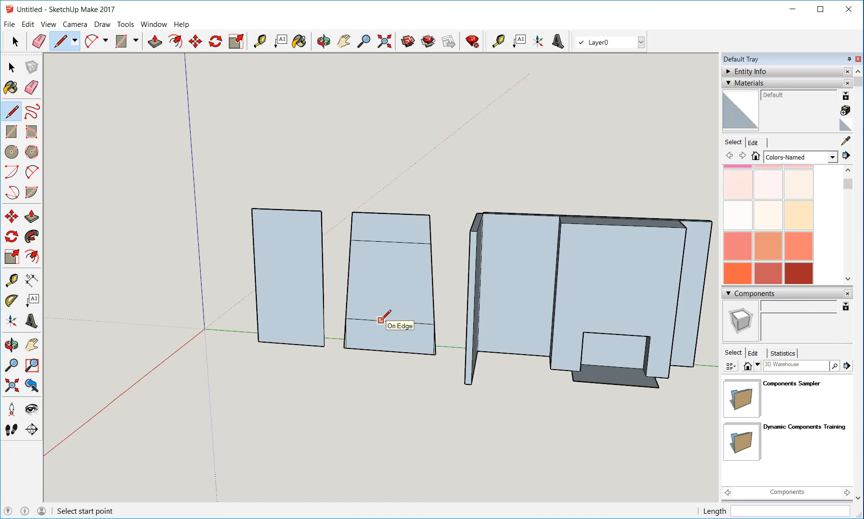
mouse_move(307, 350)
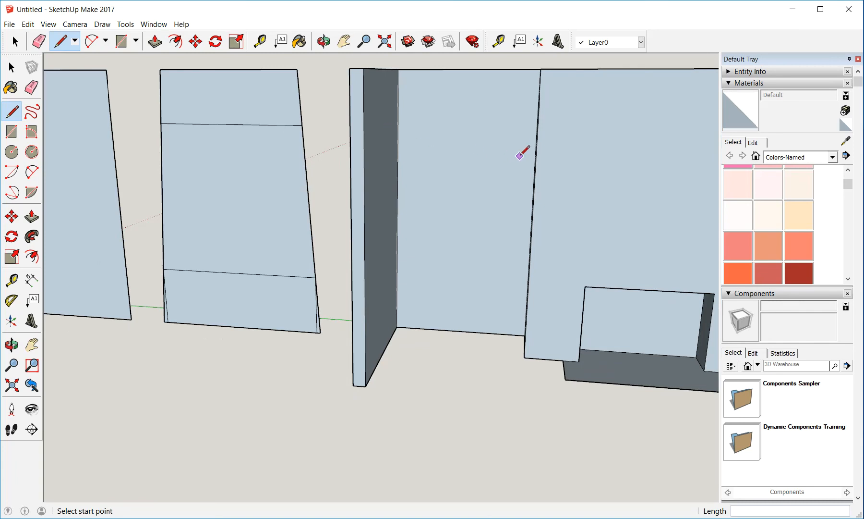
mouse_move(414, 253)
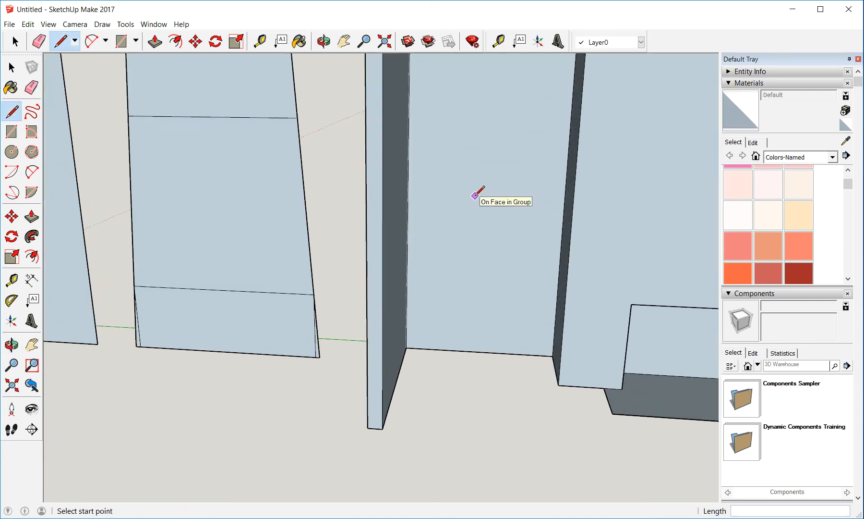
left_click(324, 41)
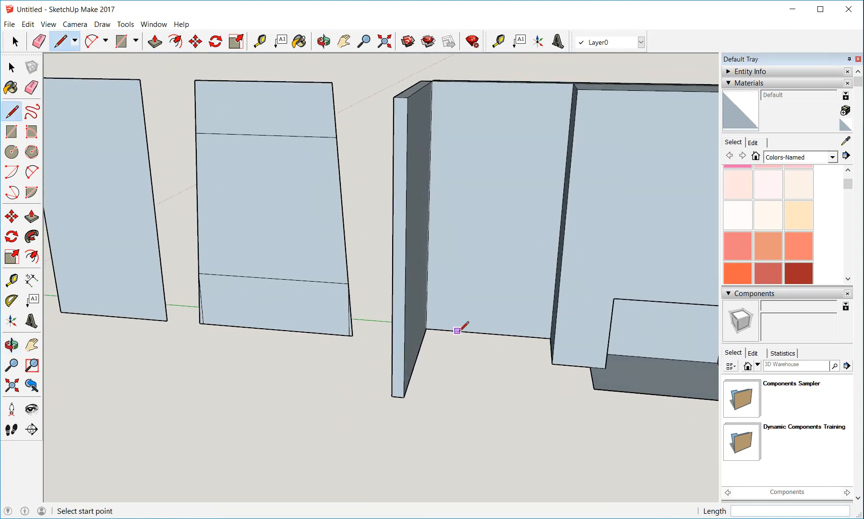
mouse_move(521, 302)
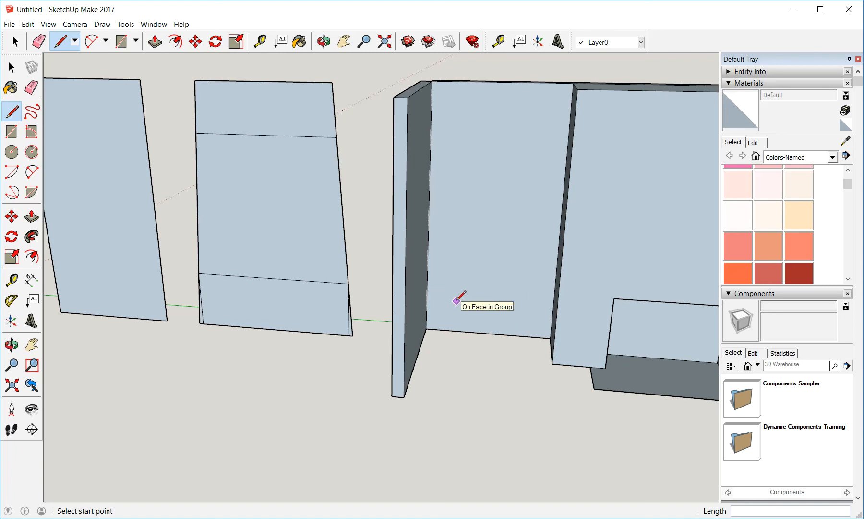
mouse_move(436, 238)
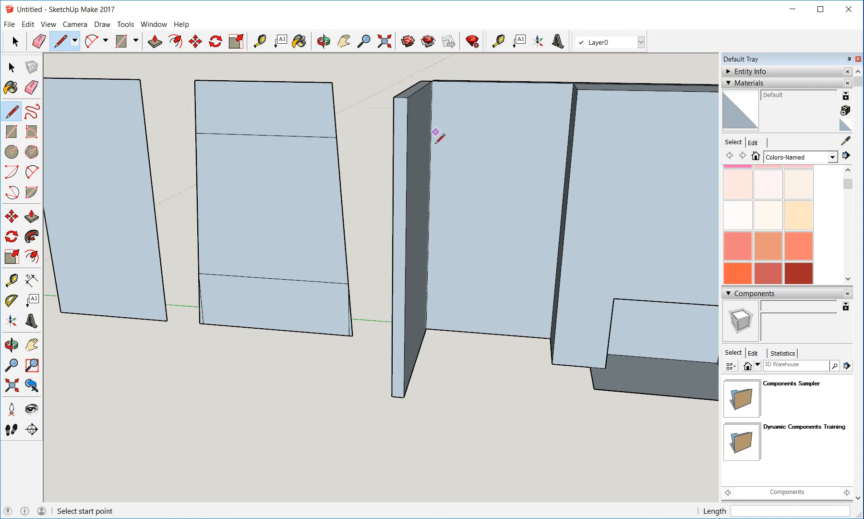
mouse_move(502, 336)
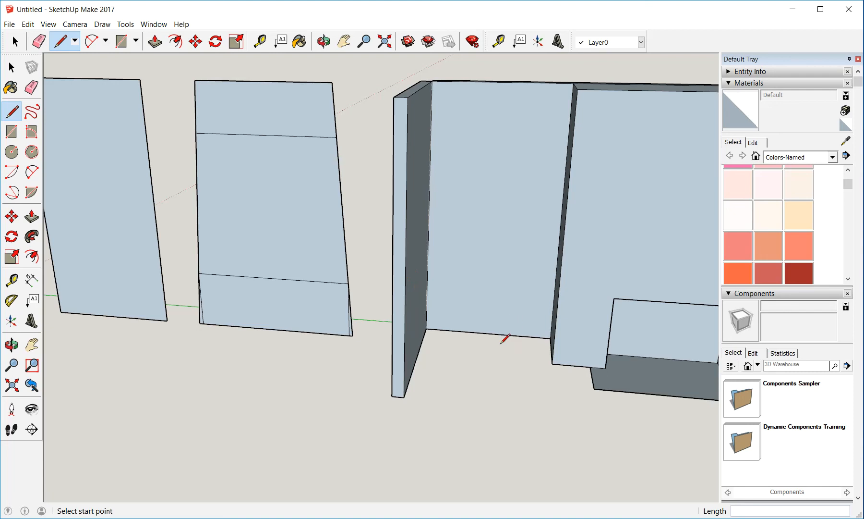
mouse_move(555, 353)
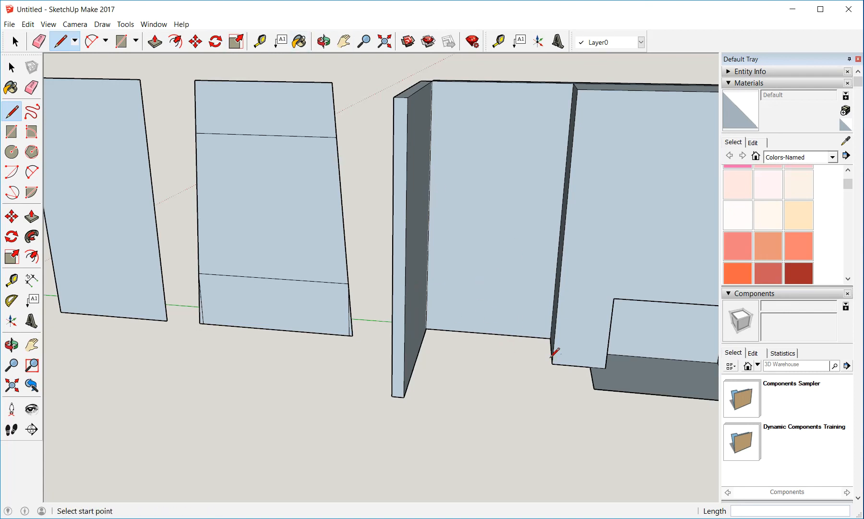
mouse_move(432, 333)
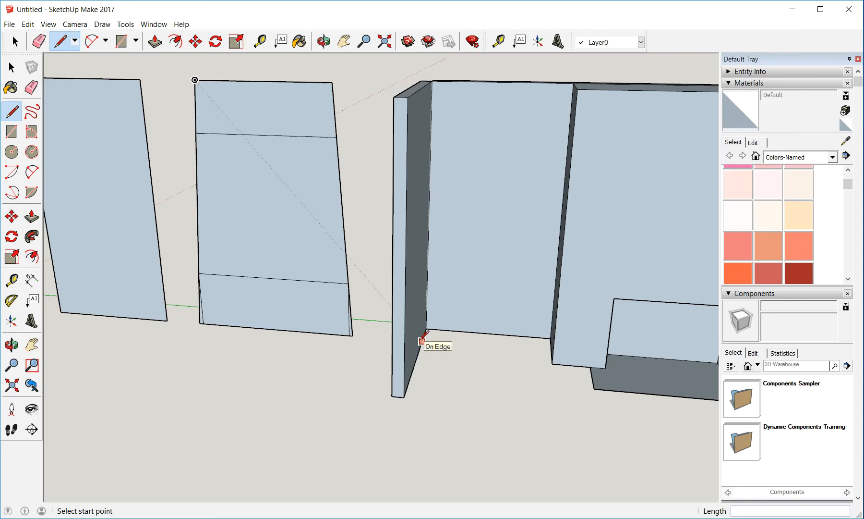
mouse_move(427, 338)
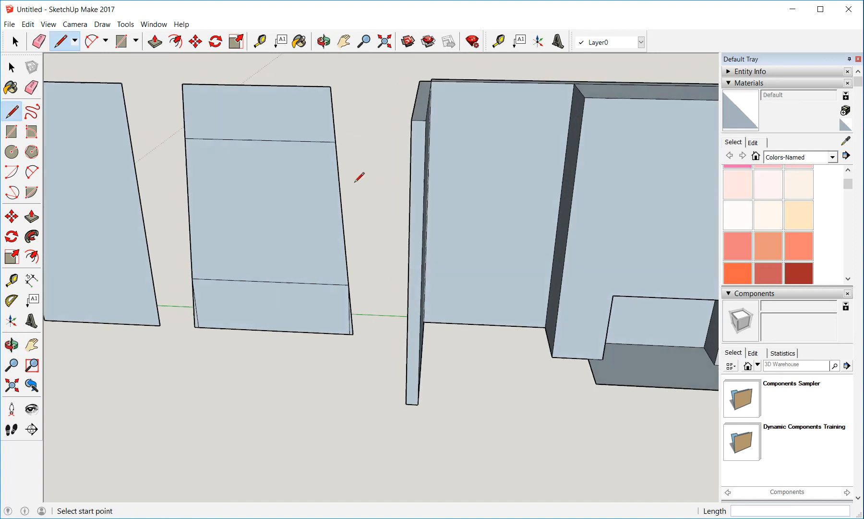
mouse_move(556, 106)
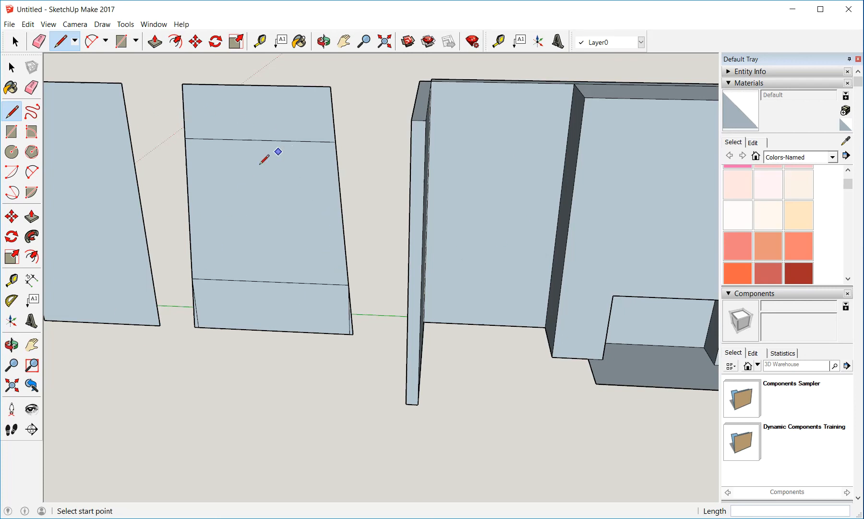
mouse_move(535, 331)
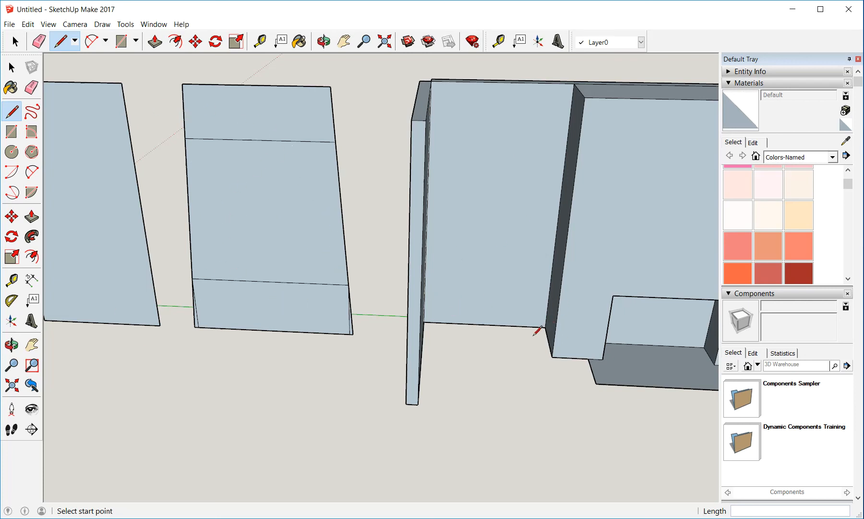
mouse_move(547, 333)
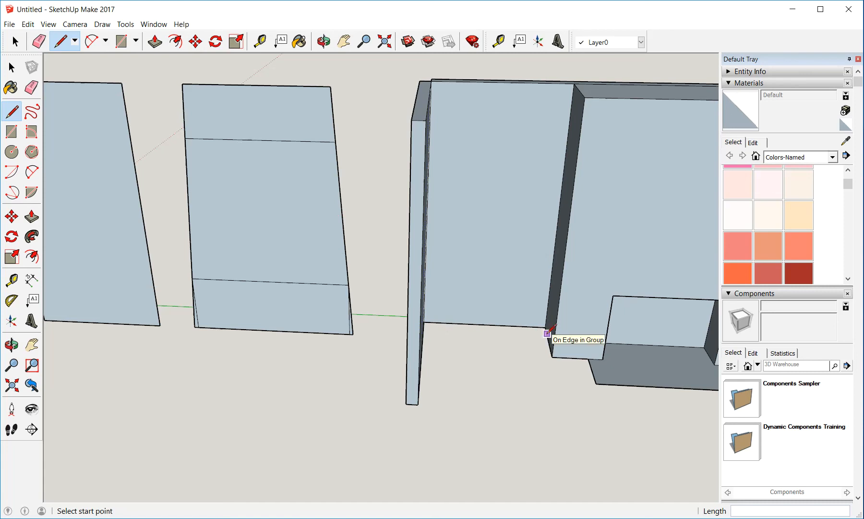
mouse_move(475, 306)
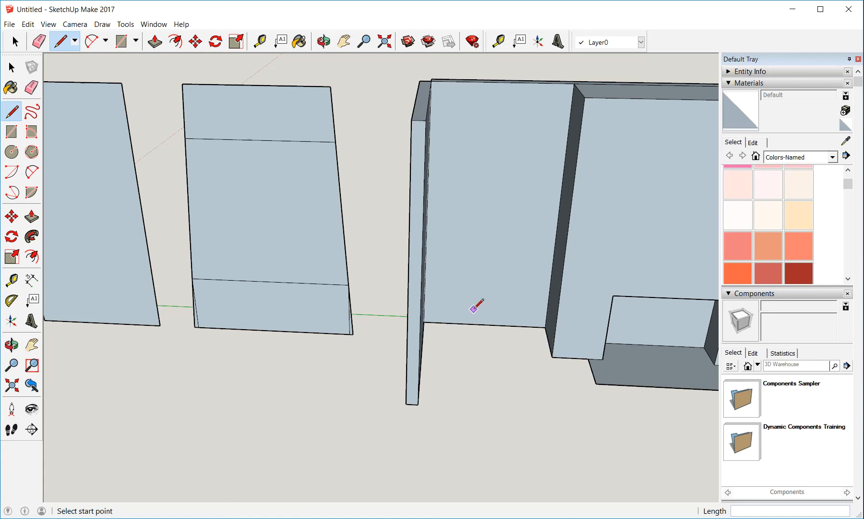
mouse_move(507, 259)
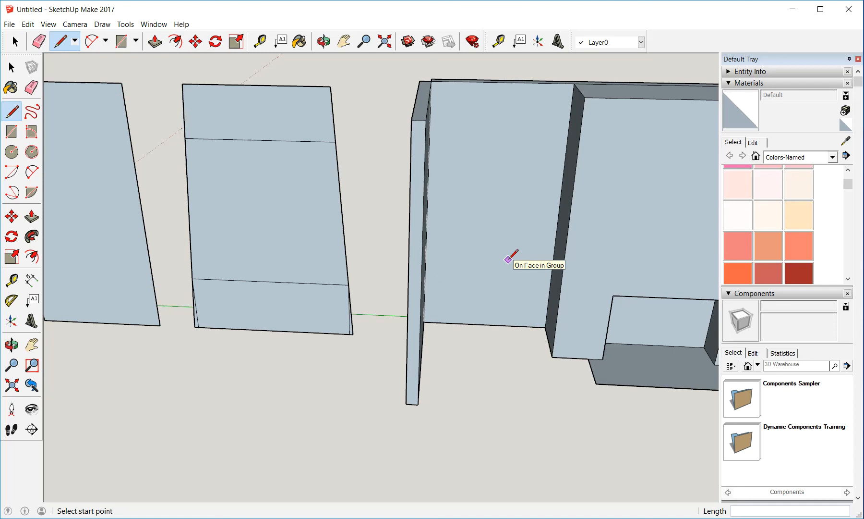
mouse_move(711, 316)
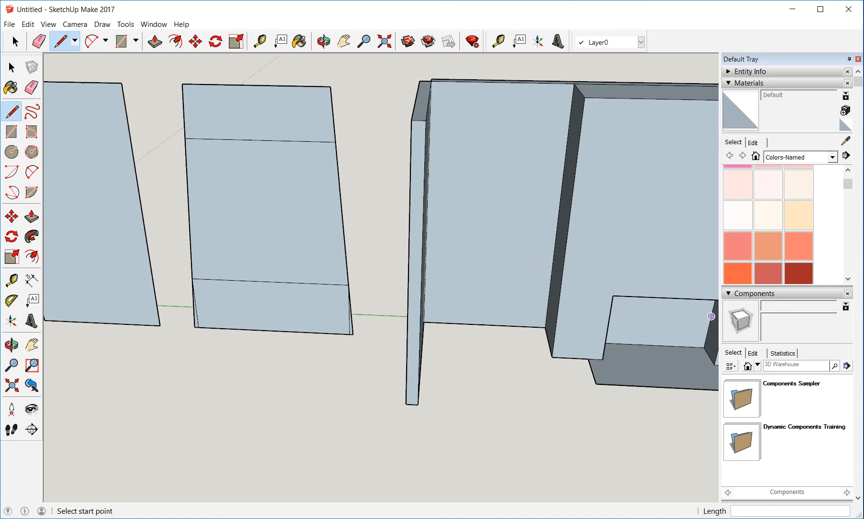